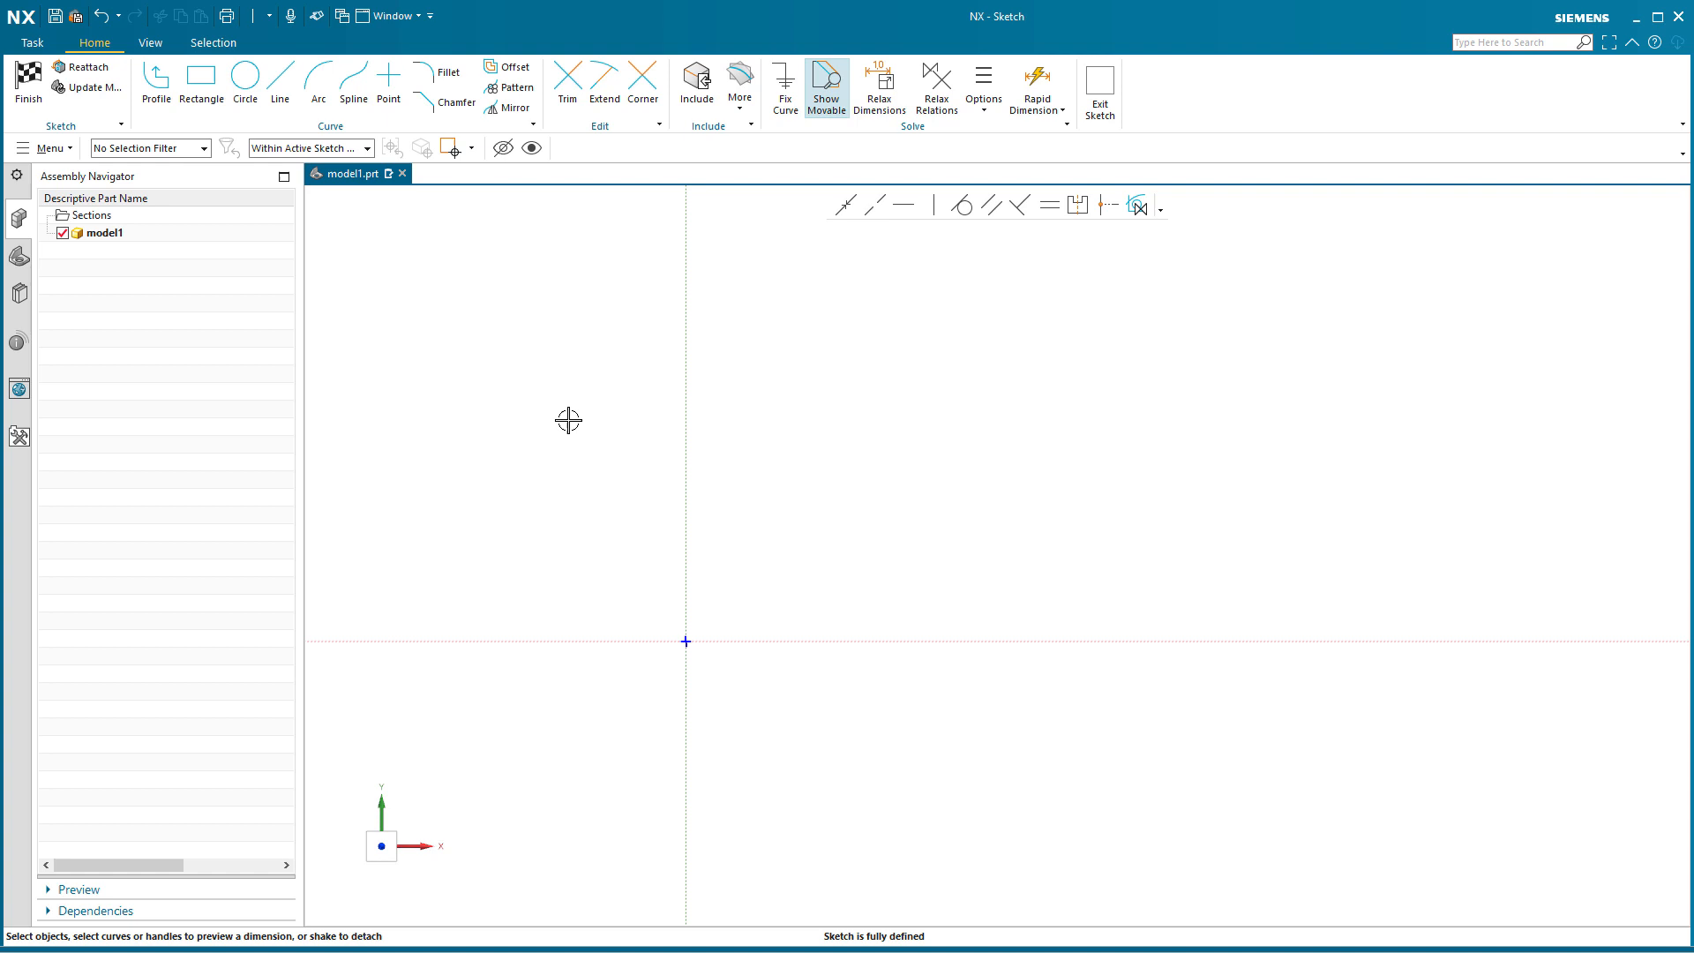
mouse_move(510, 410)
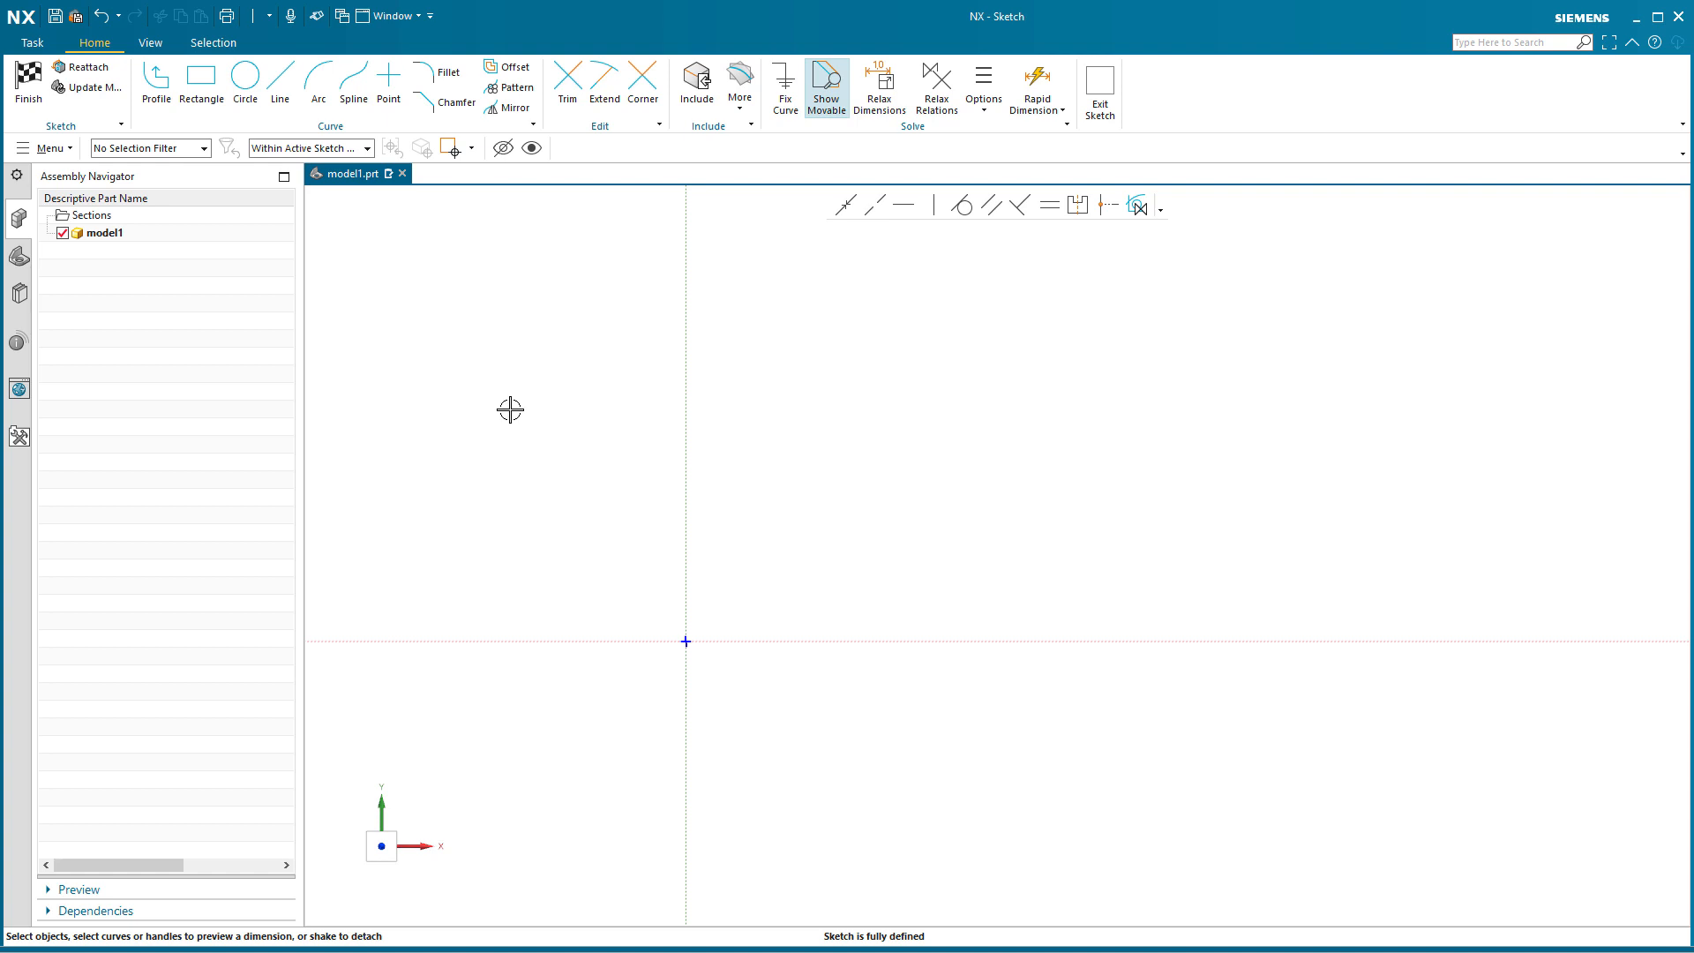
mouse_move(369, 288)
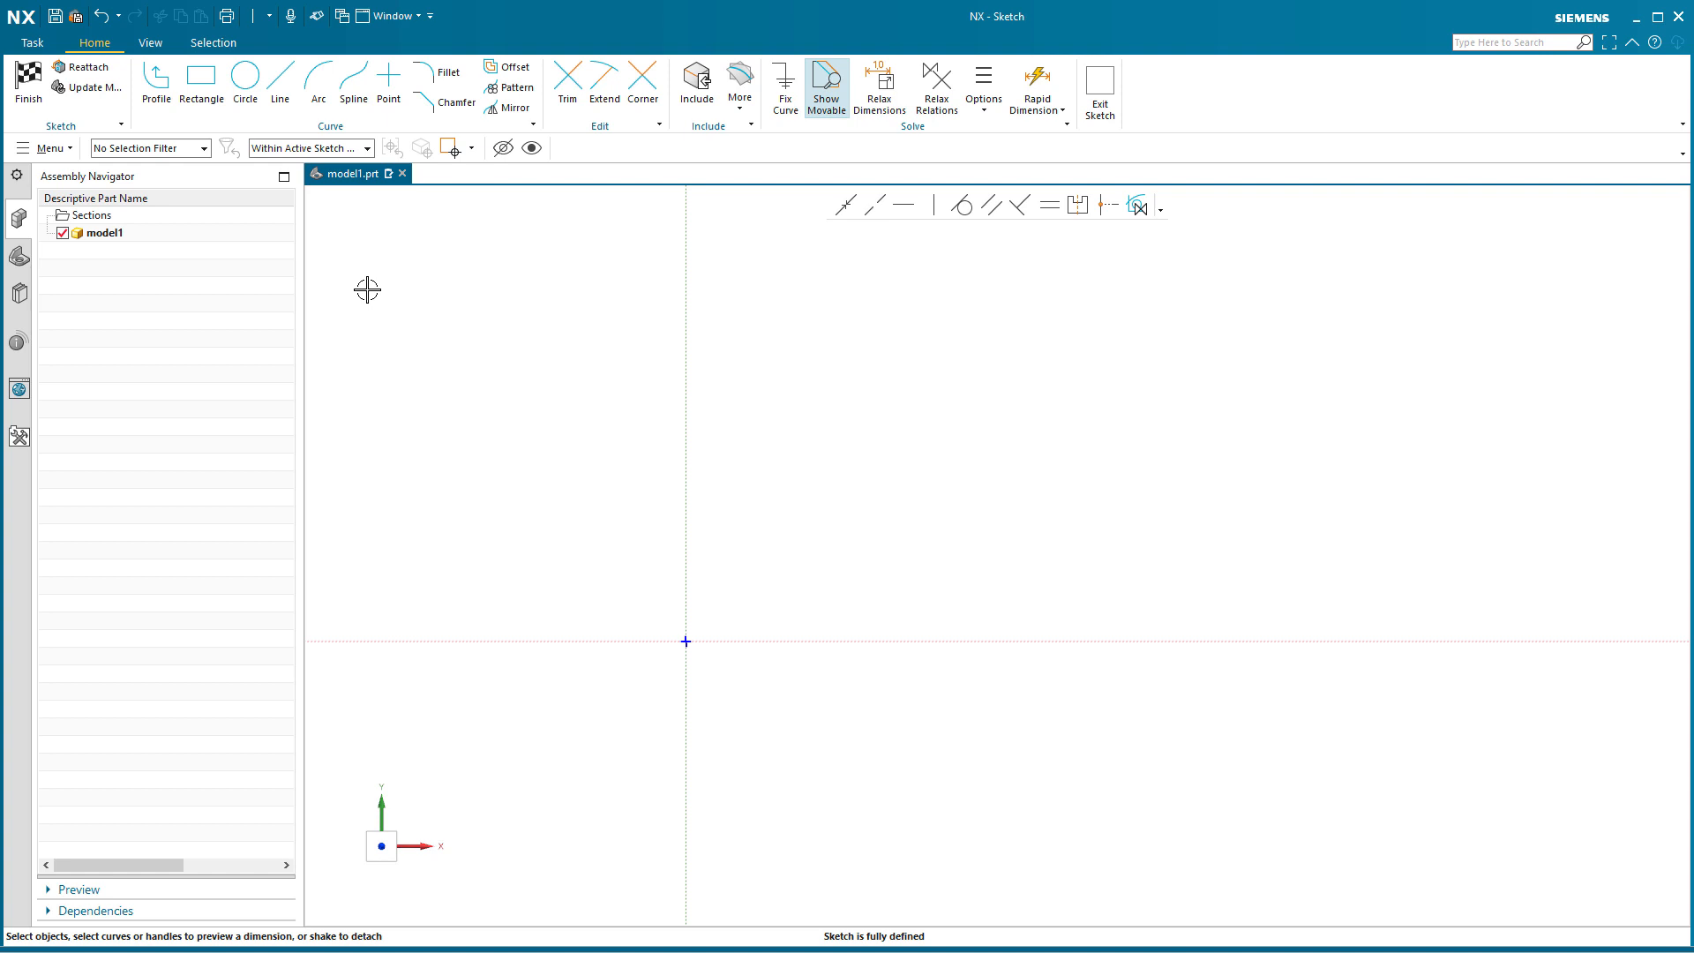
Start the Line tool to sketch a slanted line above and right of the origin
click(281, 84)
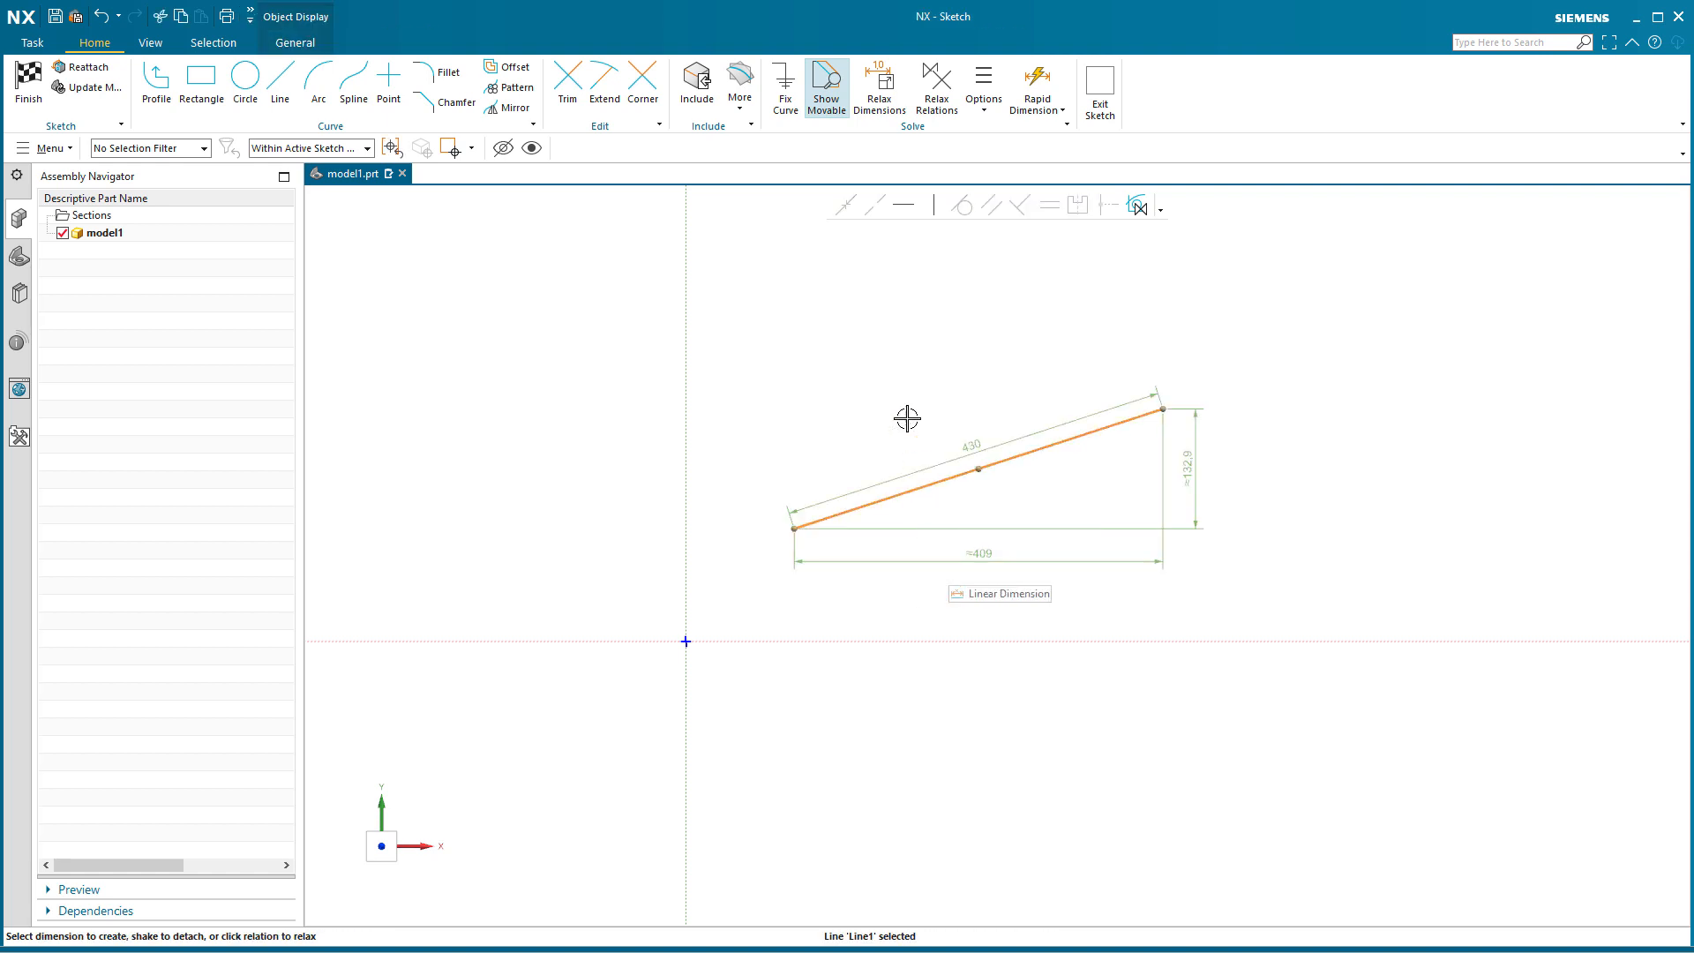
mouse_move(903, 205)
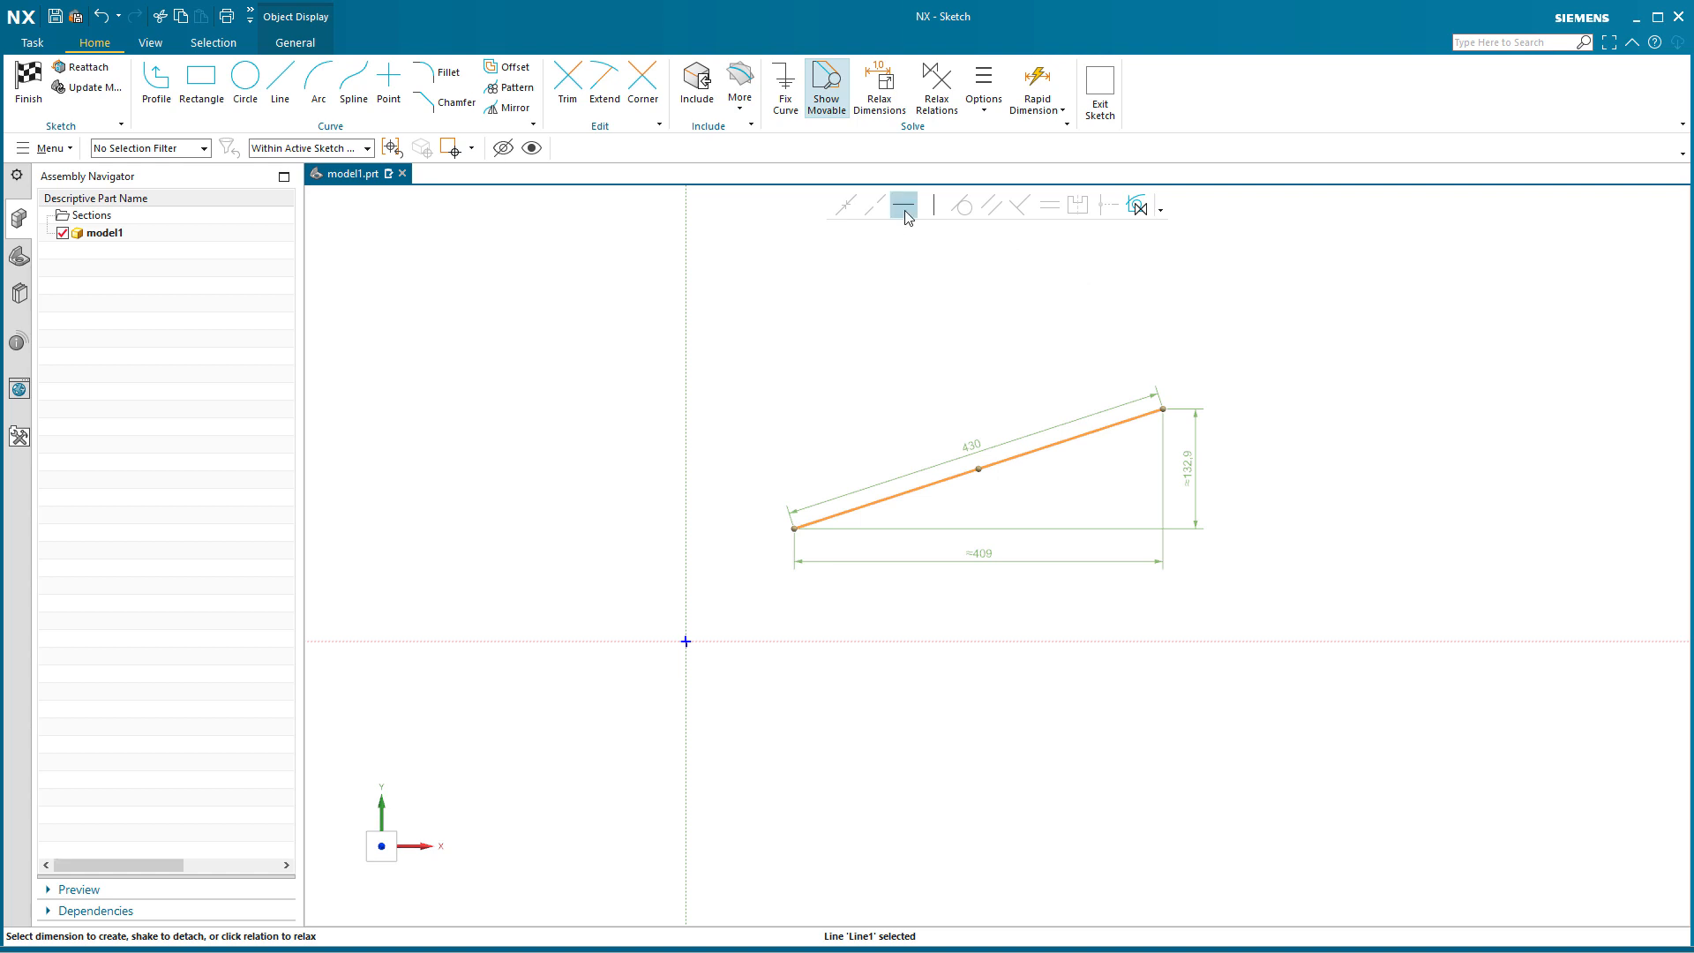
mouse_move(1138, 206)
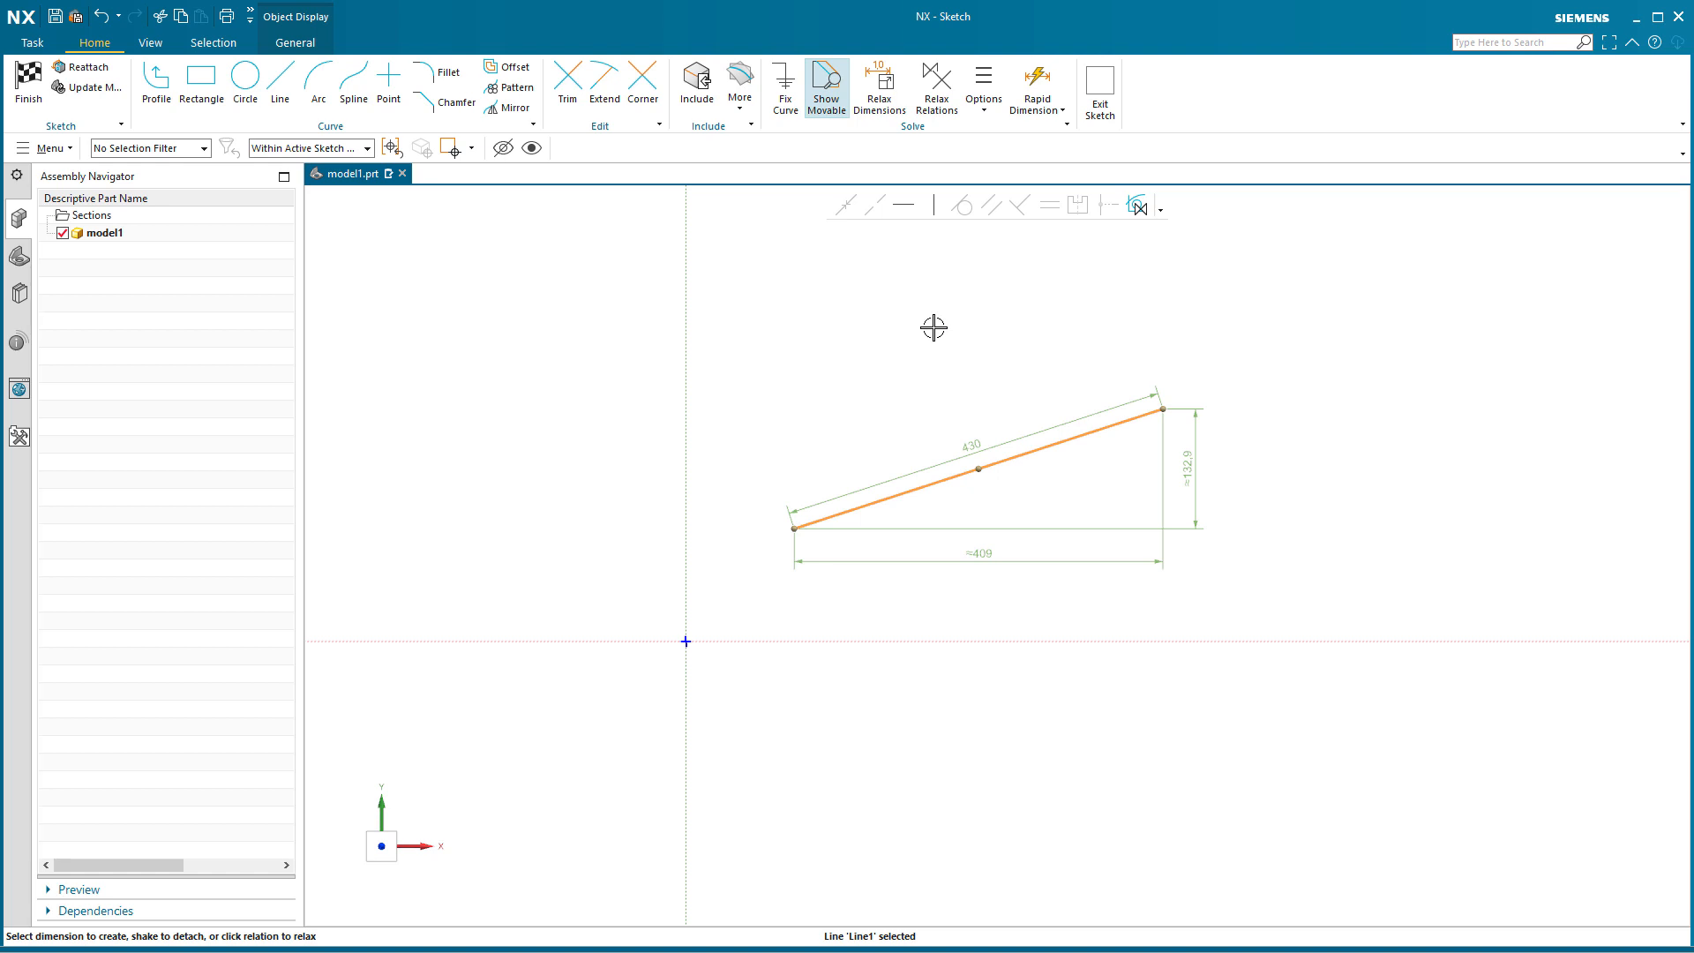
mouse_move(903, 222)
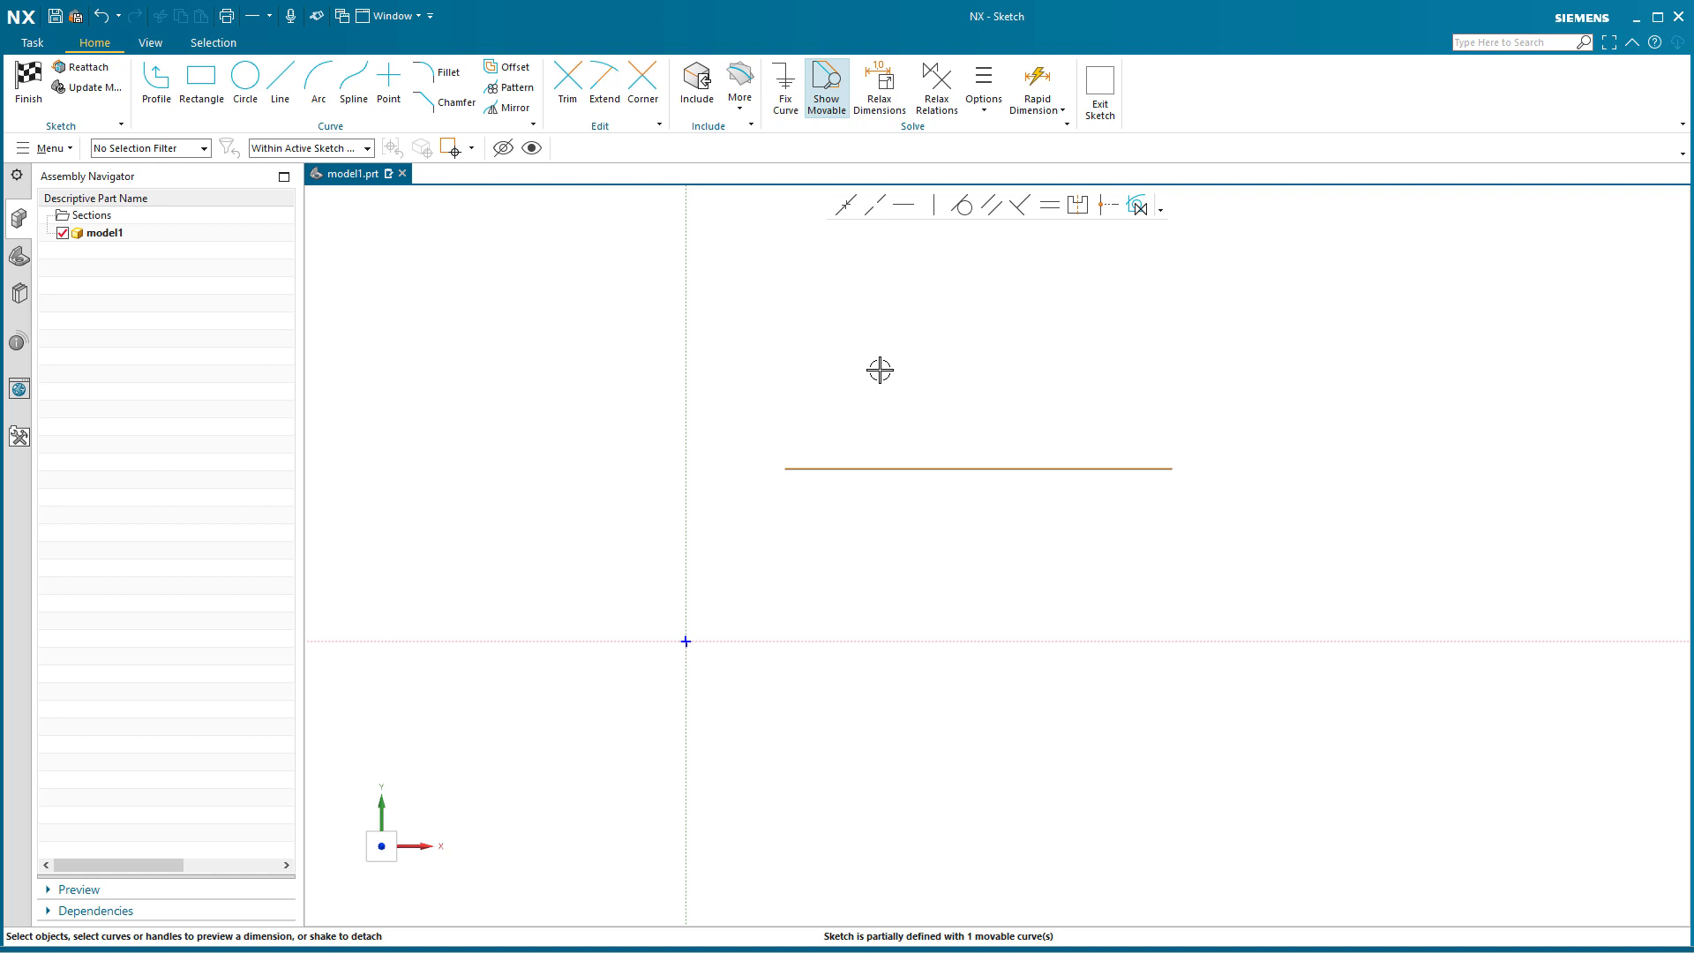
click(978, 466)
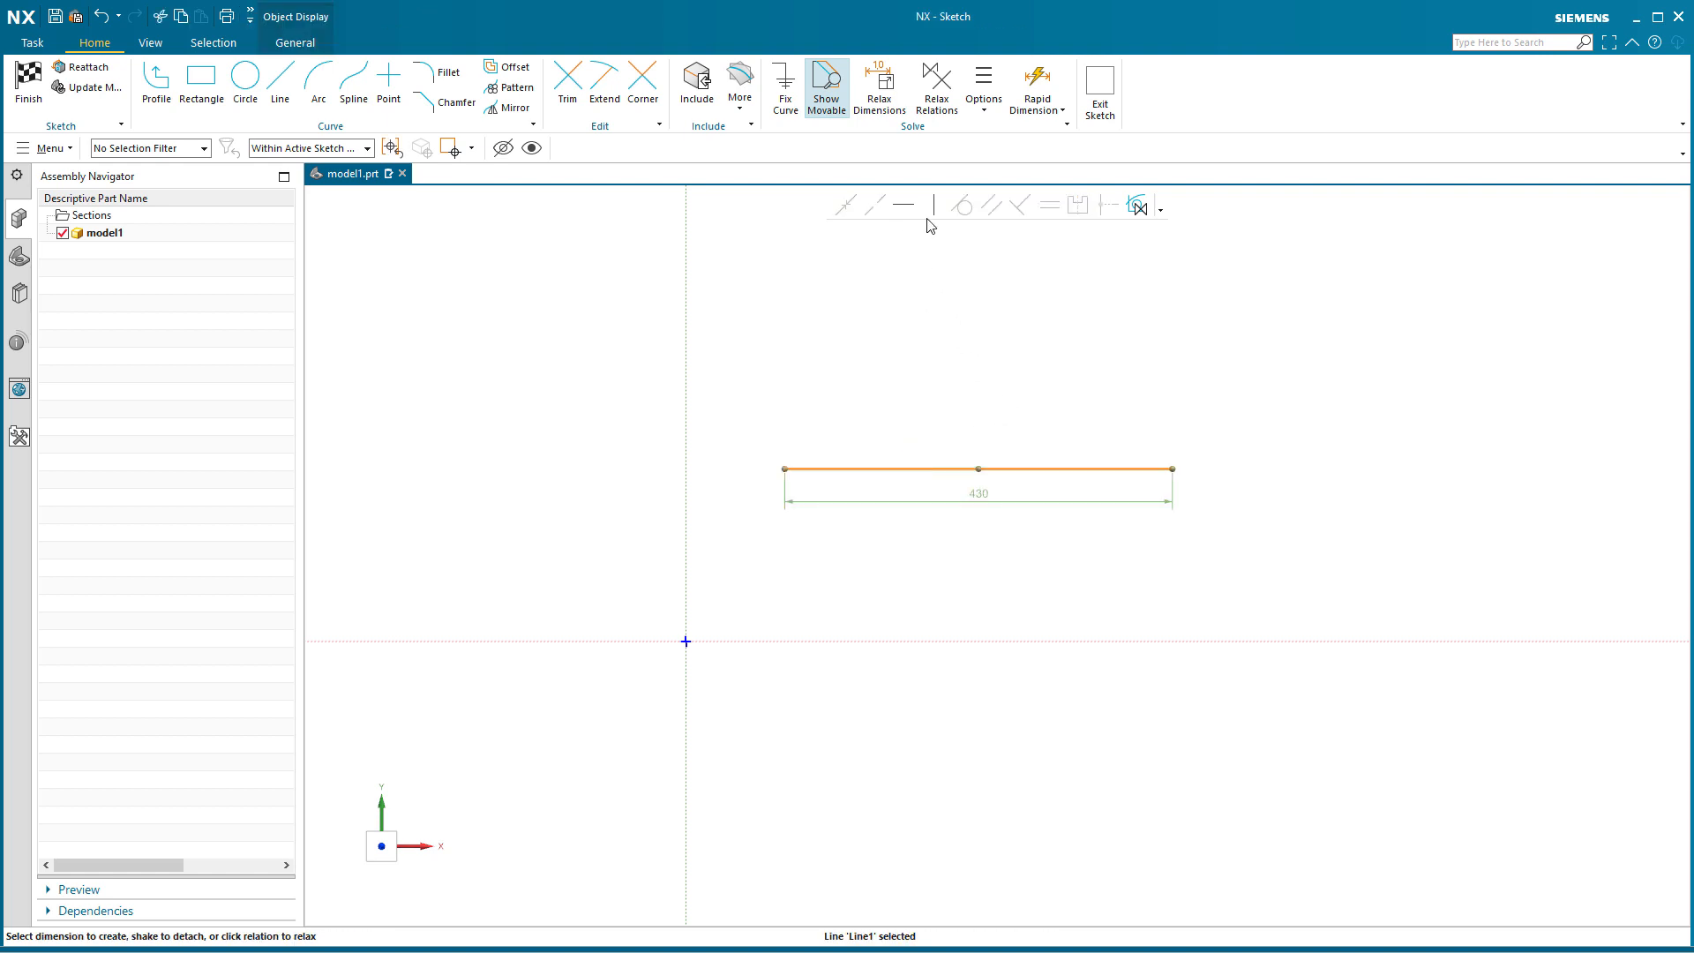
click(933, 205)
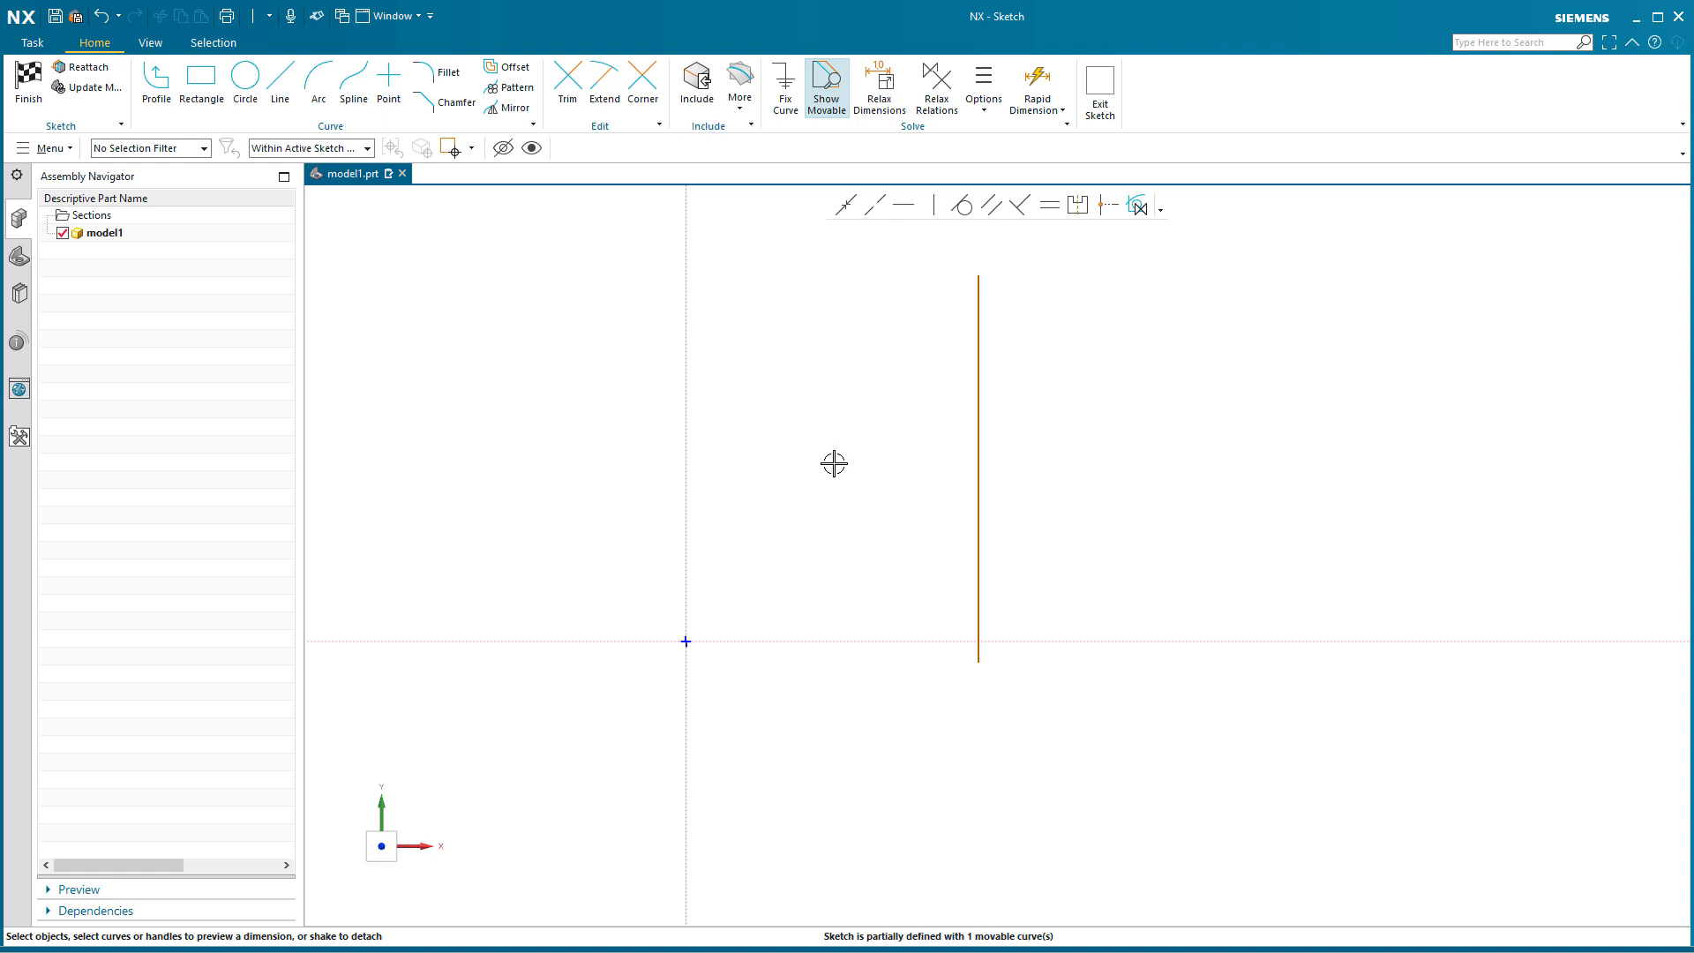
mouse_move(973, 406)
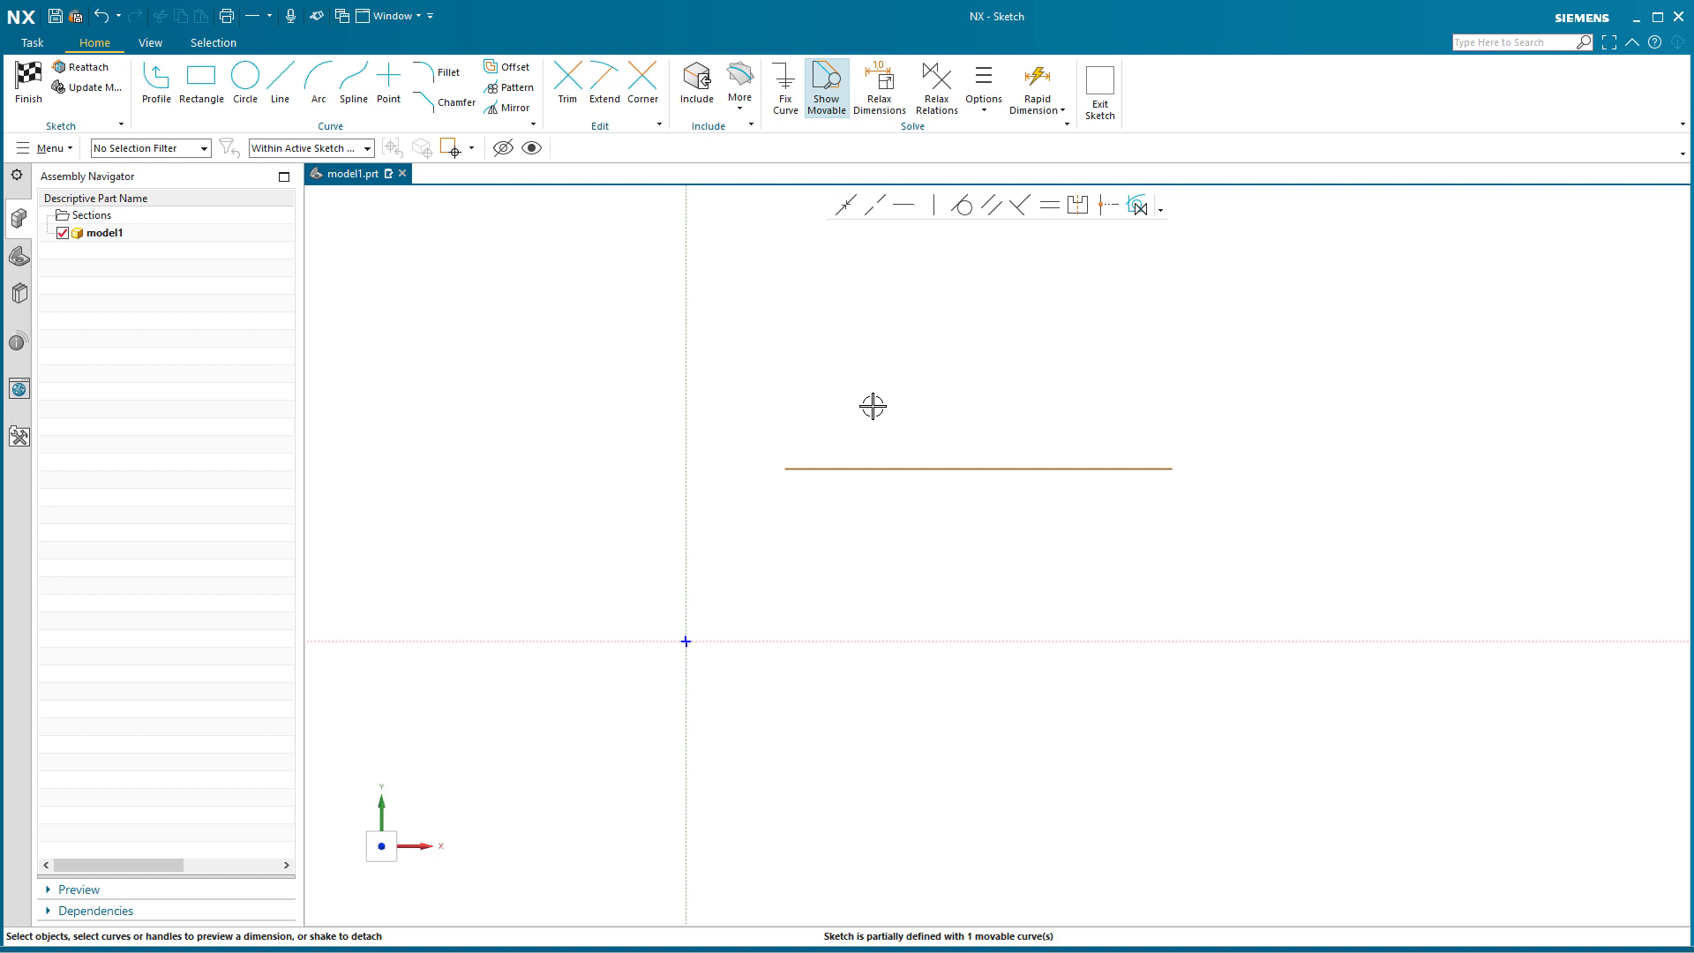
mouse_move(884, 400)
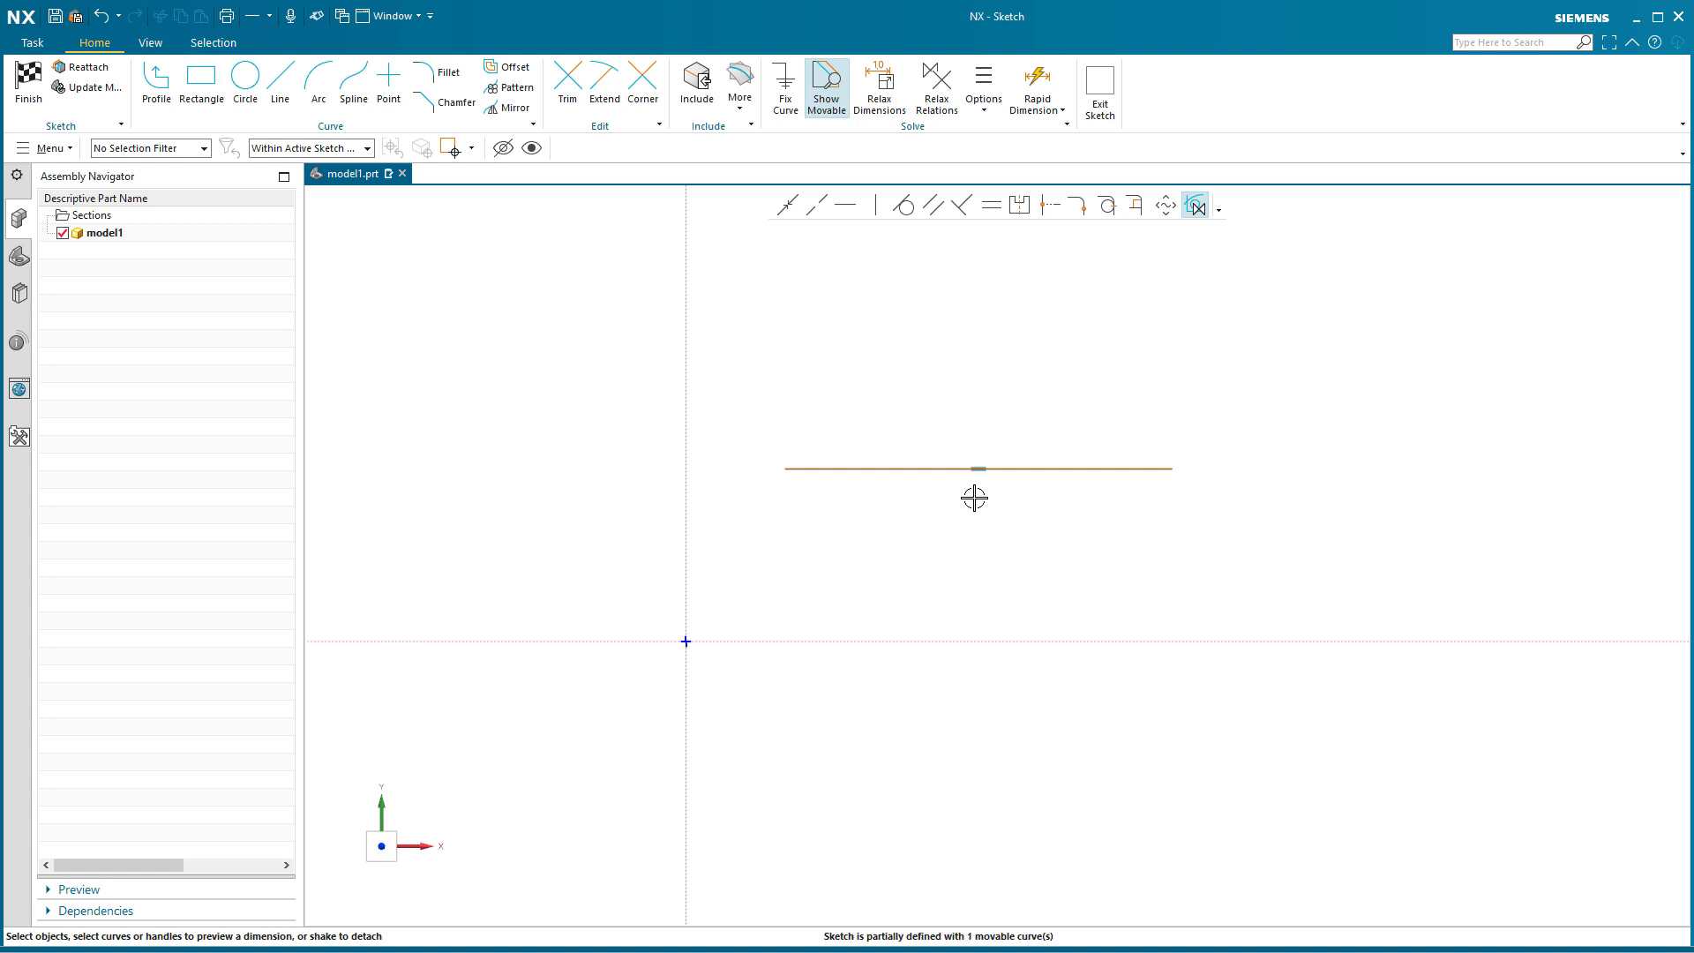
mouse_move(956, 515)
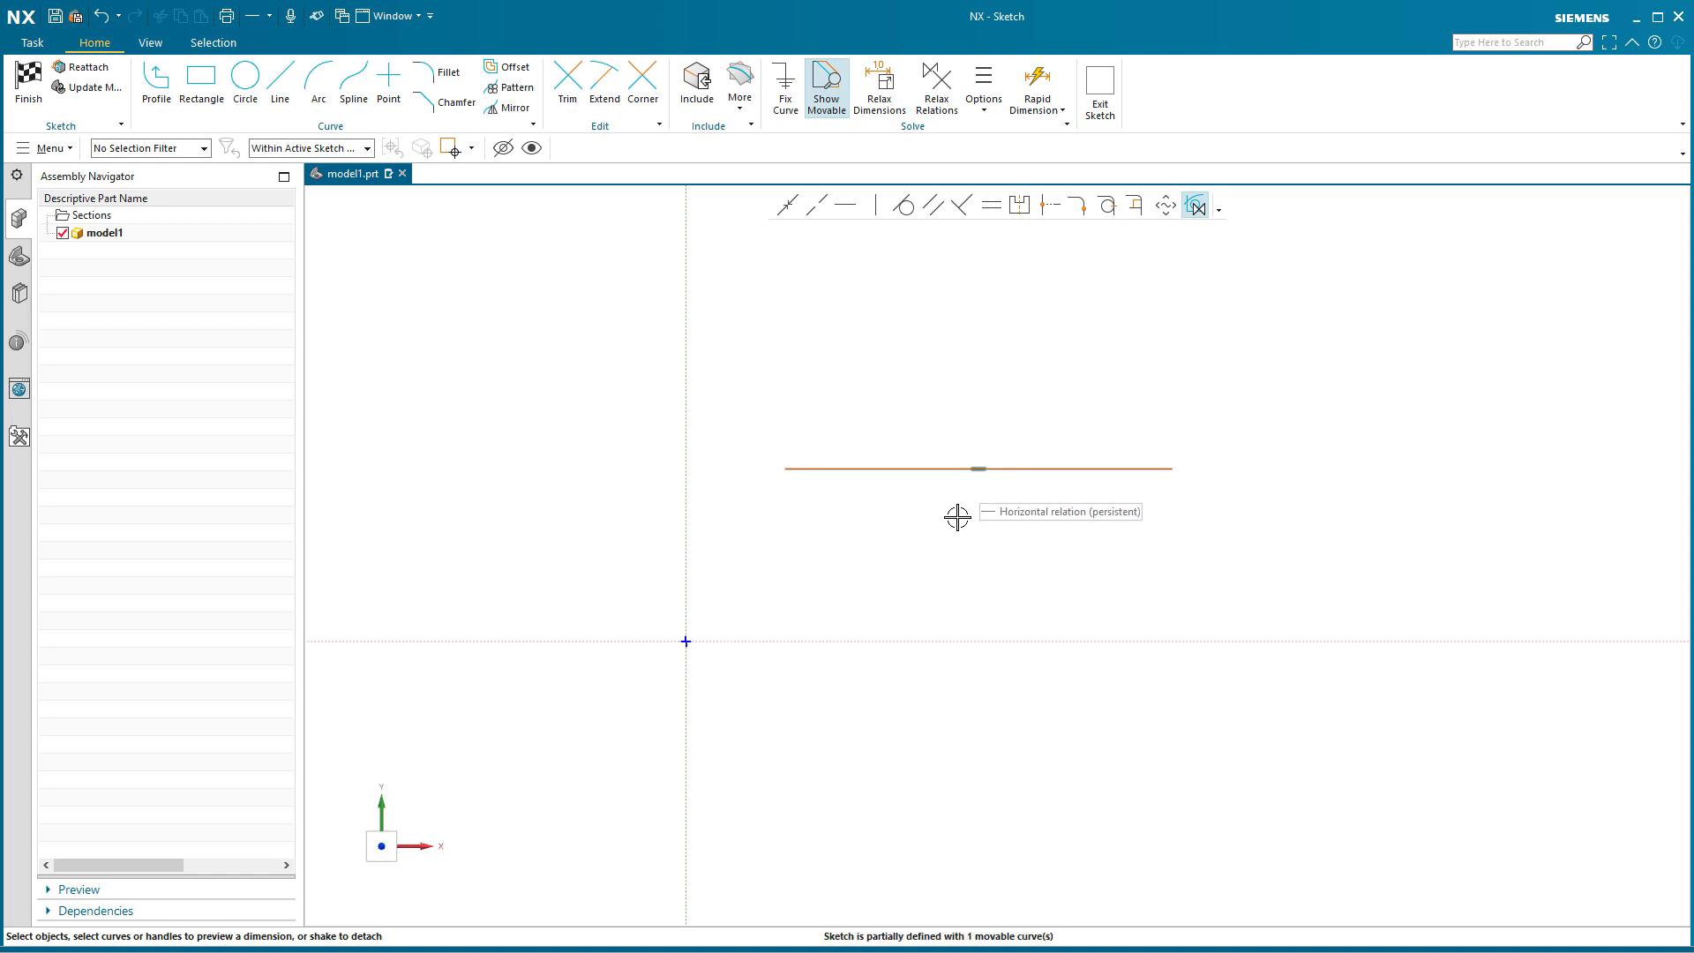
Select the horizontally-locked line and dismiss the message refusing Make Vertical
click(976, 469)
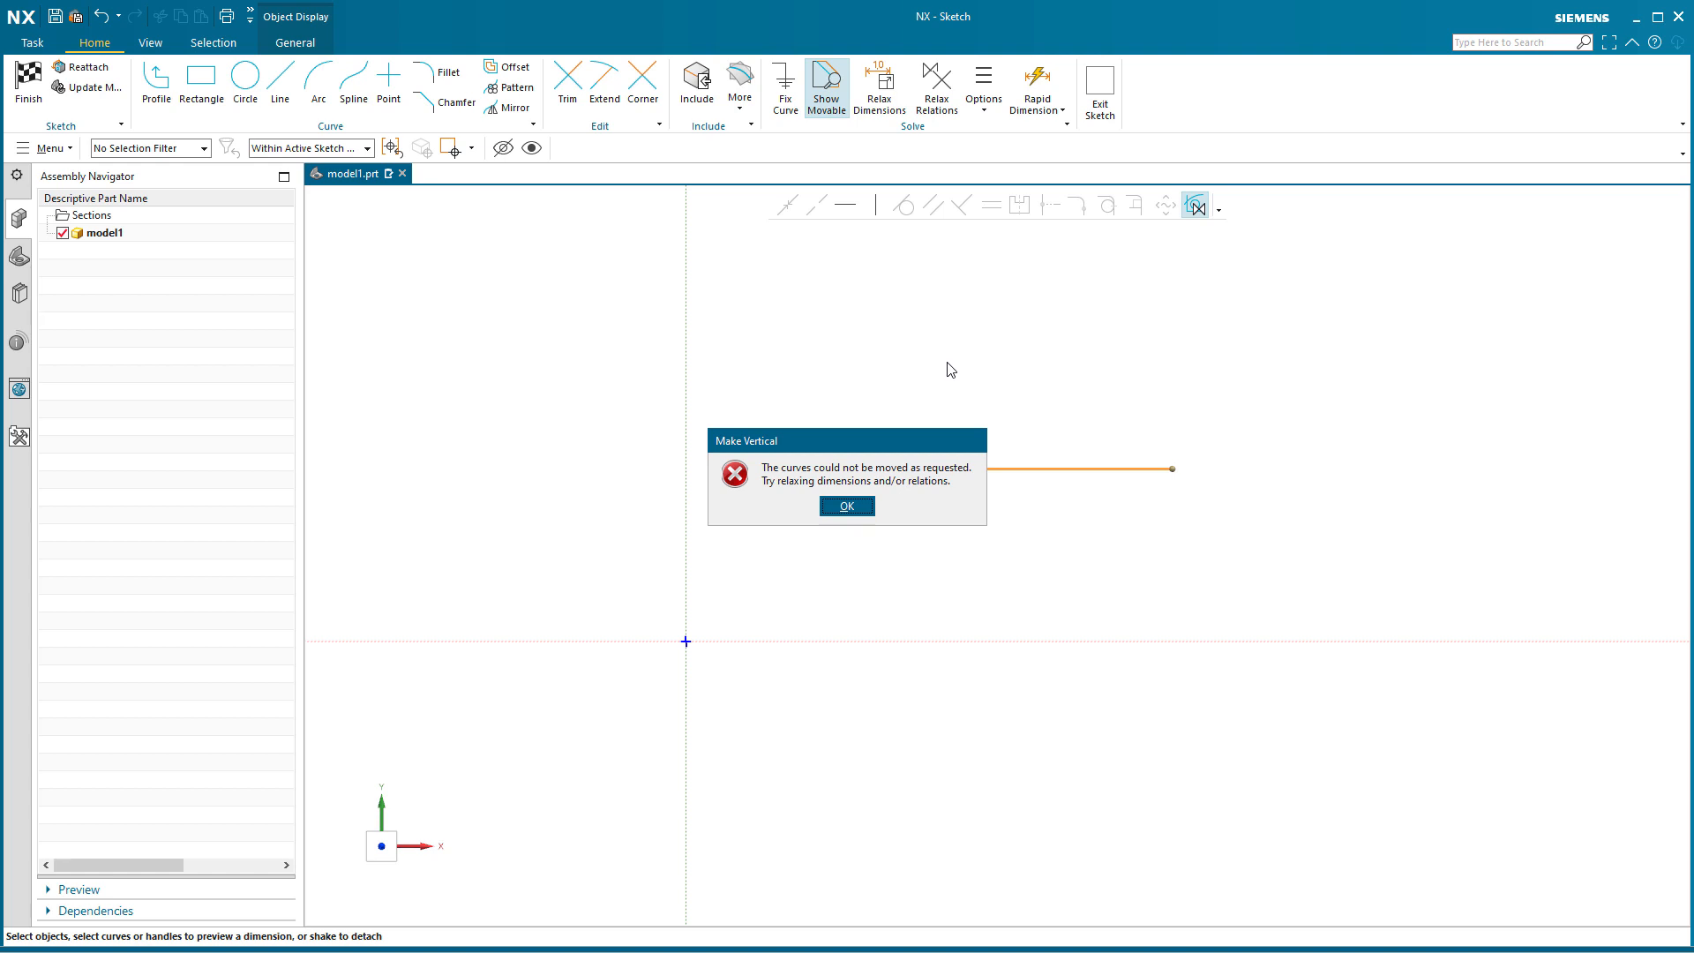
click(845, 506)
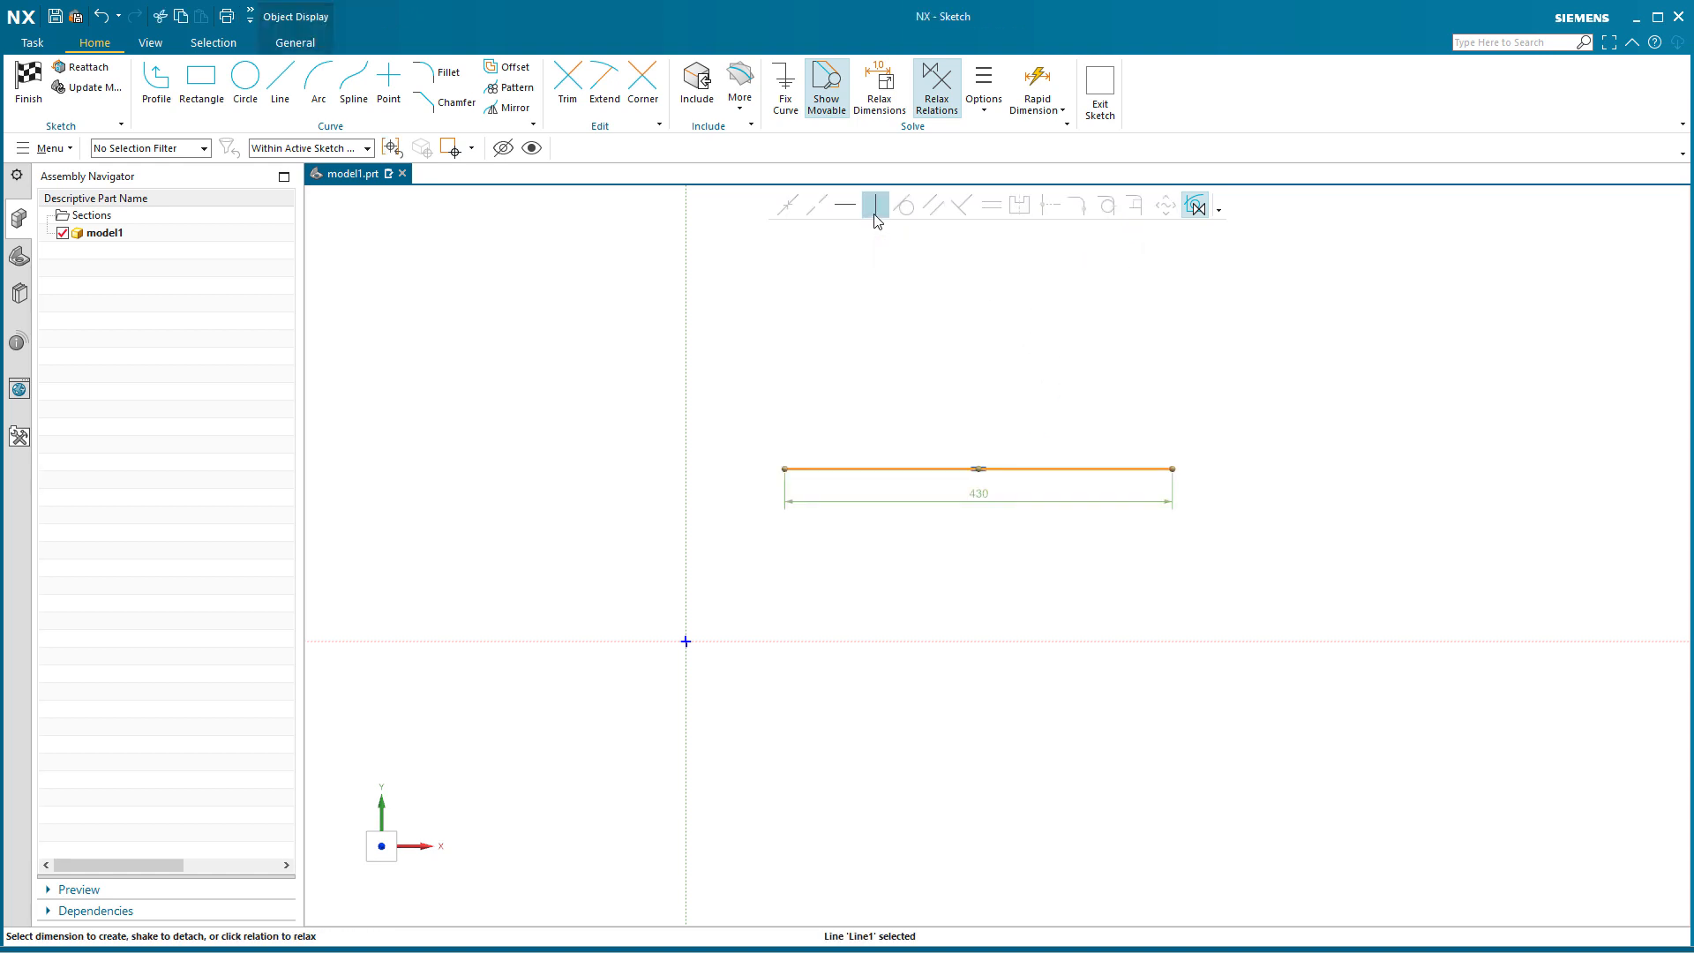
Make the line vertical with Relax Relations on, overriding its horizontal relation
click(873, 206)
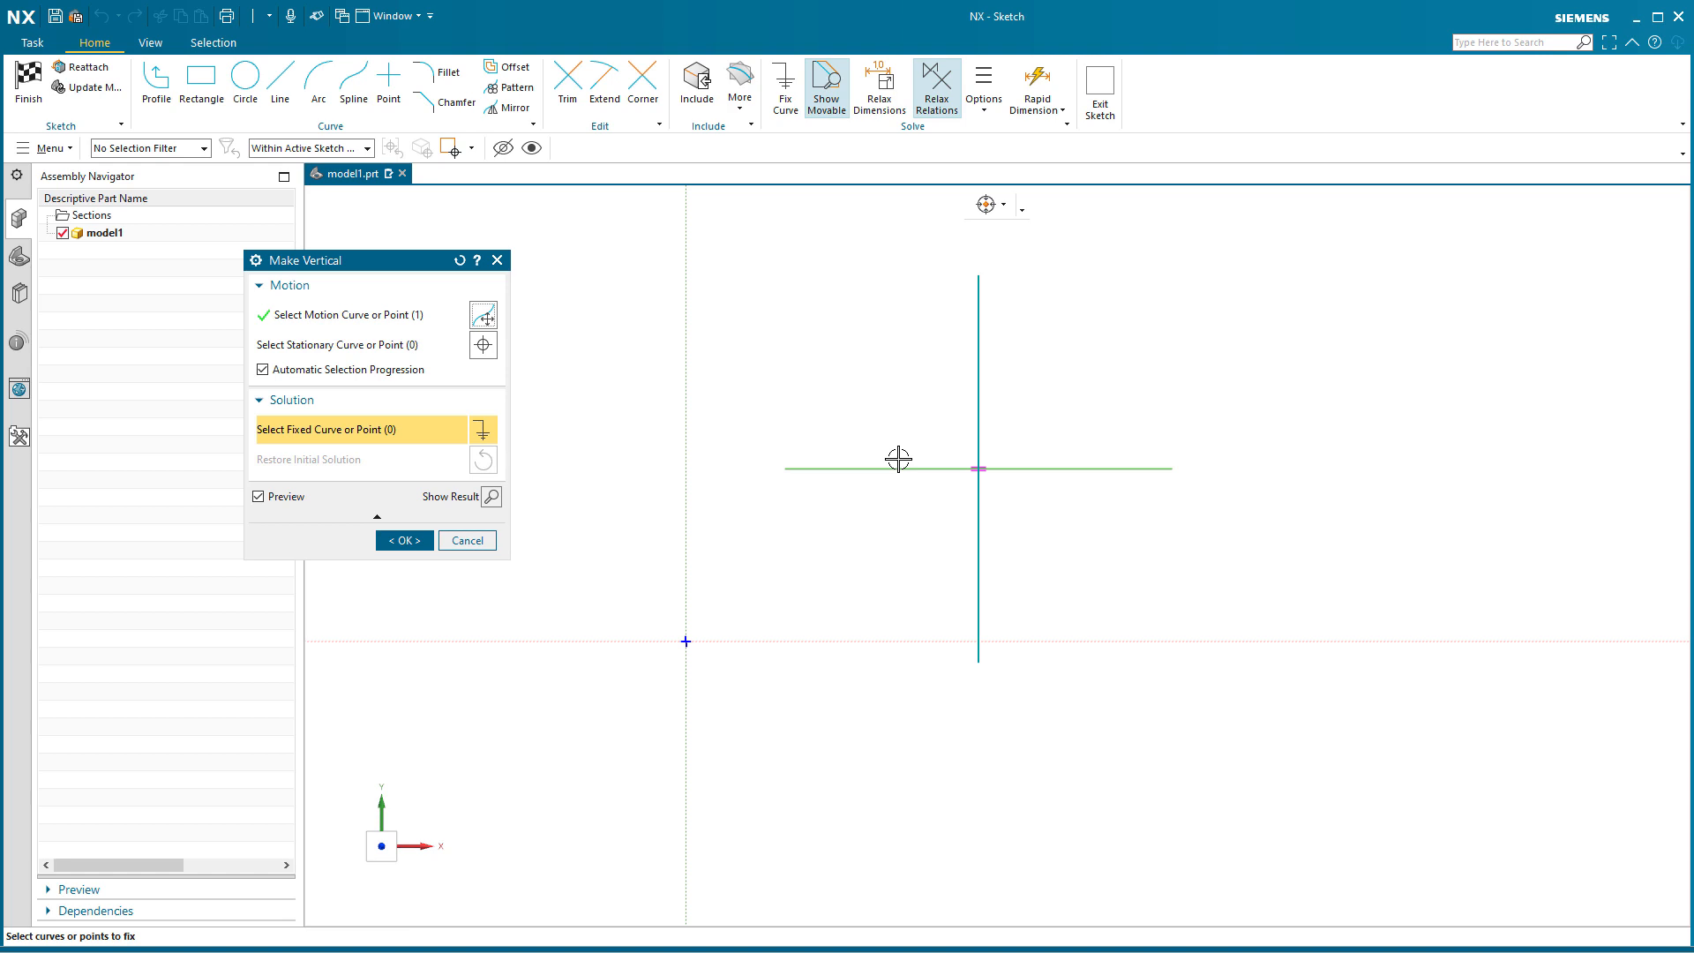
mouse_move(705, 390)
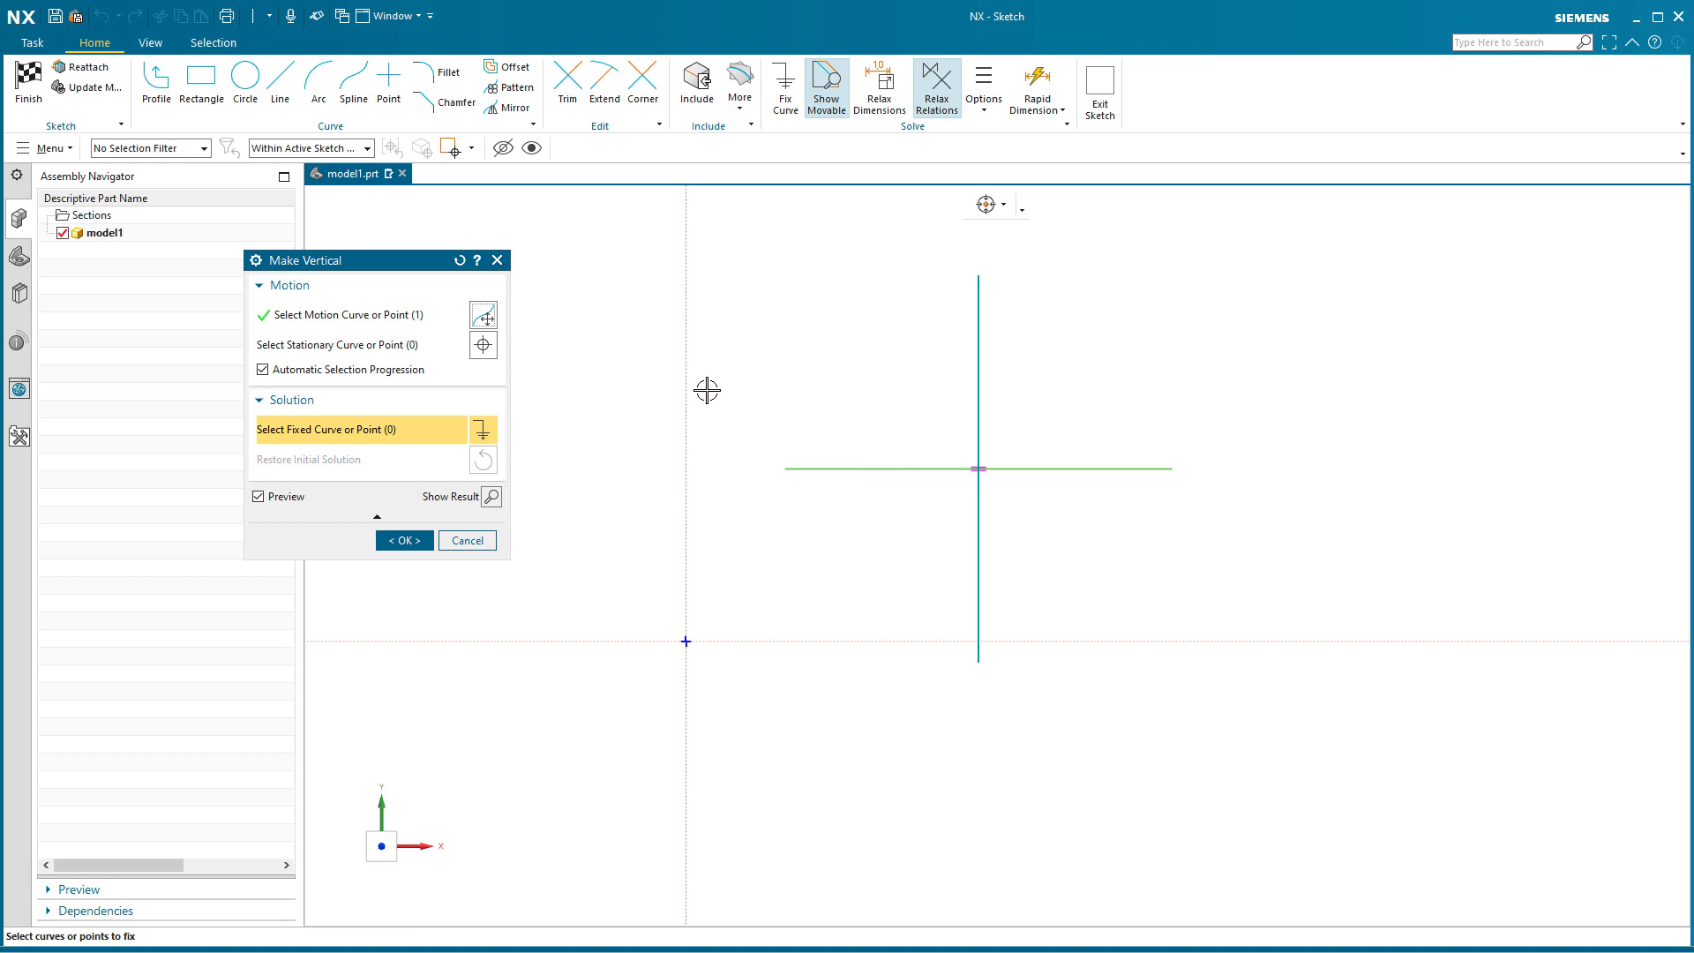
mouse_move(307, 270)
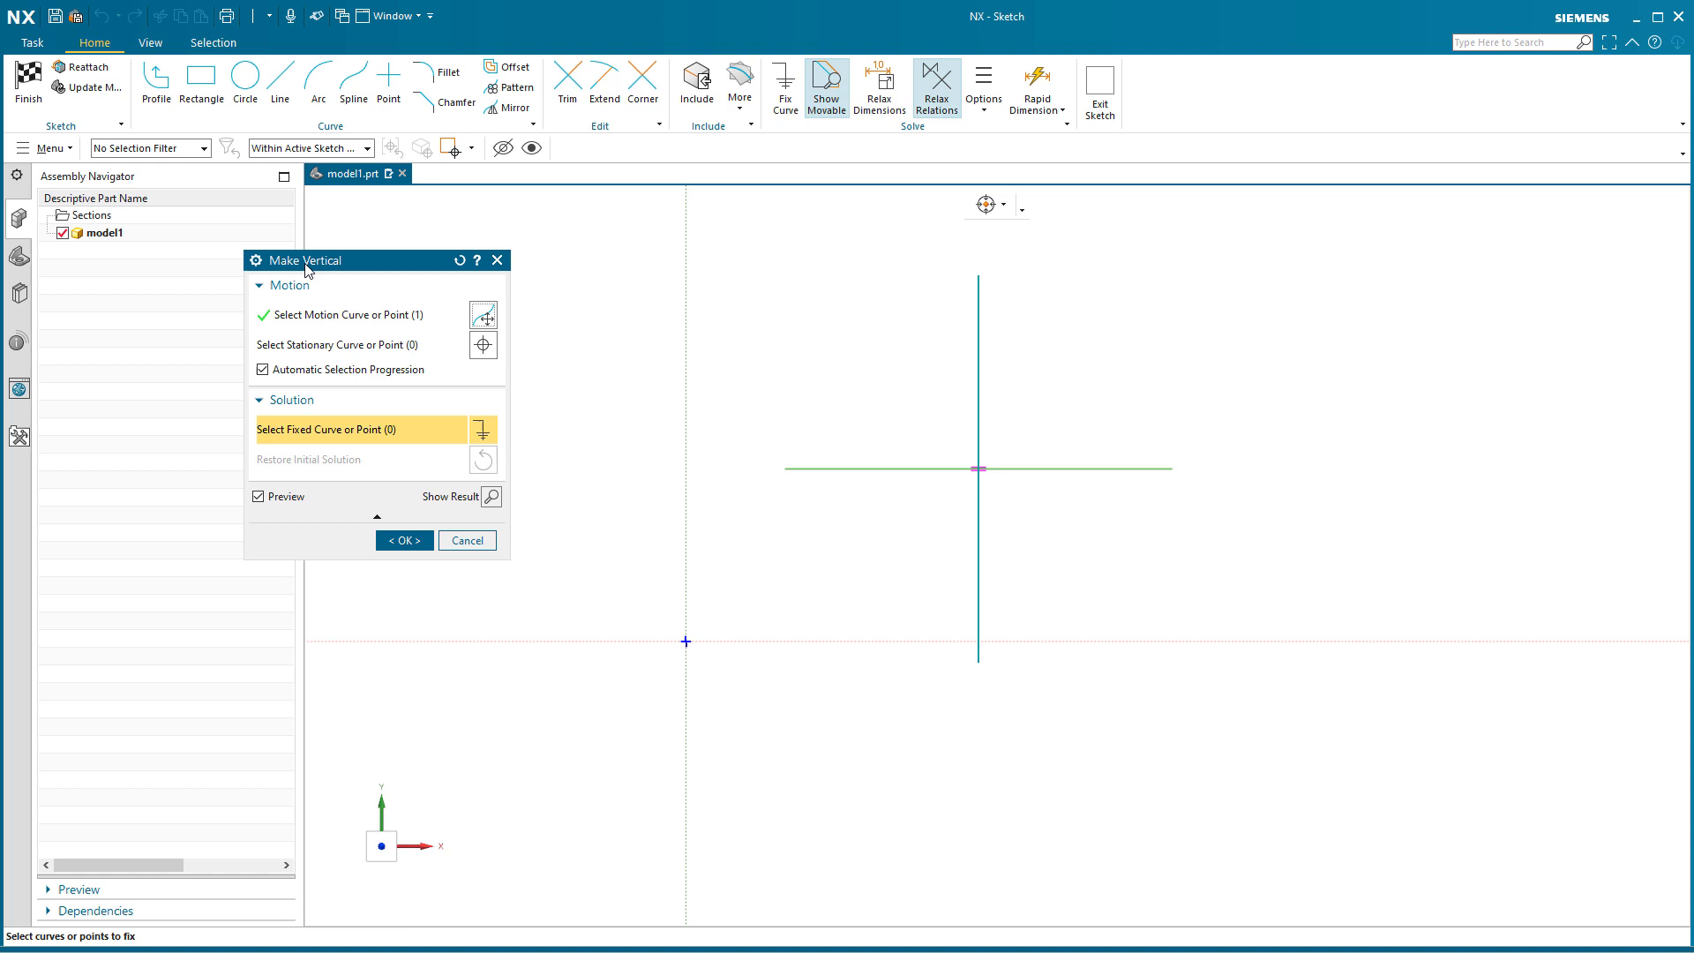
mouse_move(655, 373)
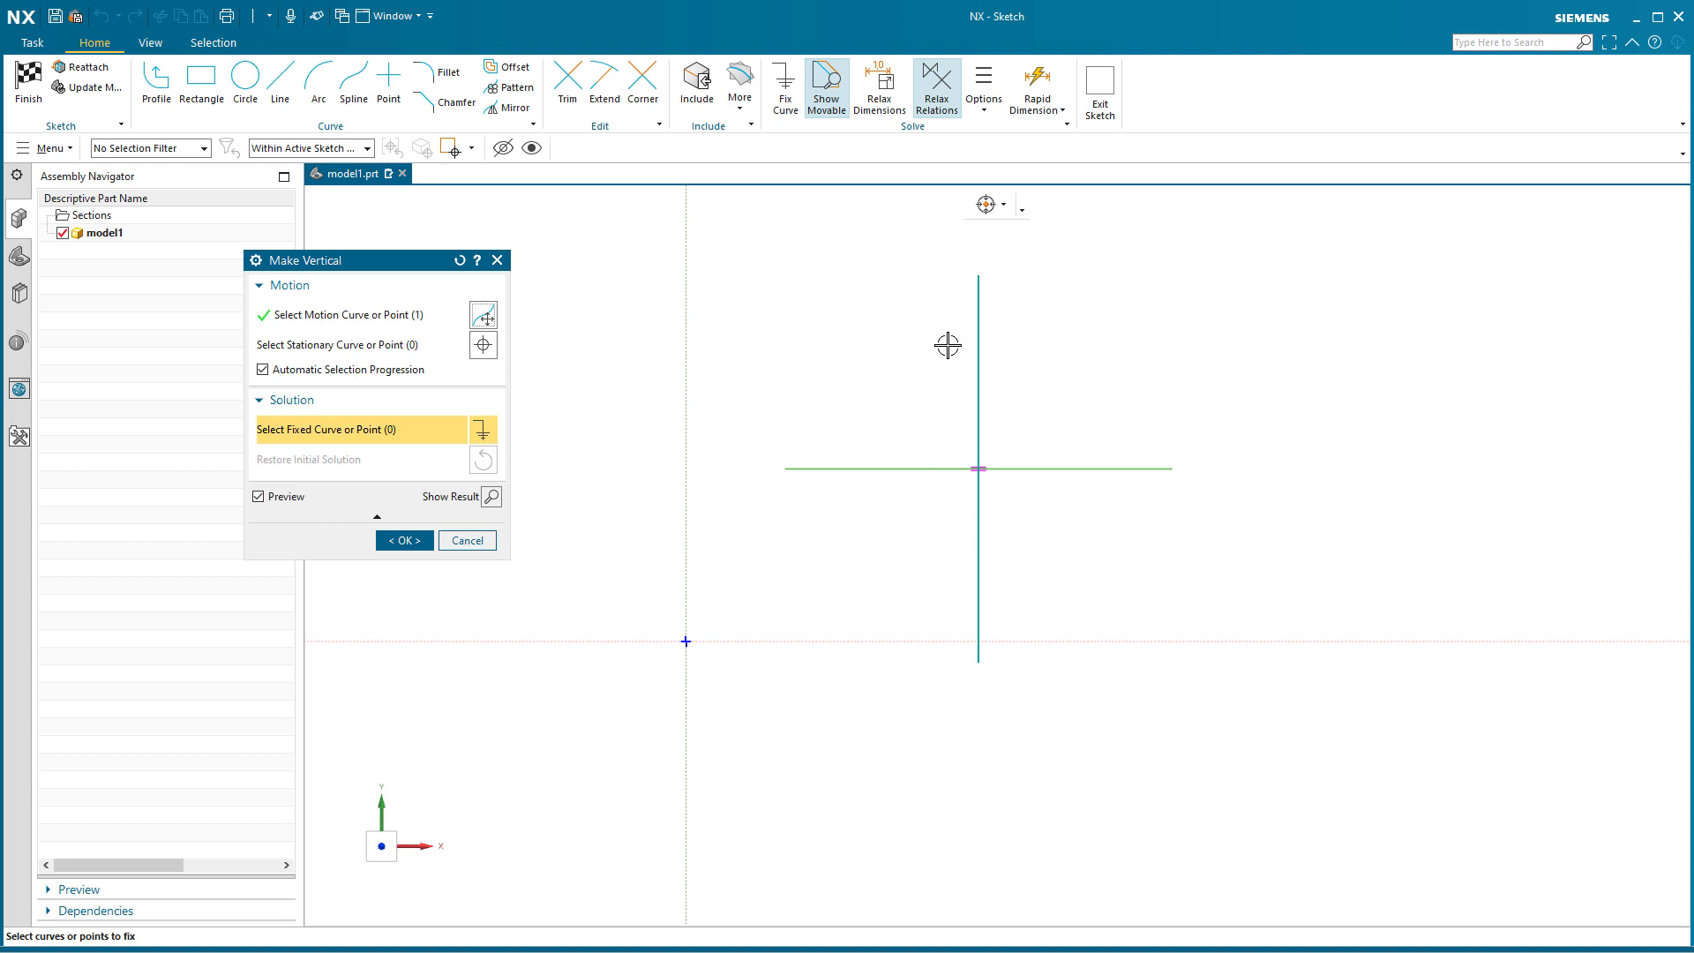
mouse_move(764, 651)
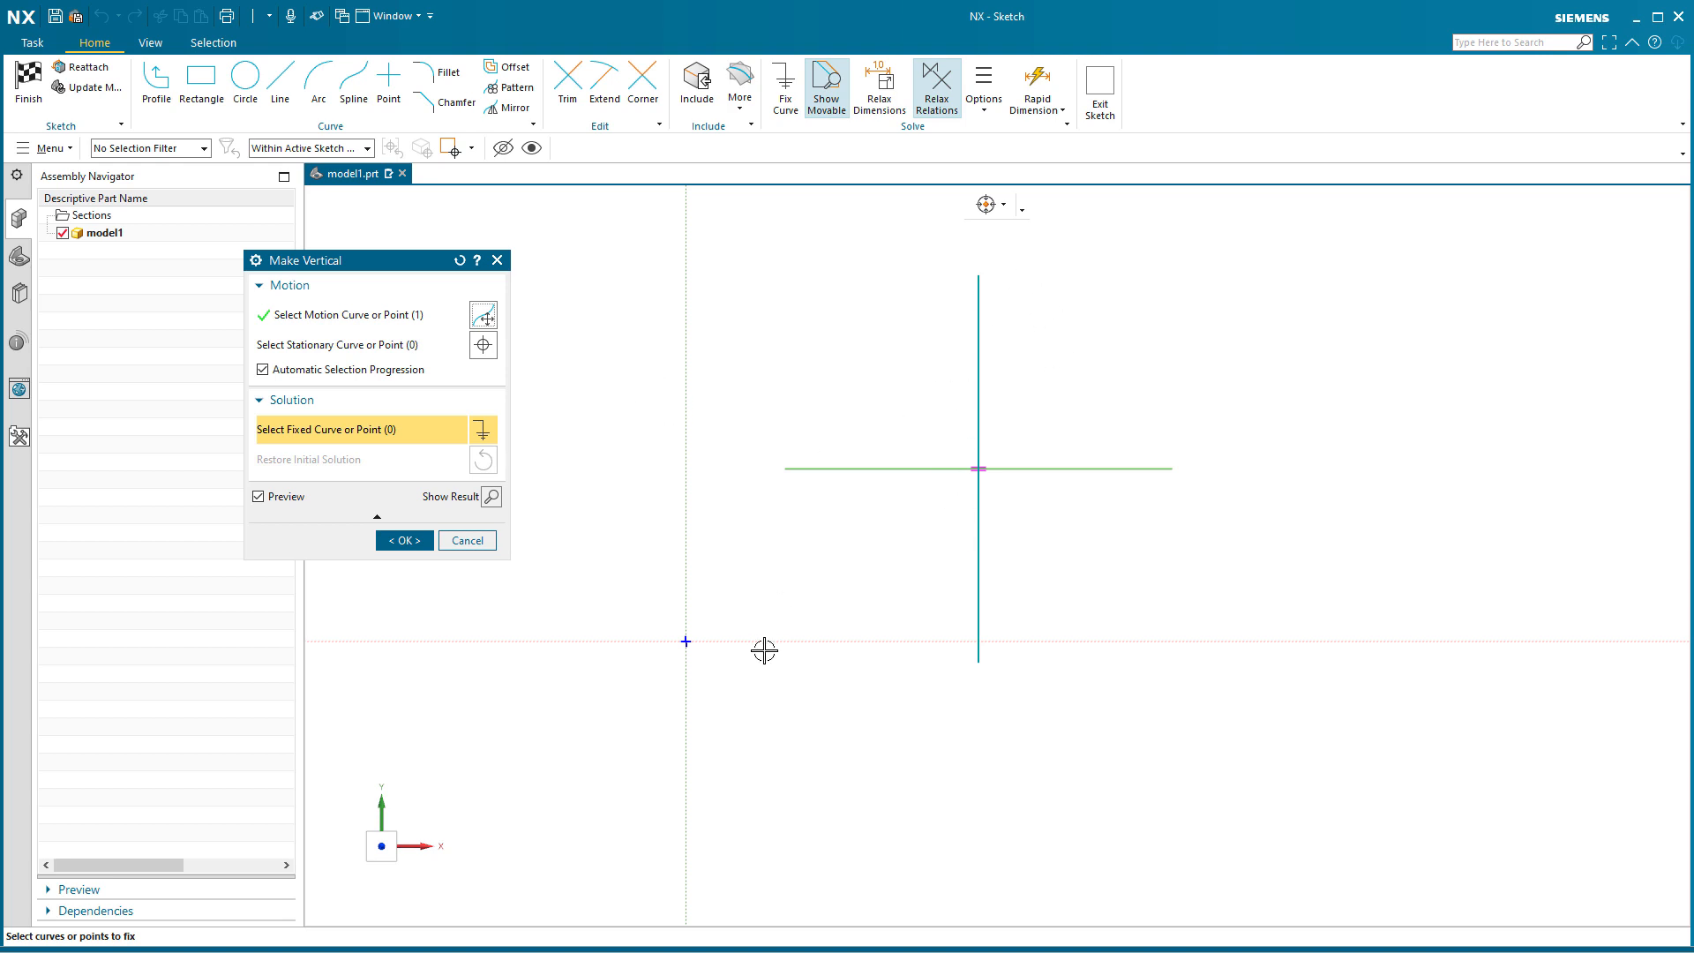
mouse_move(937, 459)
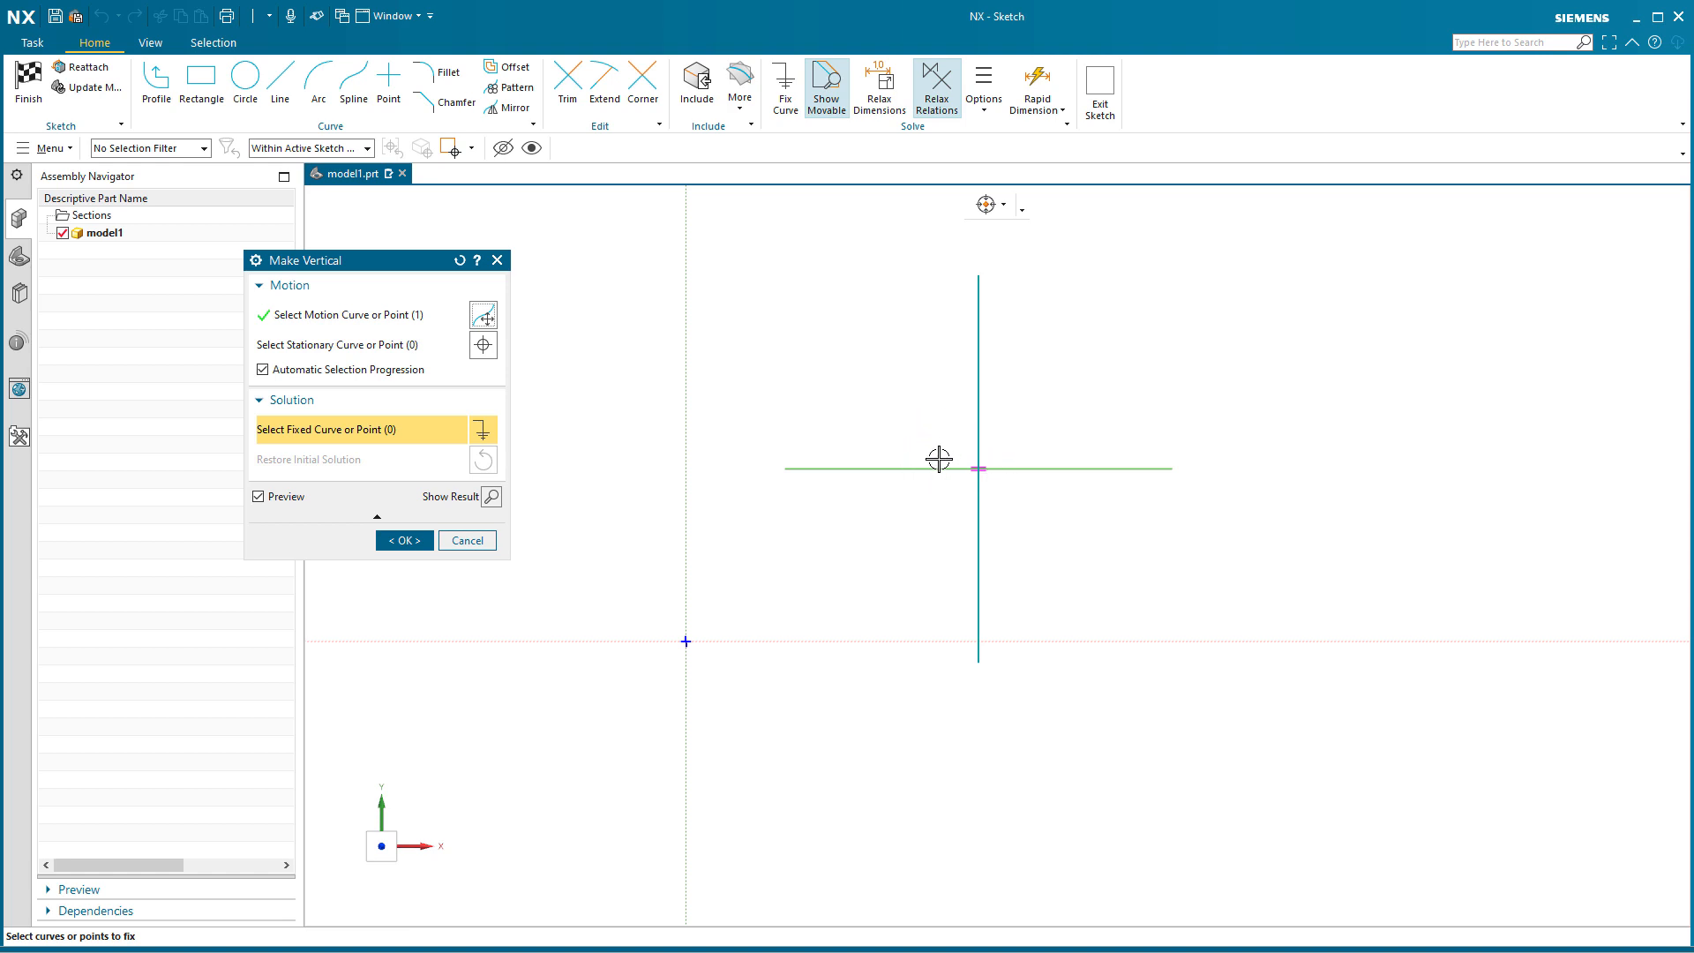
mouse_move(916, 550)
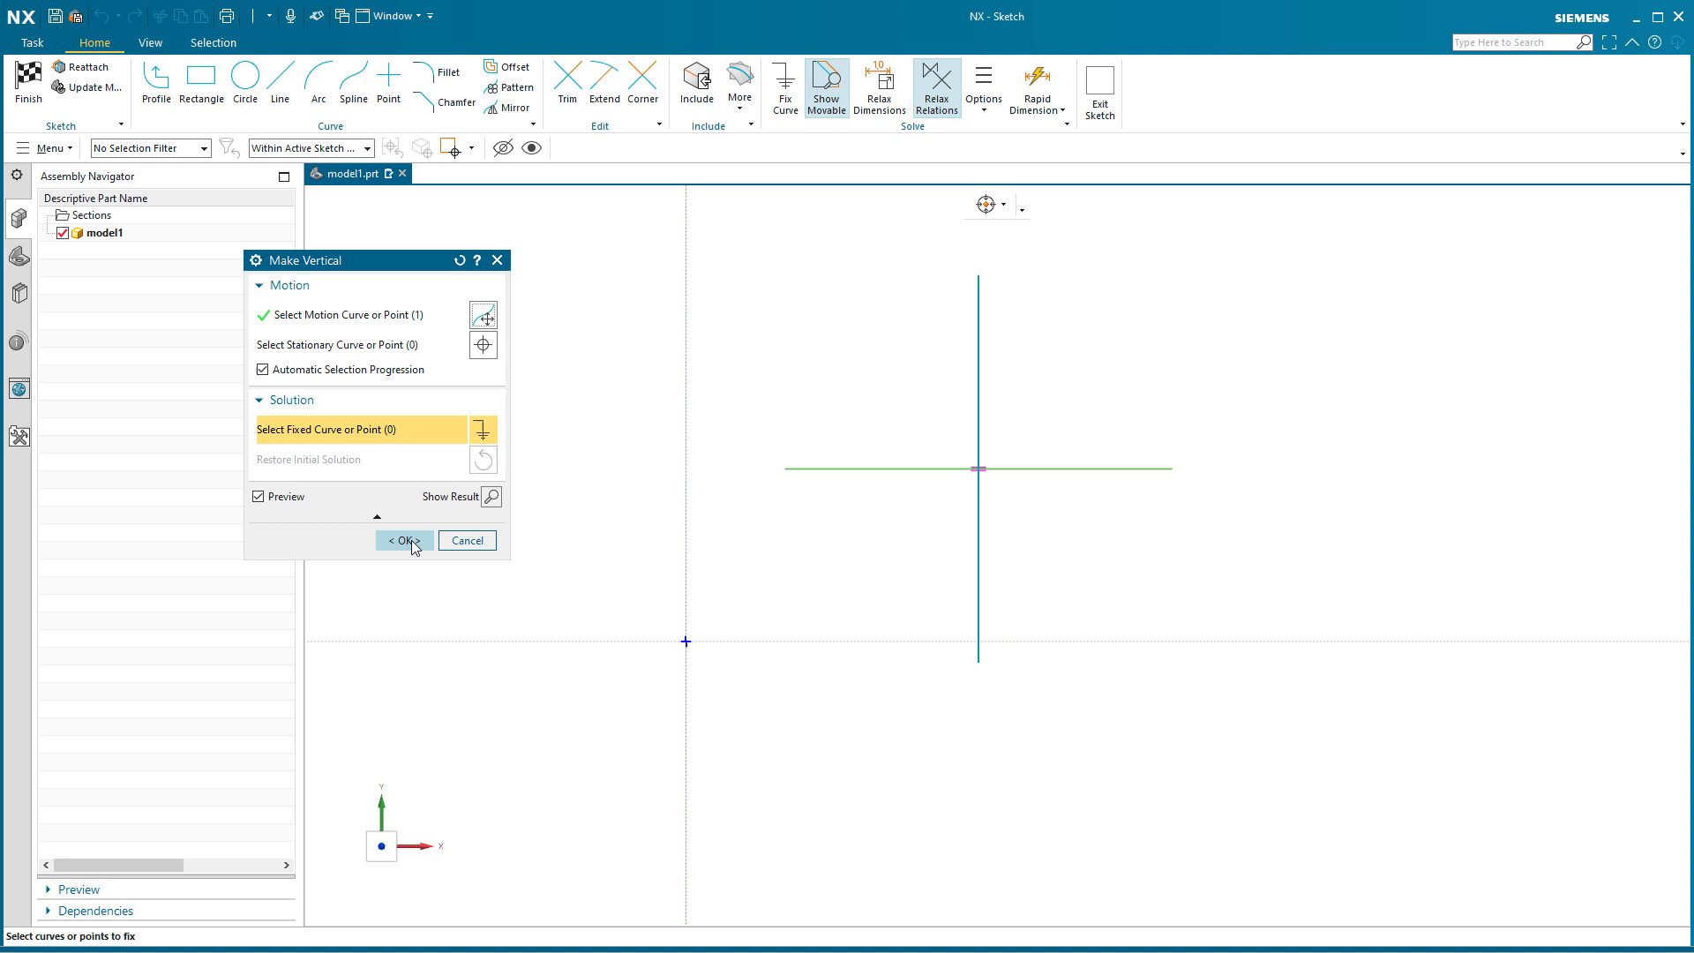
click(402, 540)
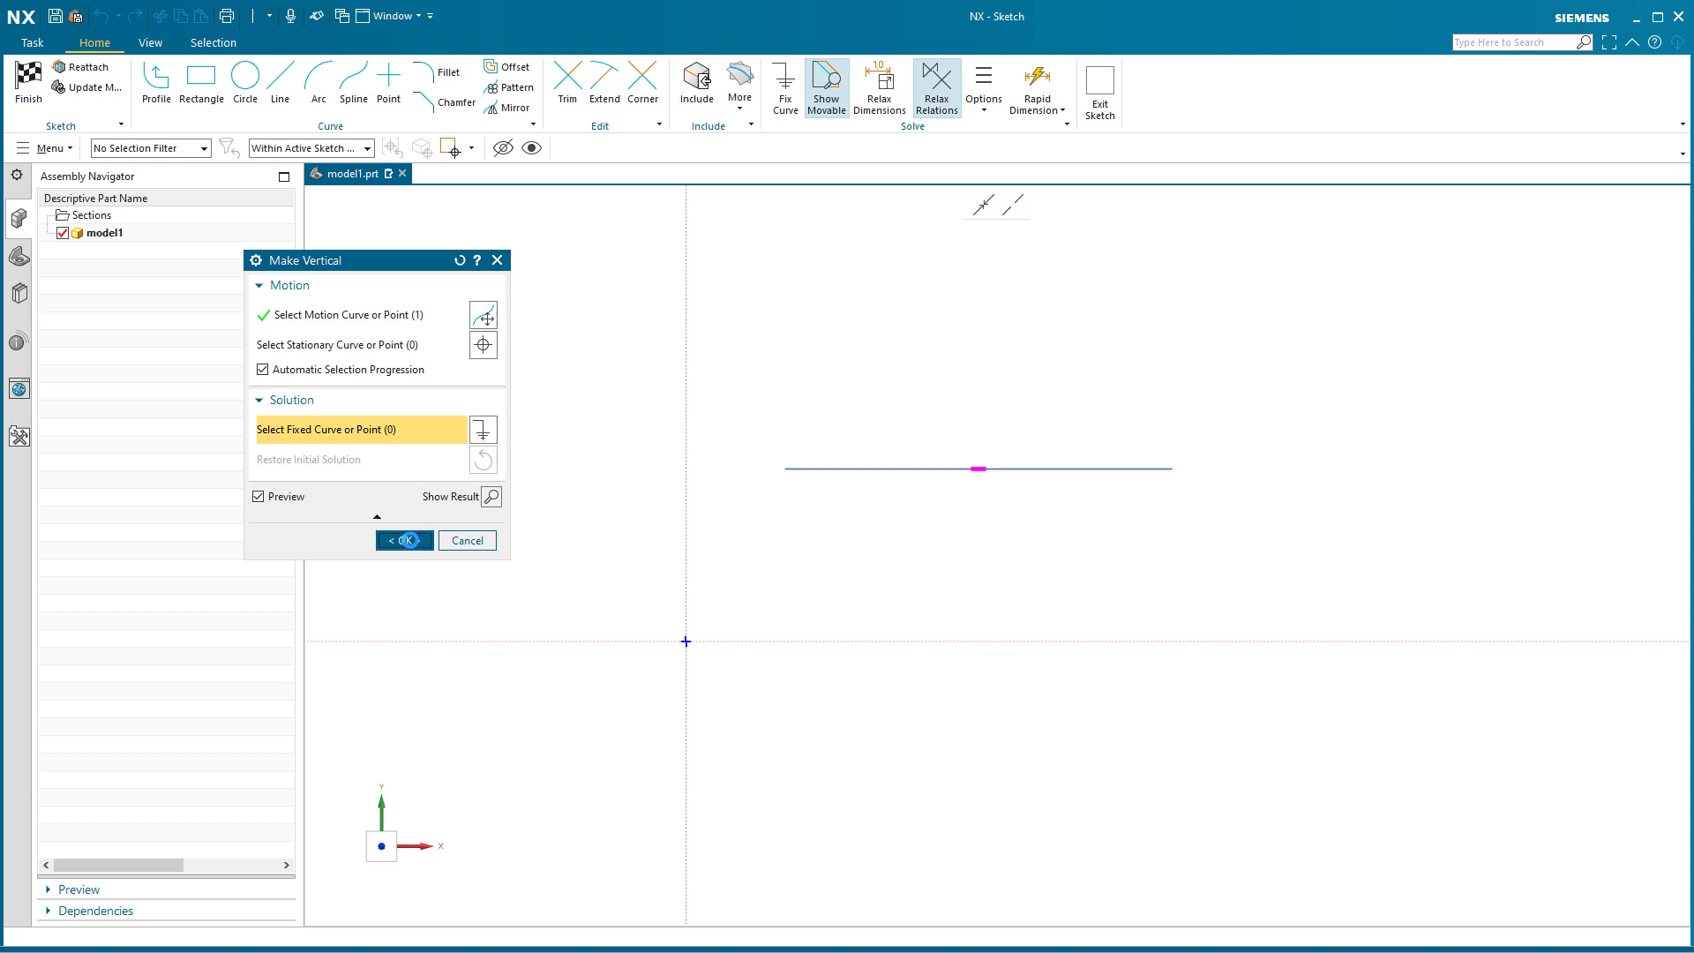
click(402, 540)
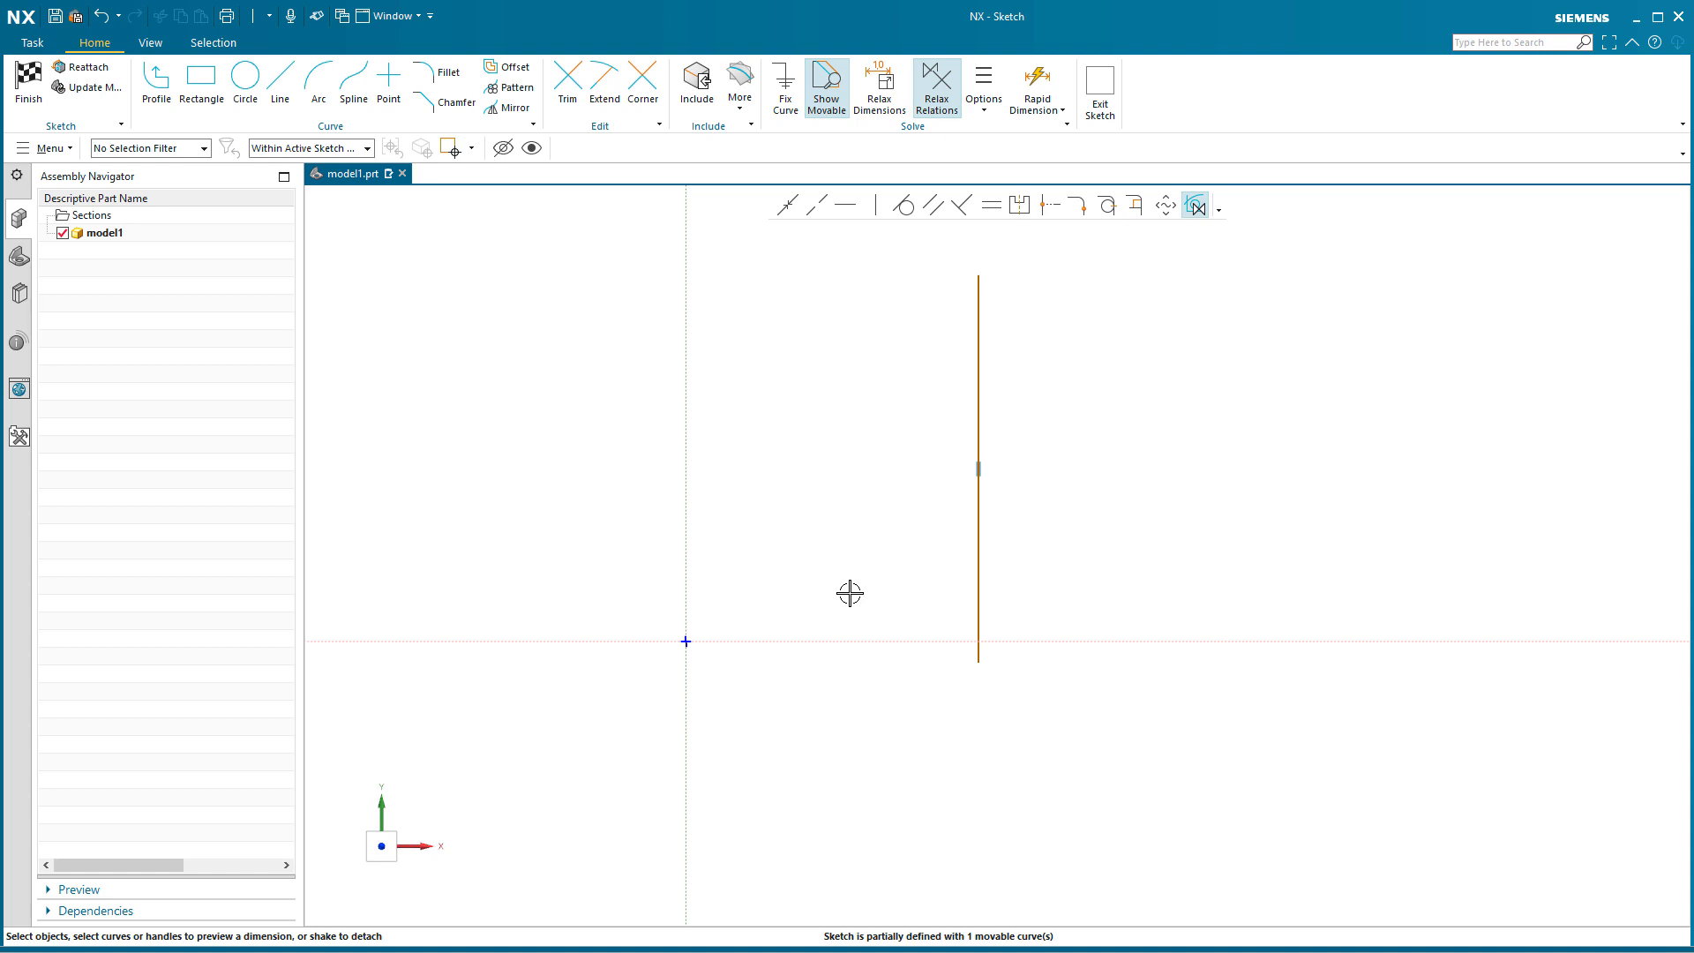
mouse_move(990, 482)
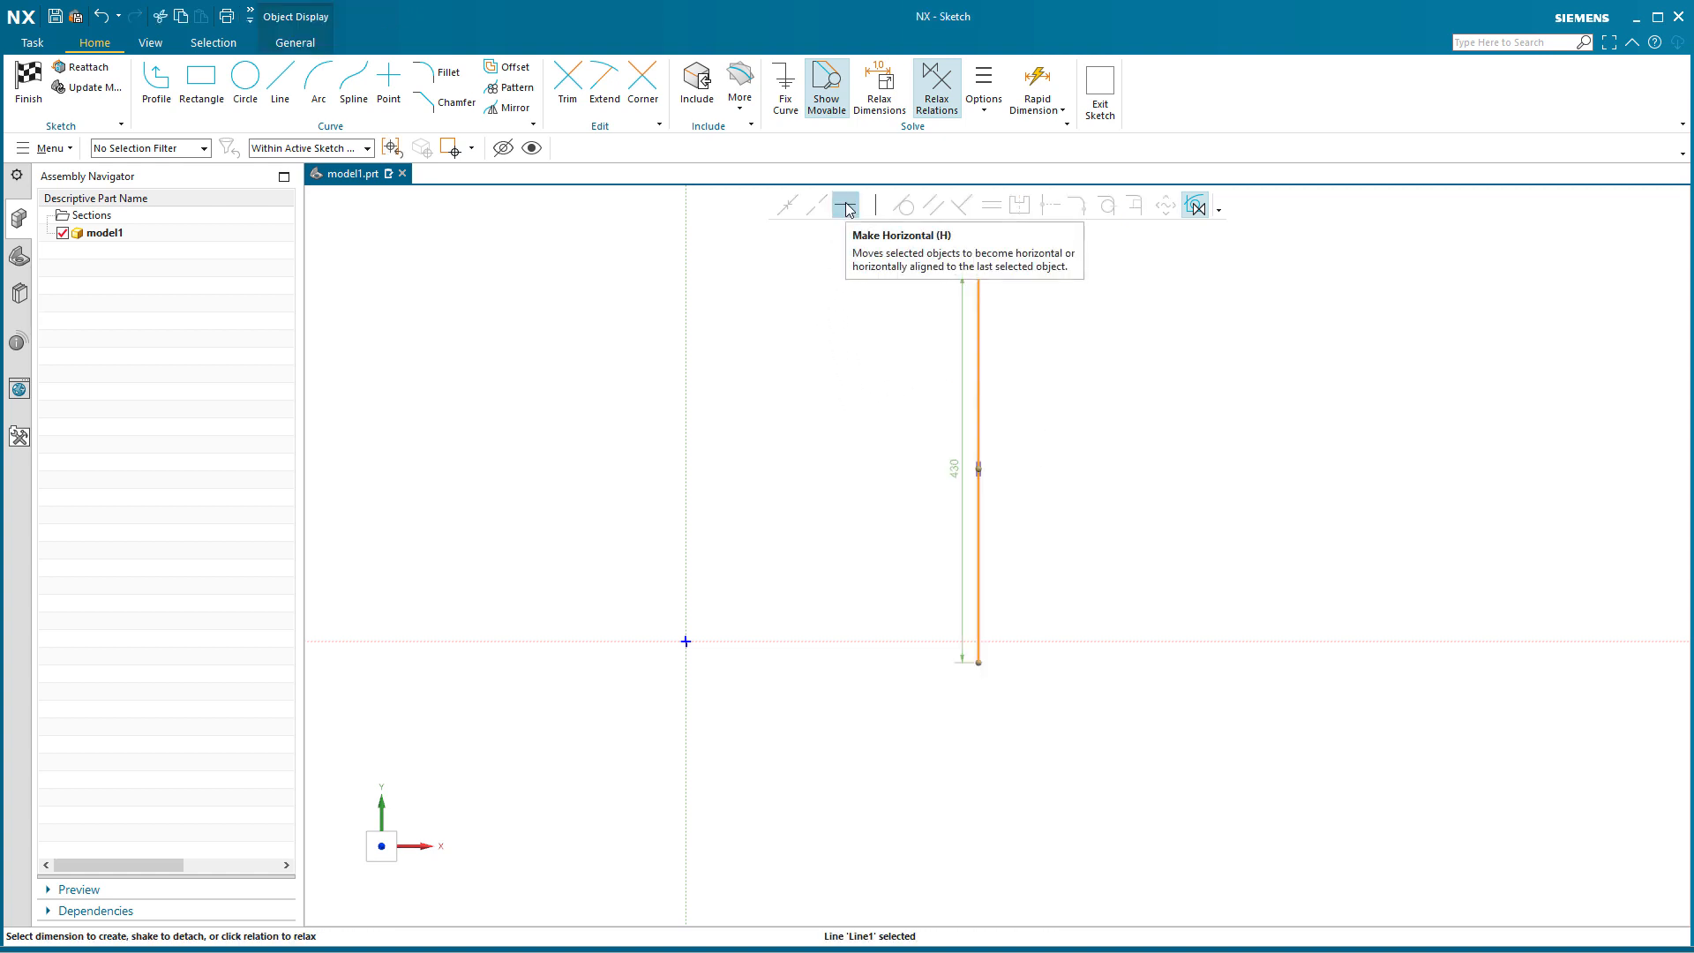
Make the vertical line horizontal again with it as the motion curve
click(847, 207)
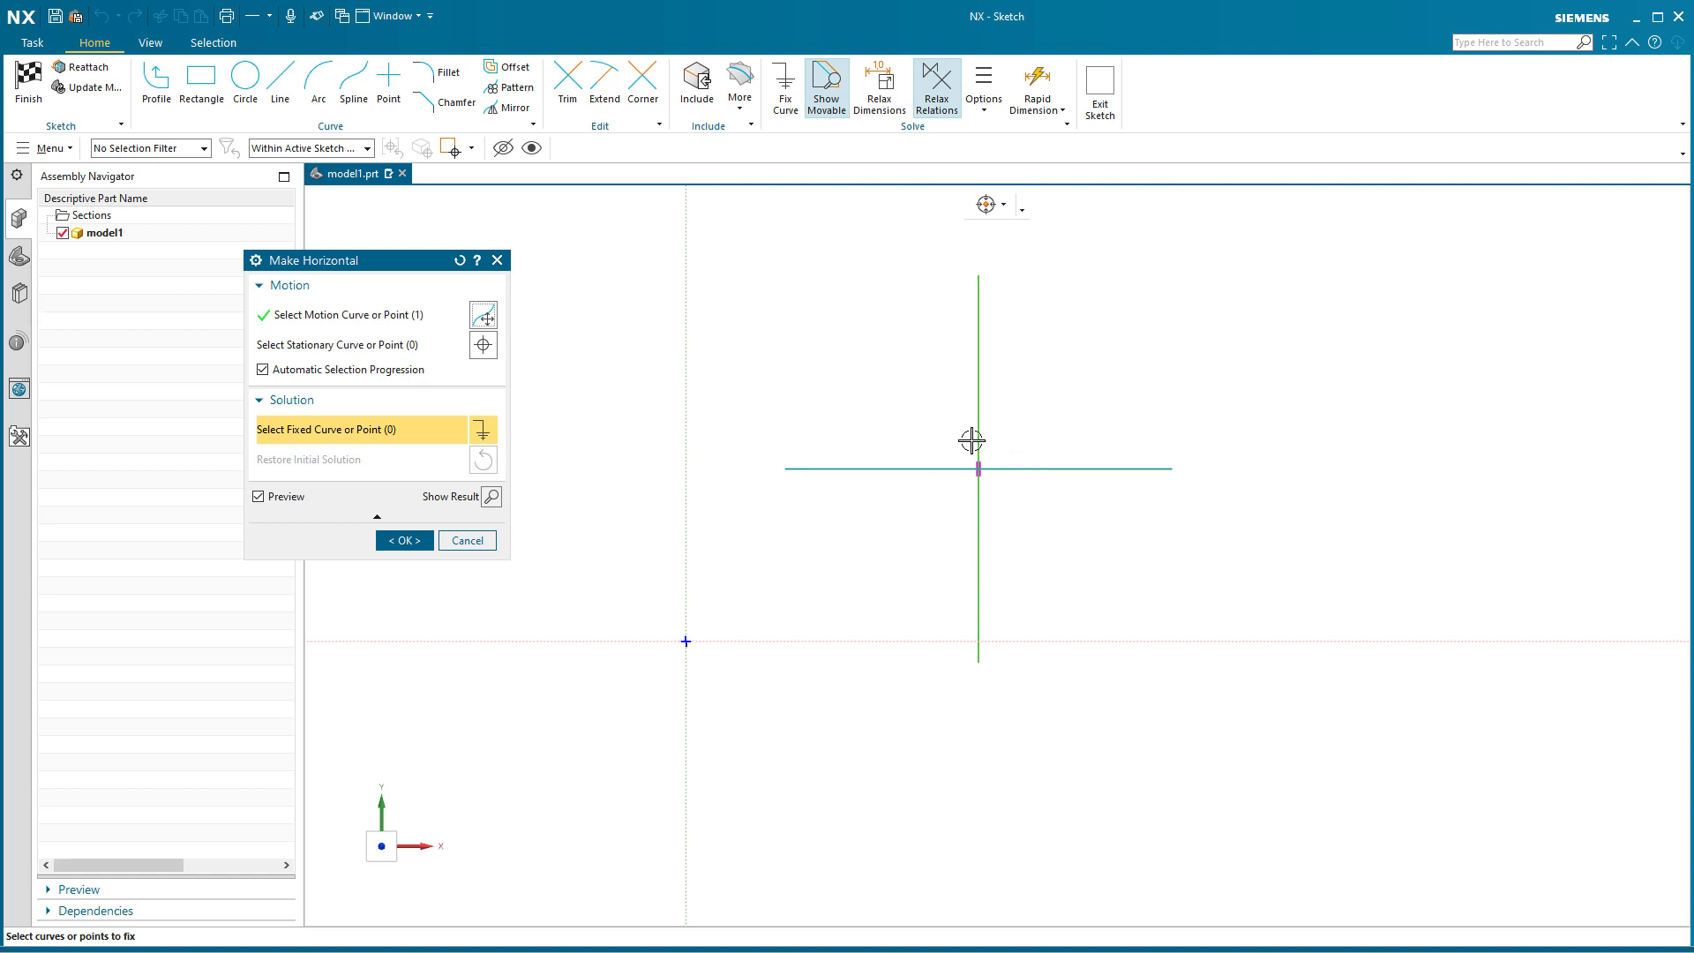
click(402, 540)
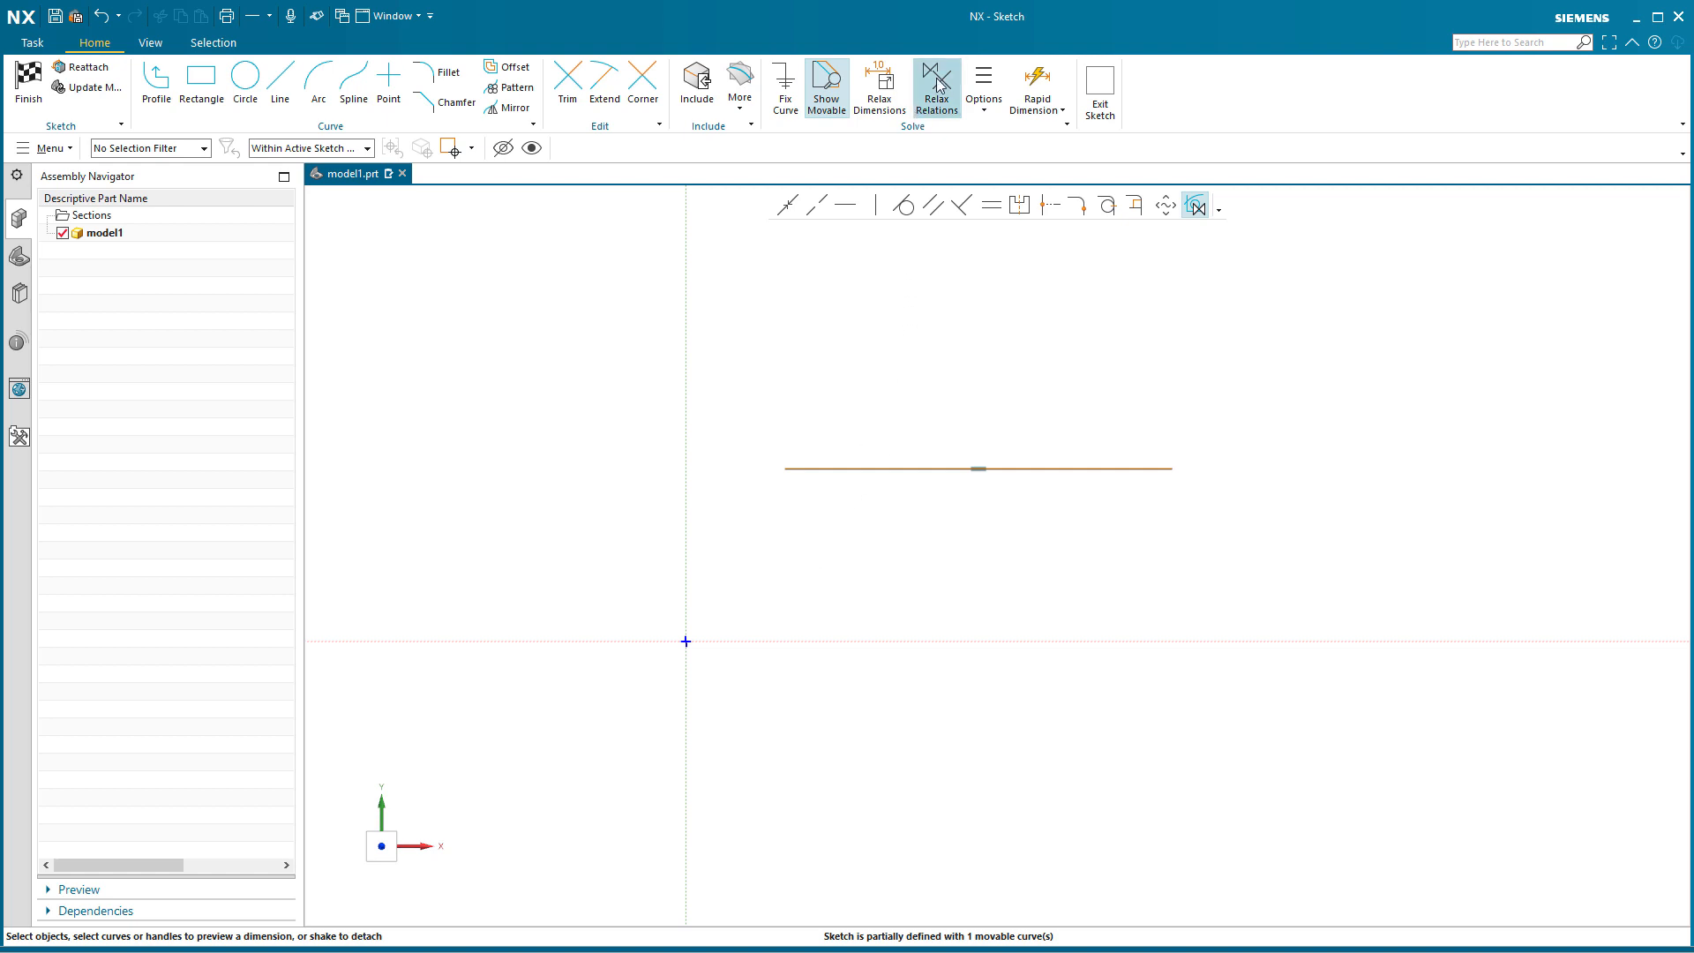
mouse_move(962, 438)
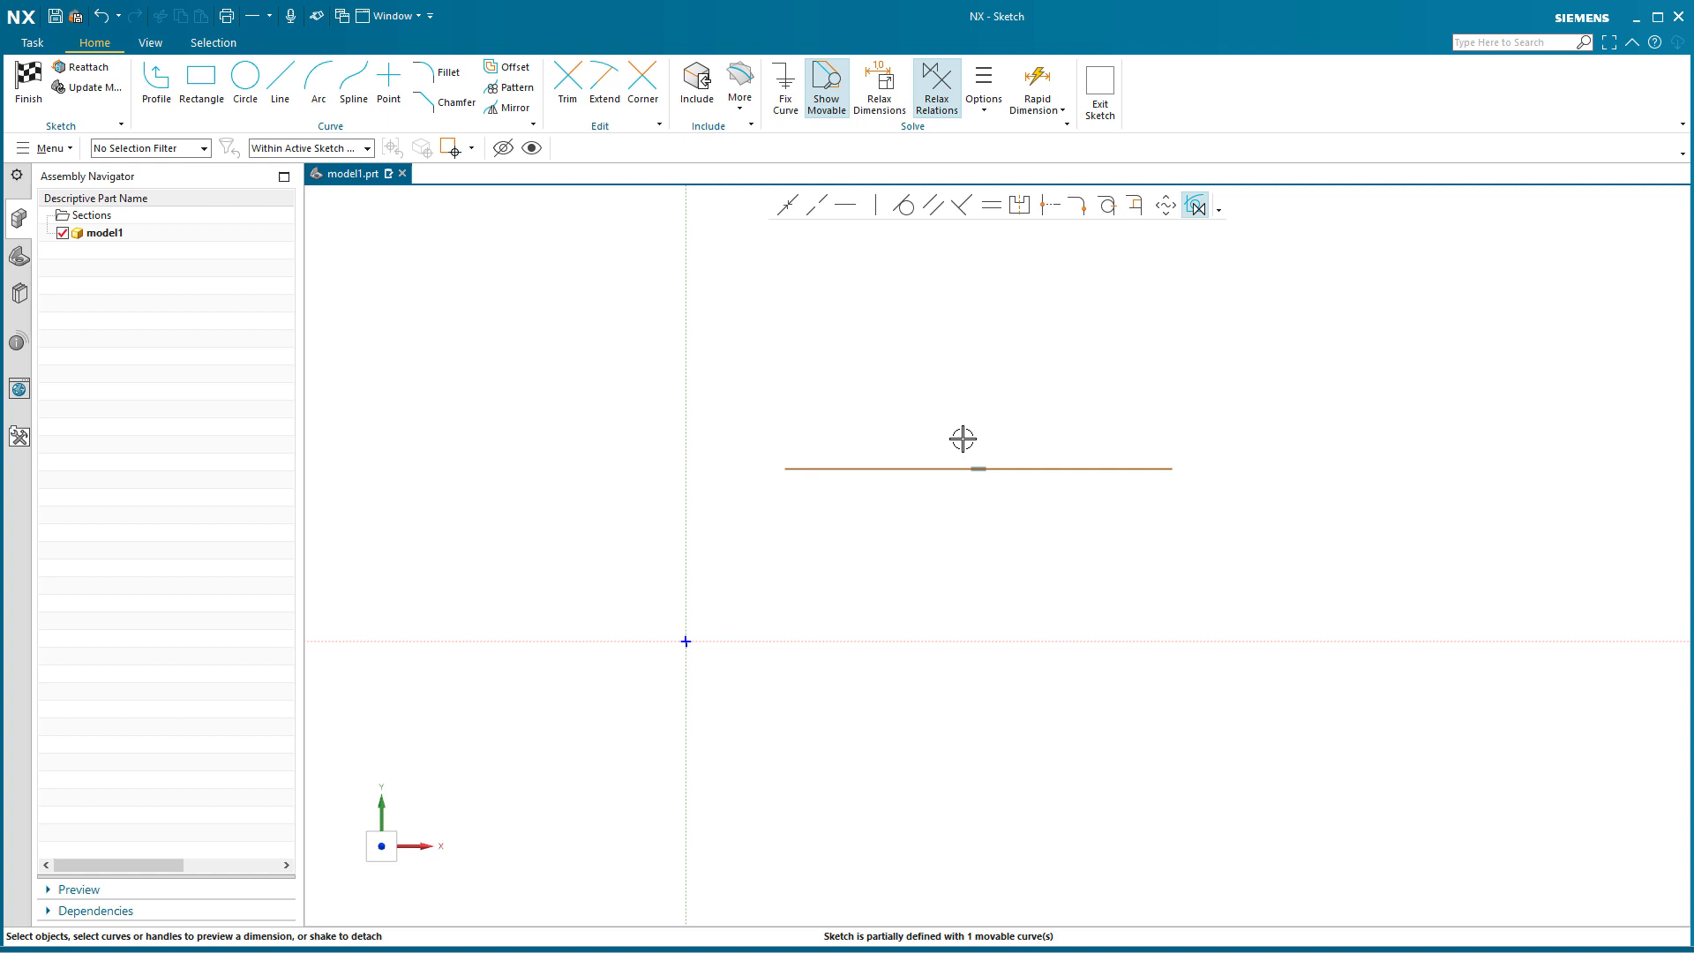
mouse_move(936, 407)
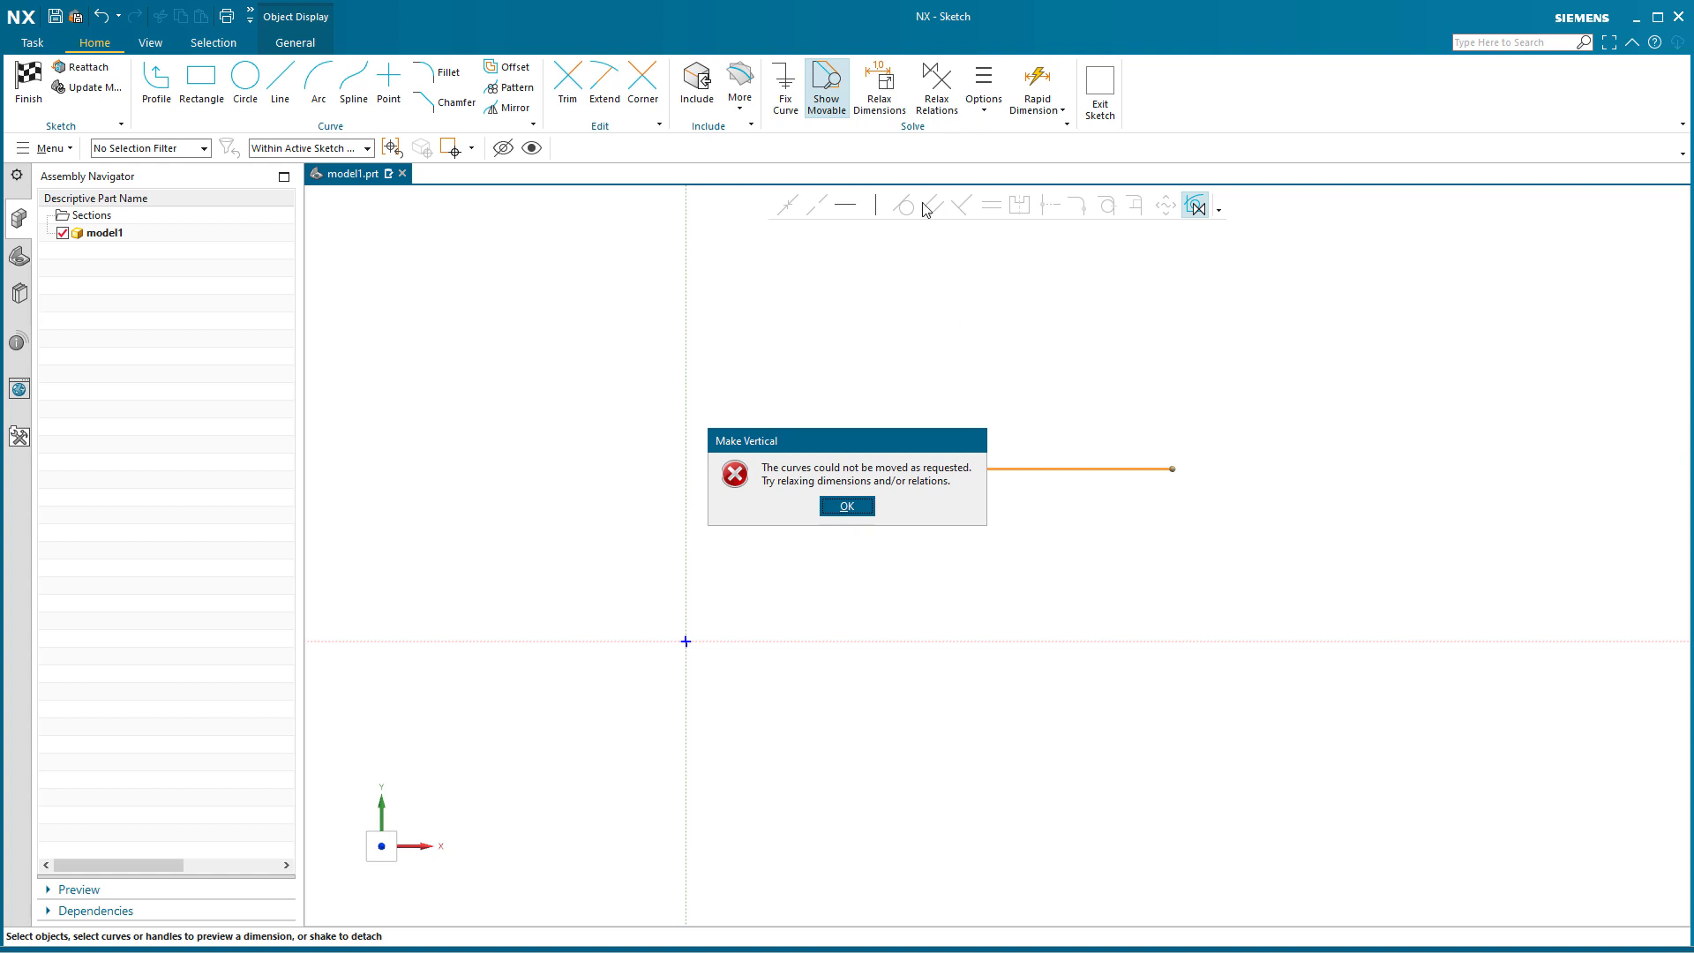
click(845, 506)
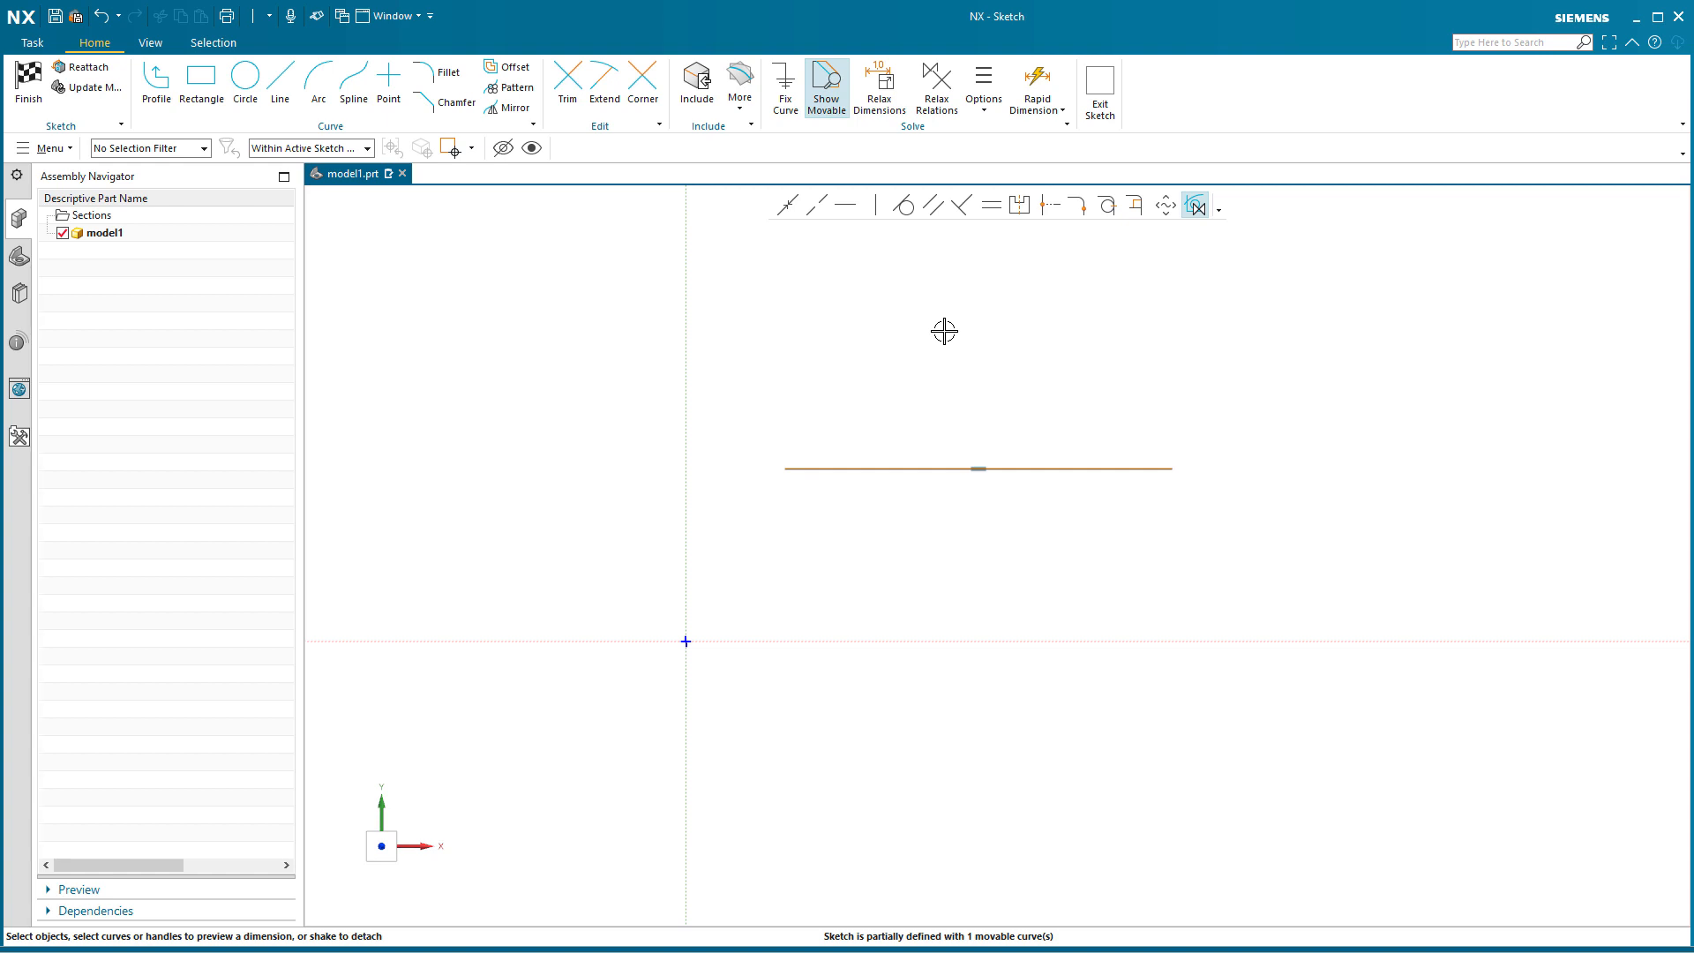
mouse_move(1195, 206)
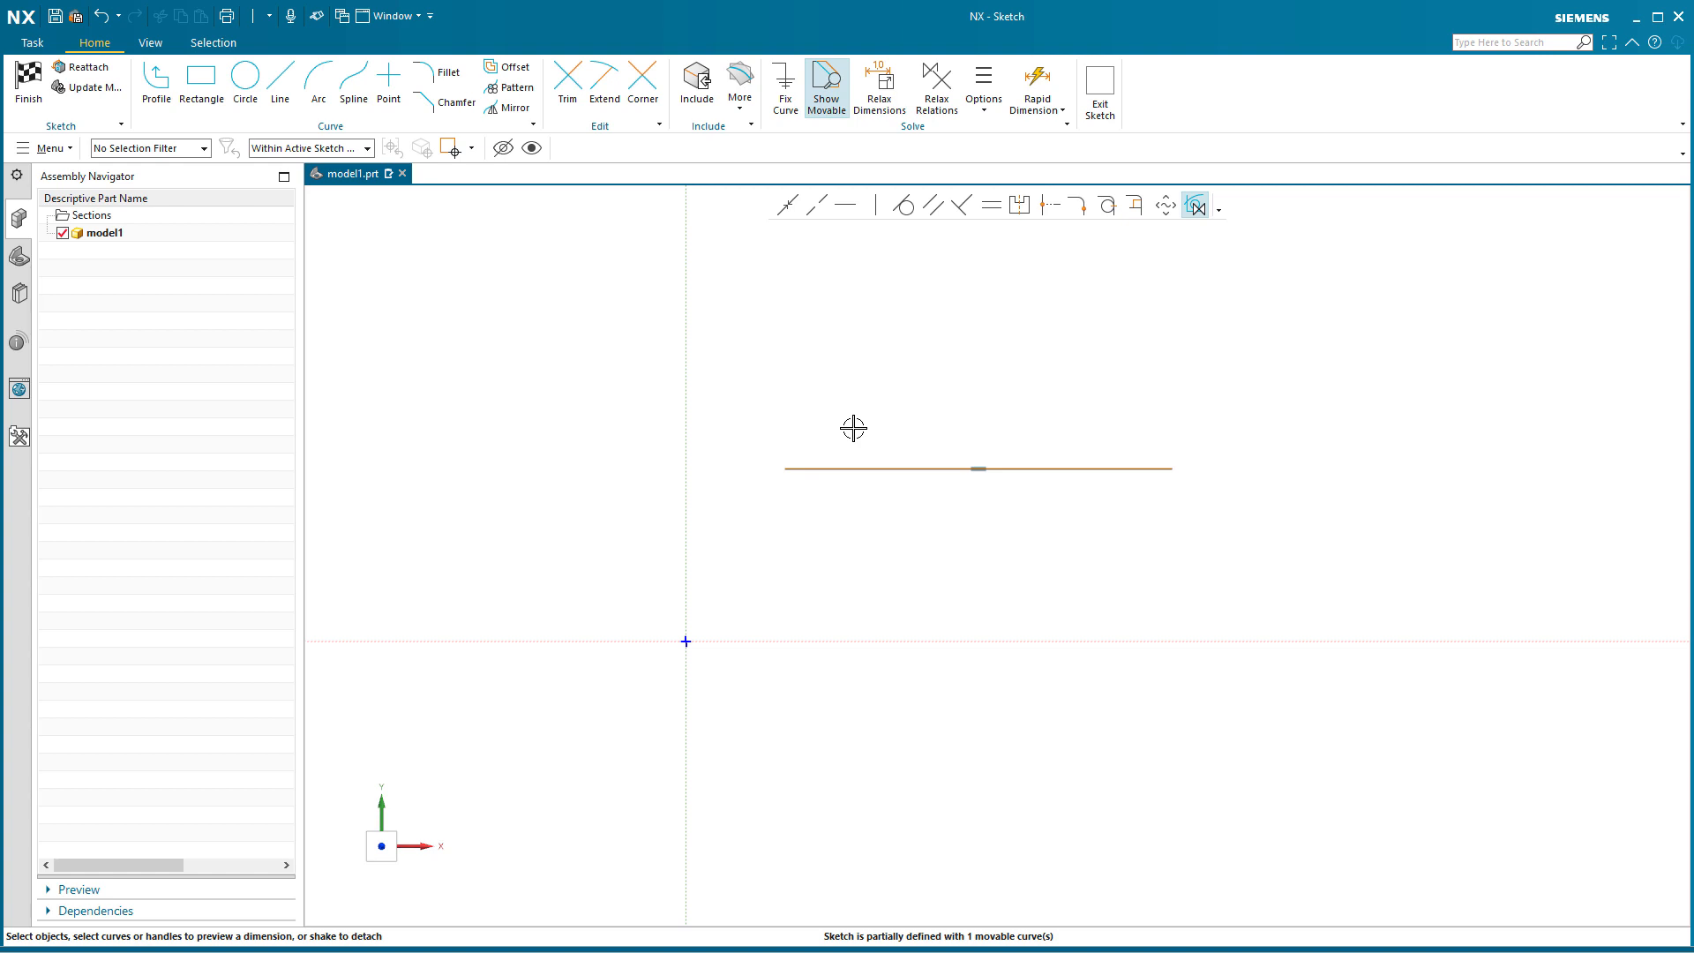
mouse_move(863, 427)
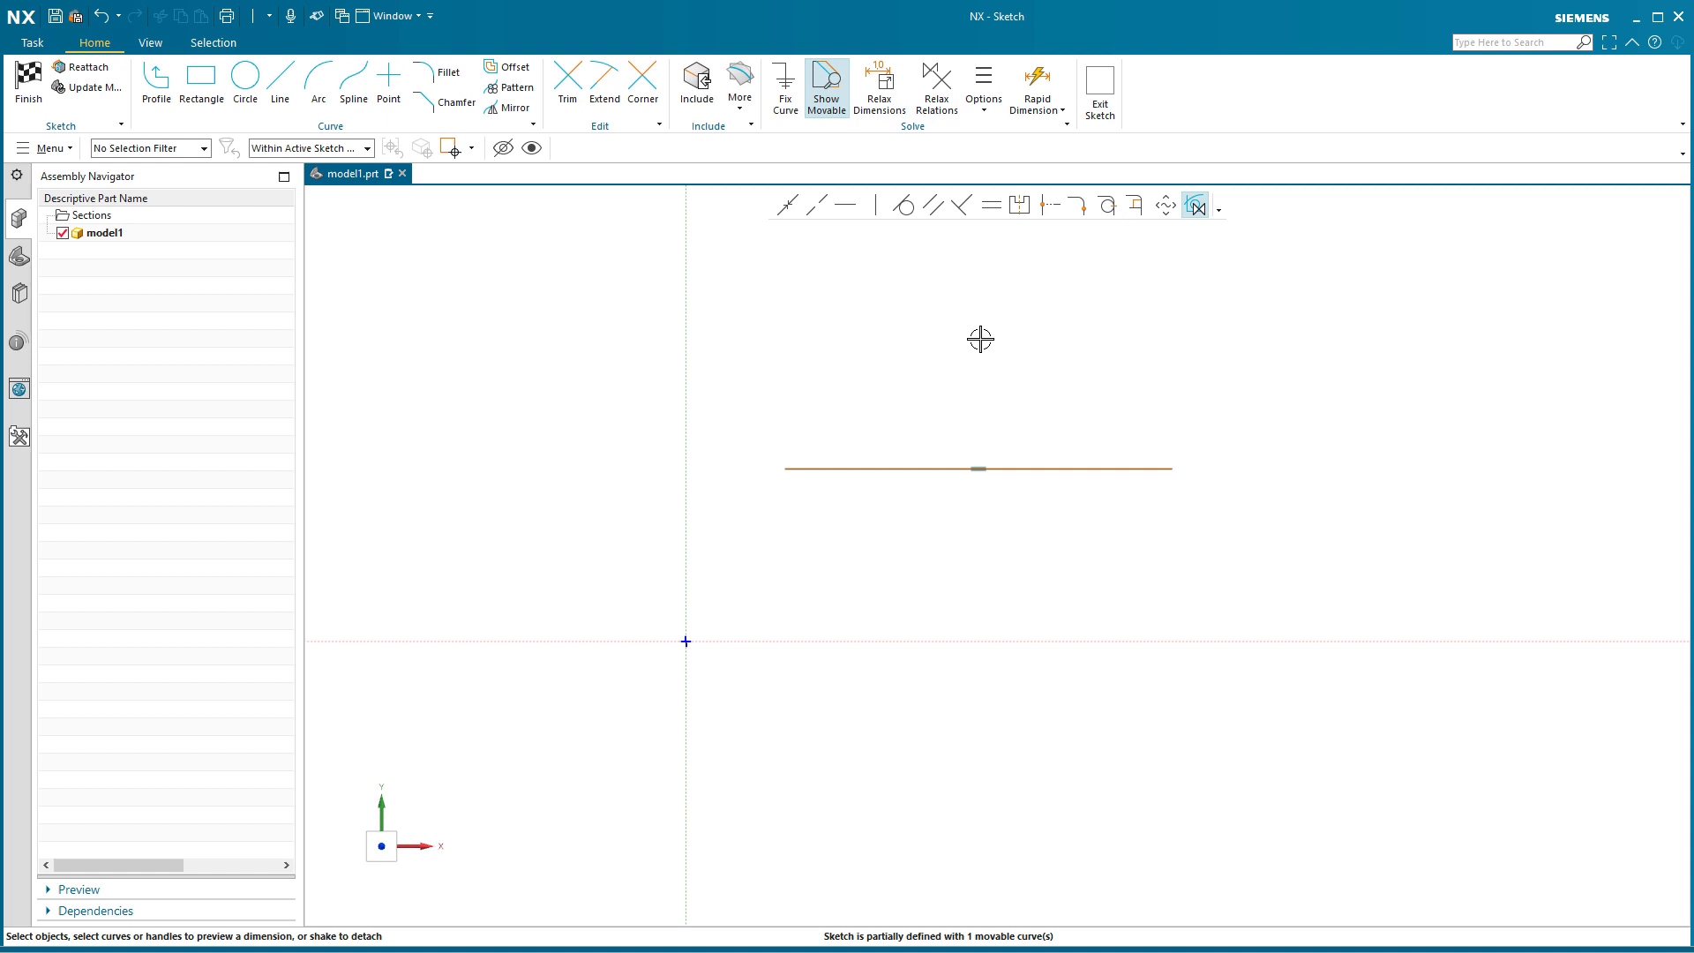
mouse_move(936, 88)
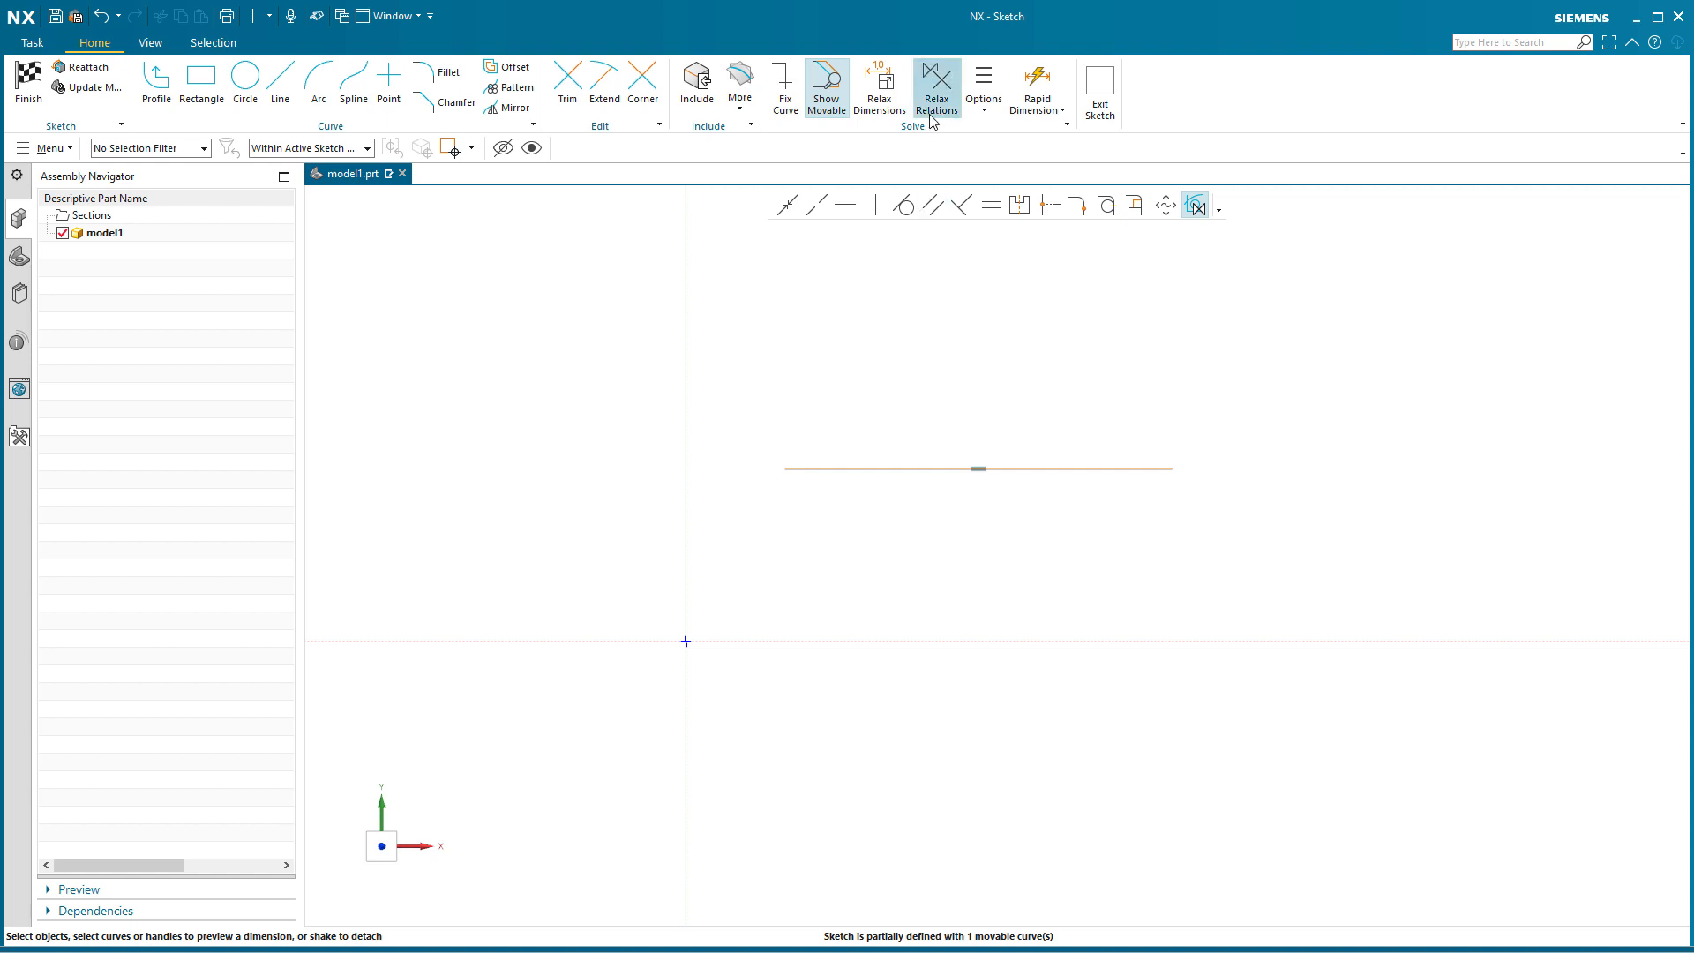
mouse_move(935, 88)
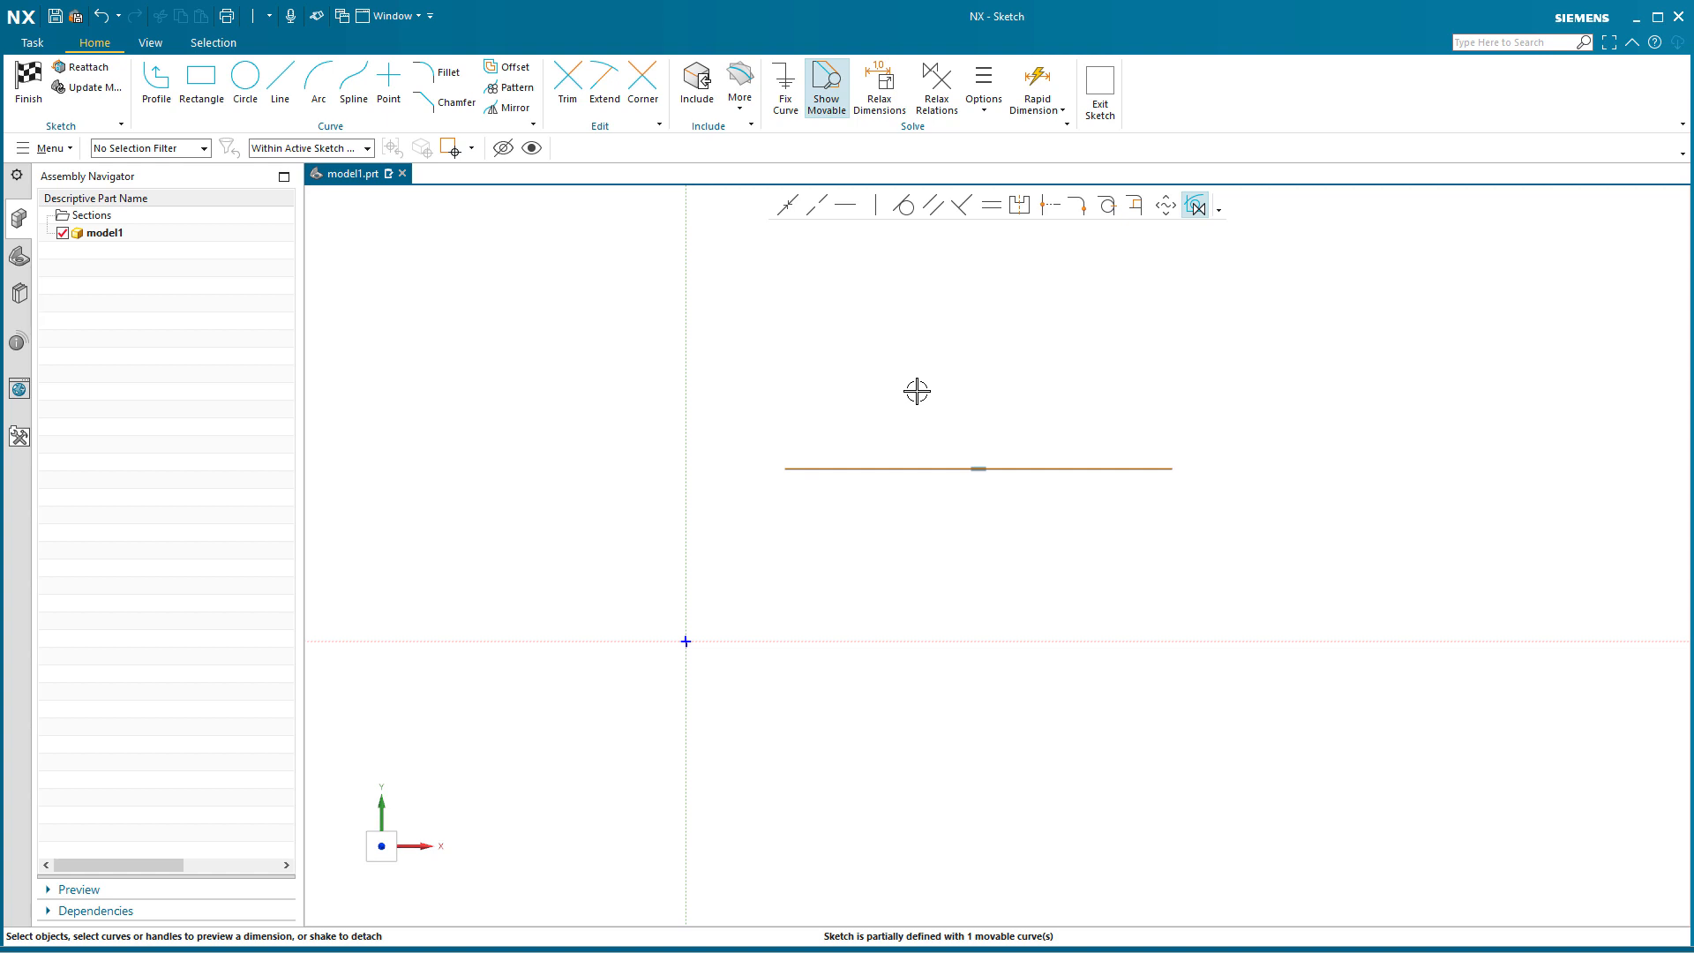
mouse_move(1006, 484)
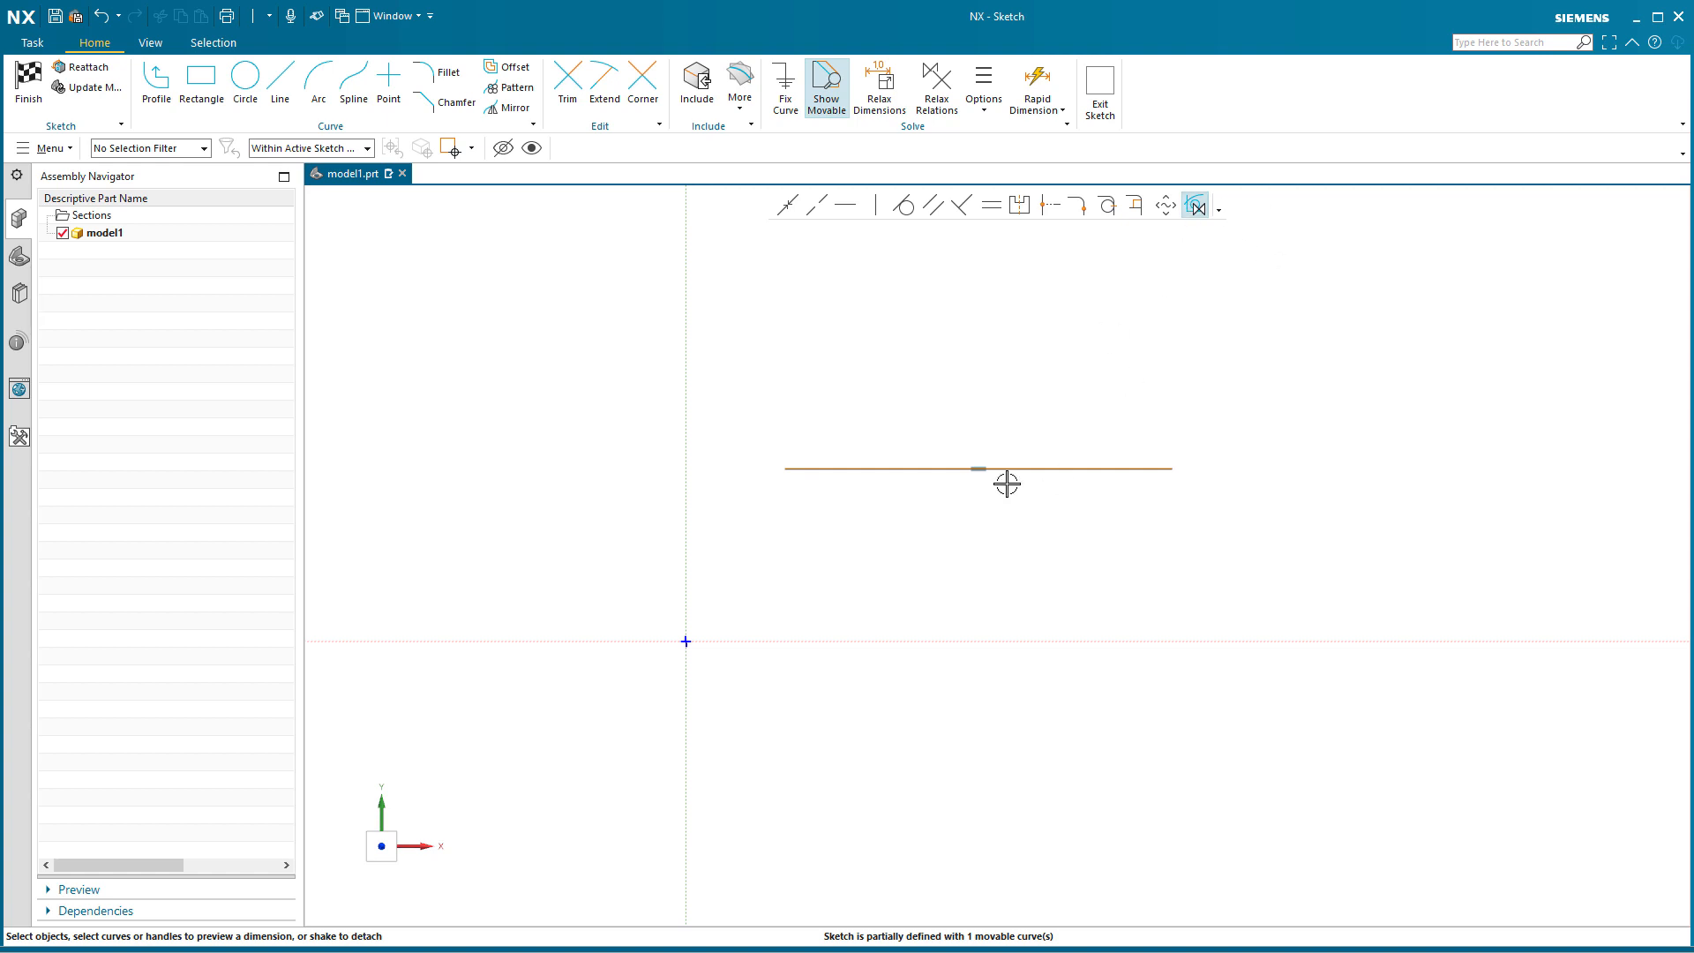
mouse_move(1005, 581)
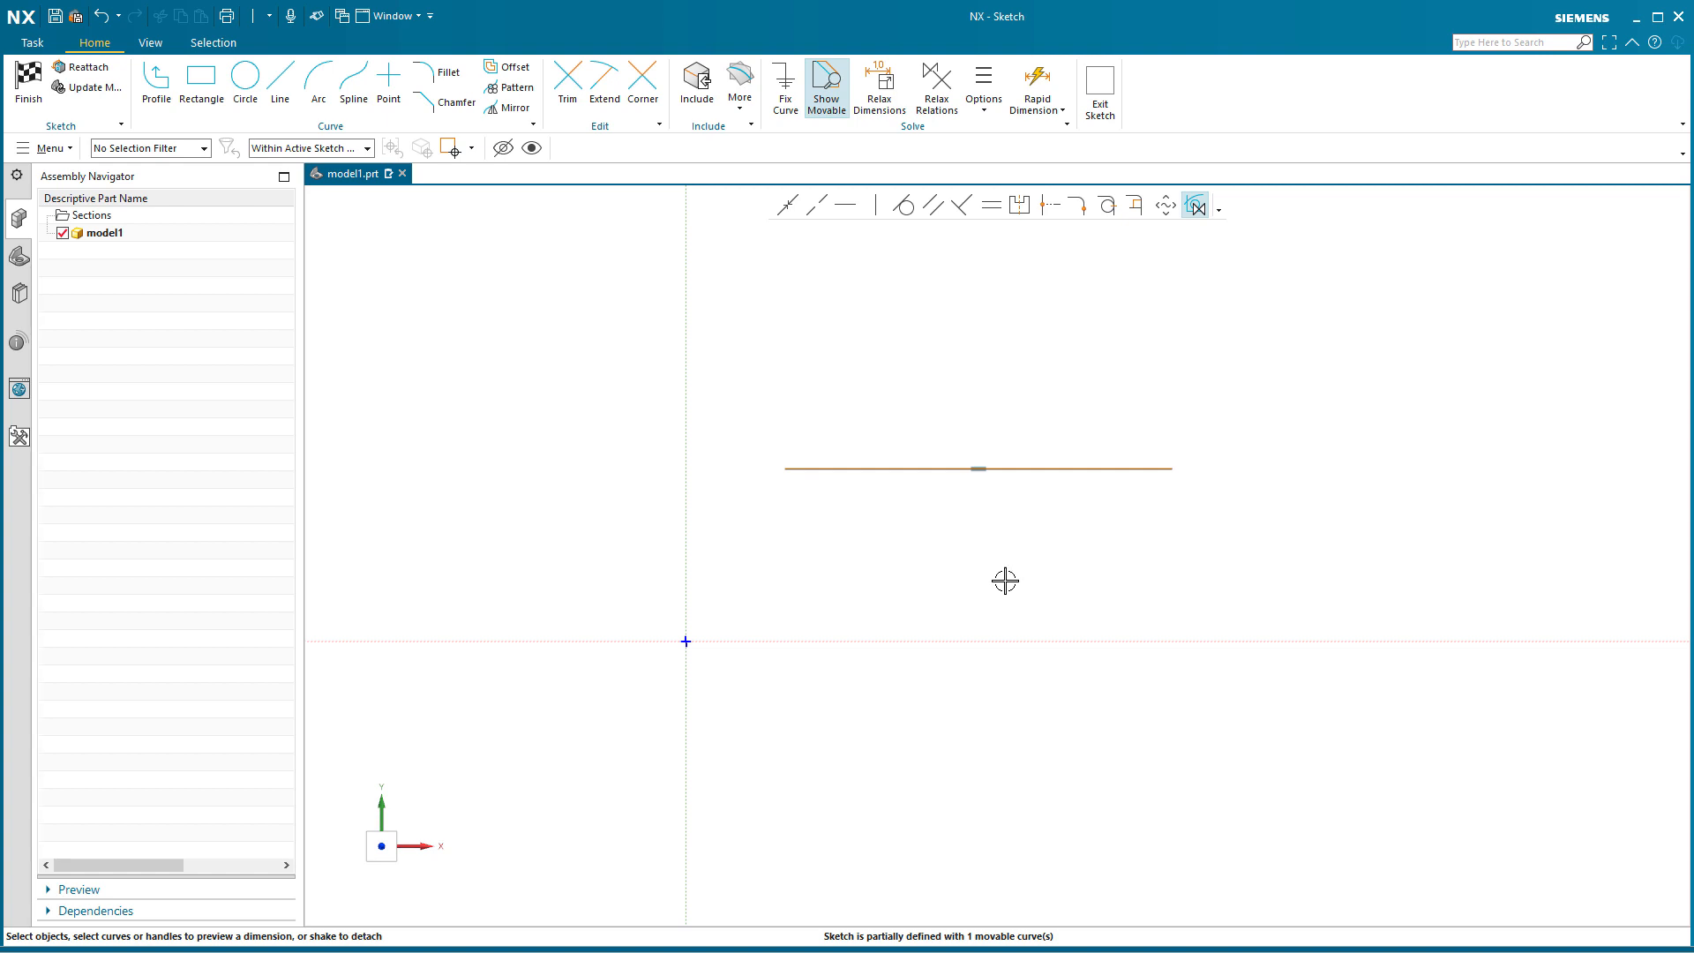
mouse_move(969, 565)
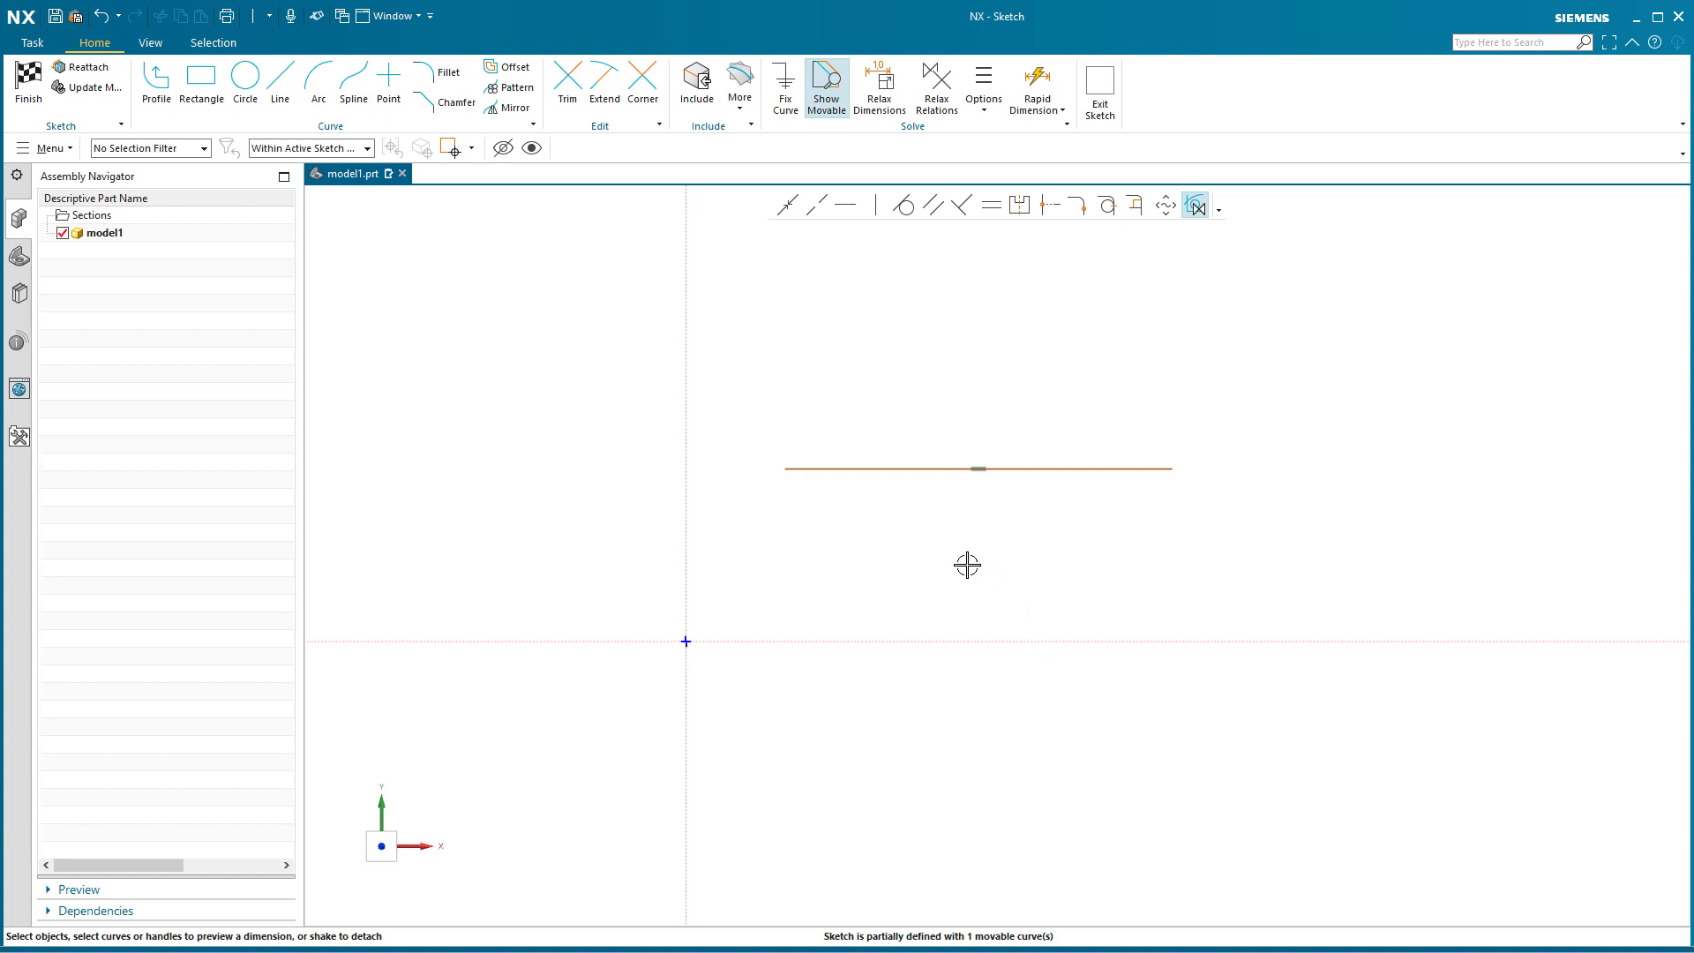
Dimension the line 295 above the origin and set its length to 500
click(976, 468)
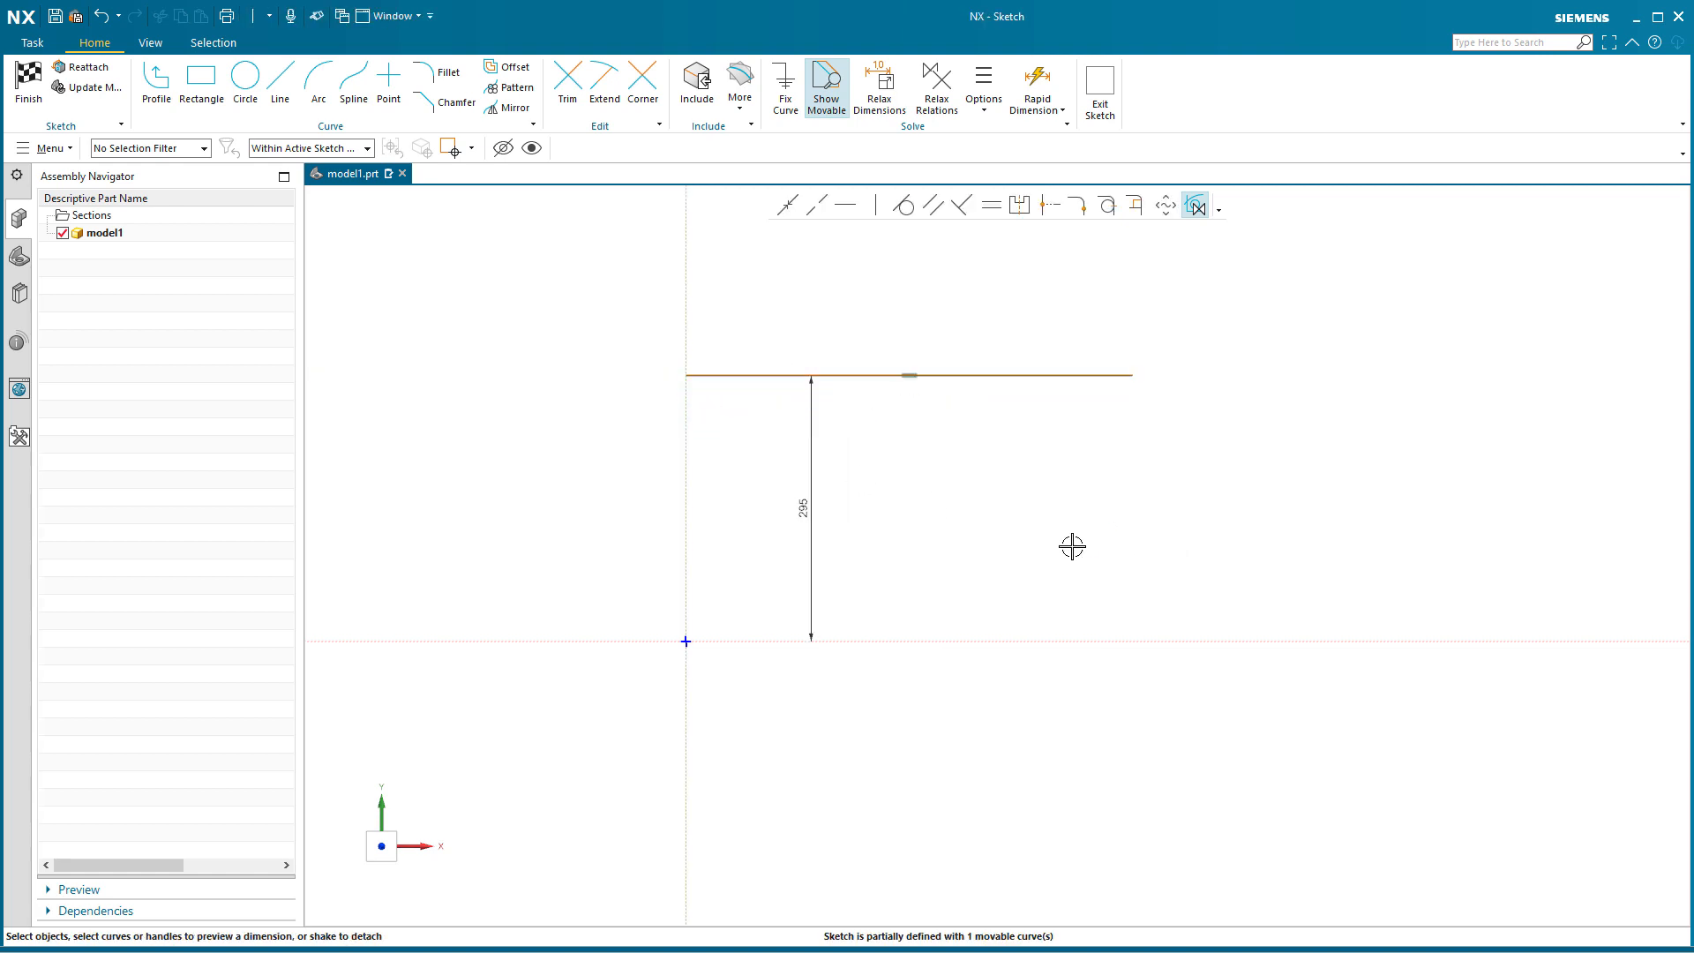
click(907, 376)
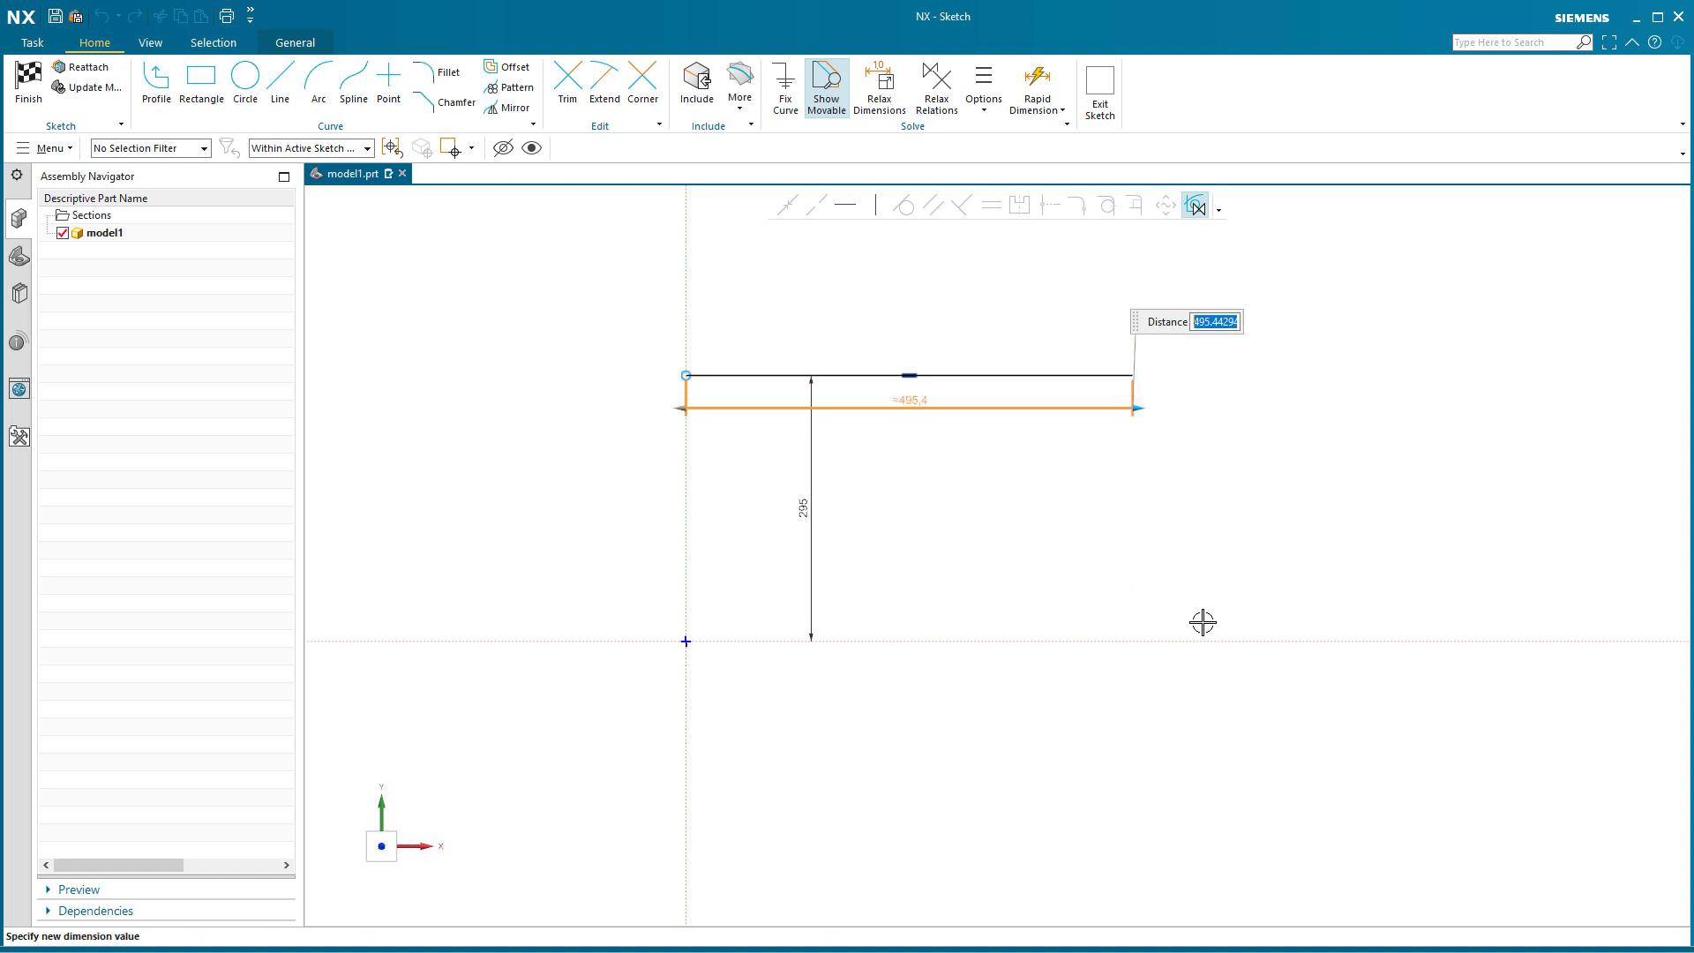
text(500)
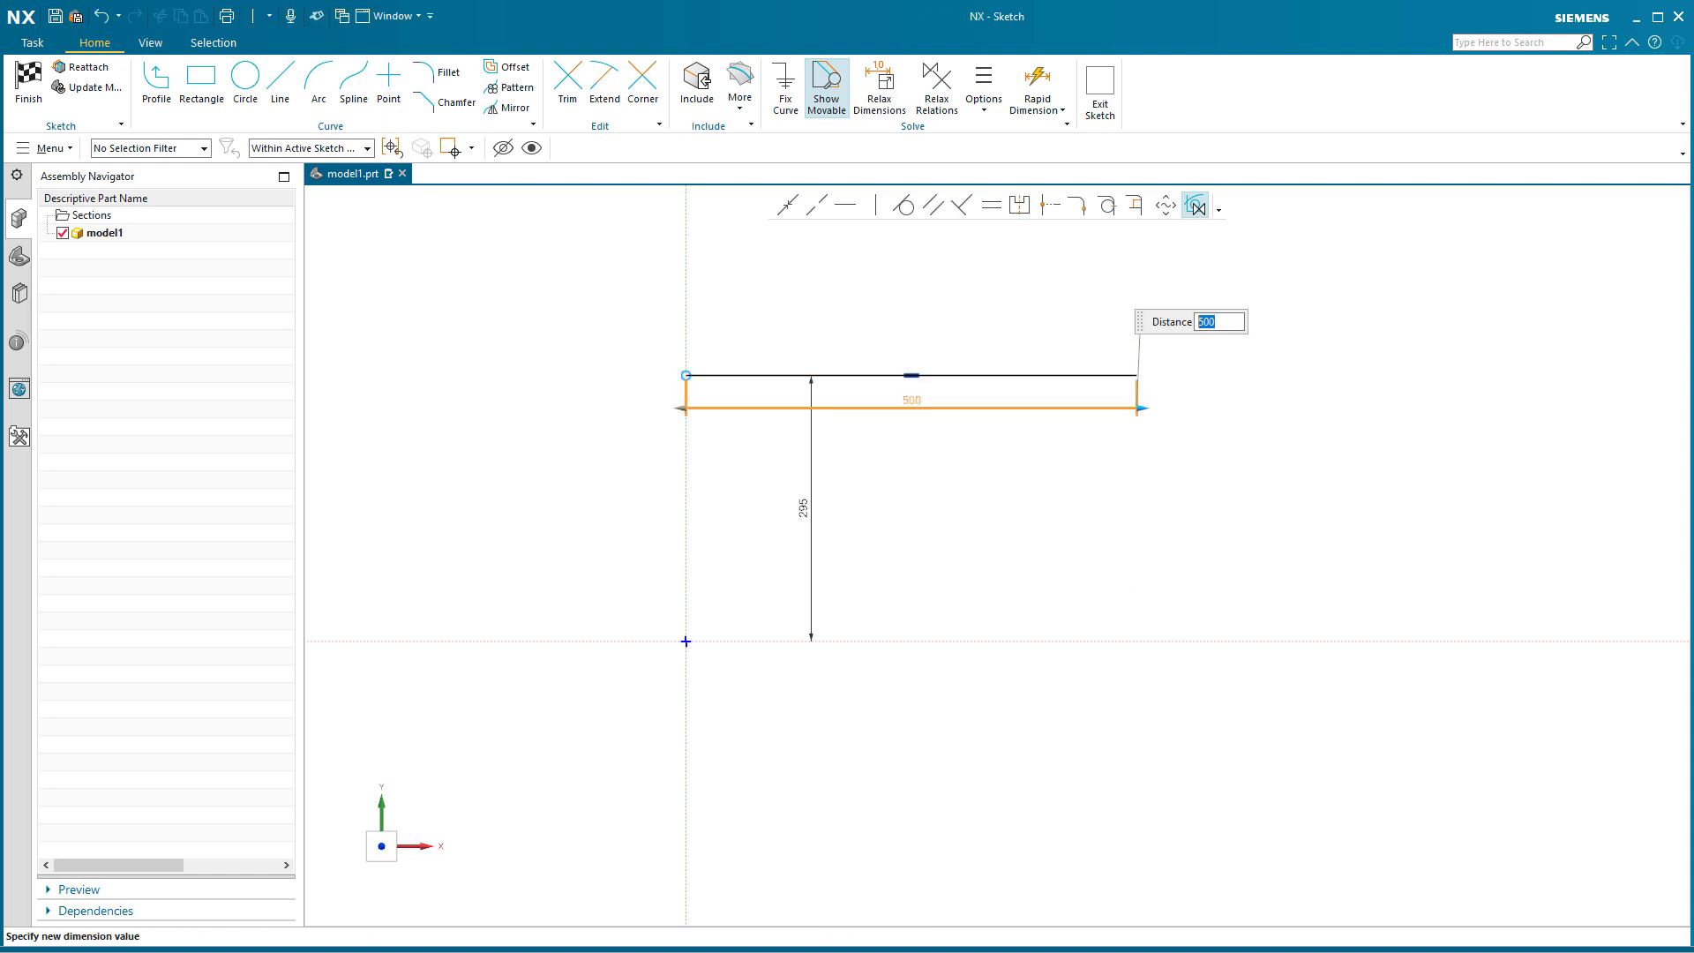
key(Enter)
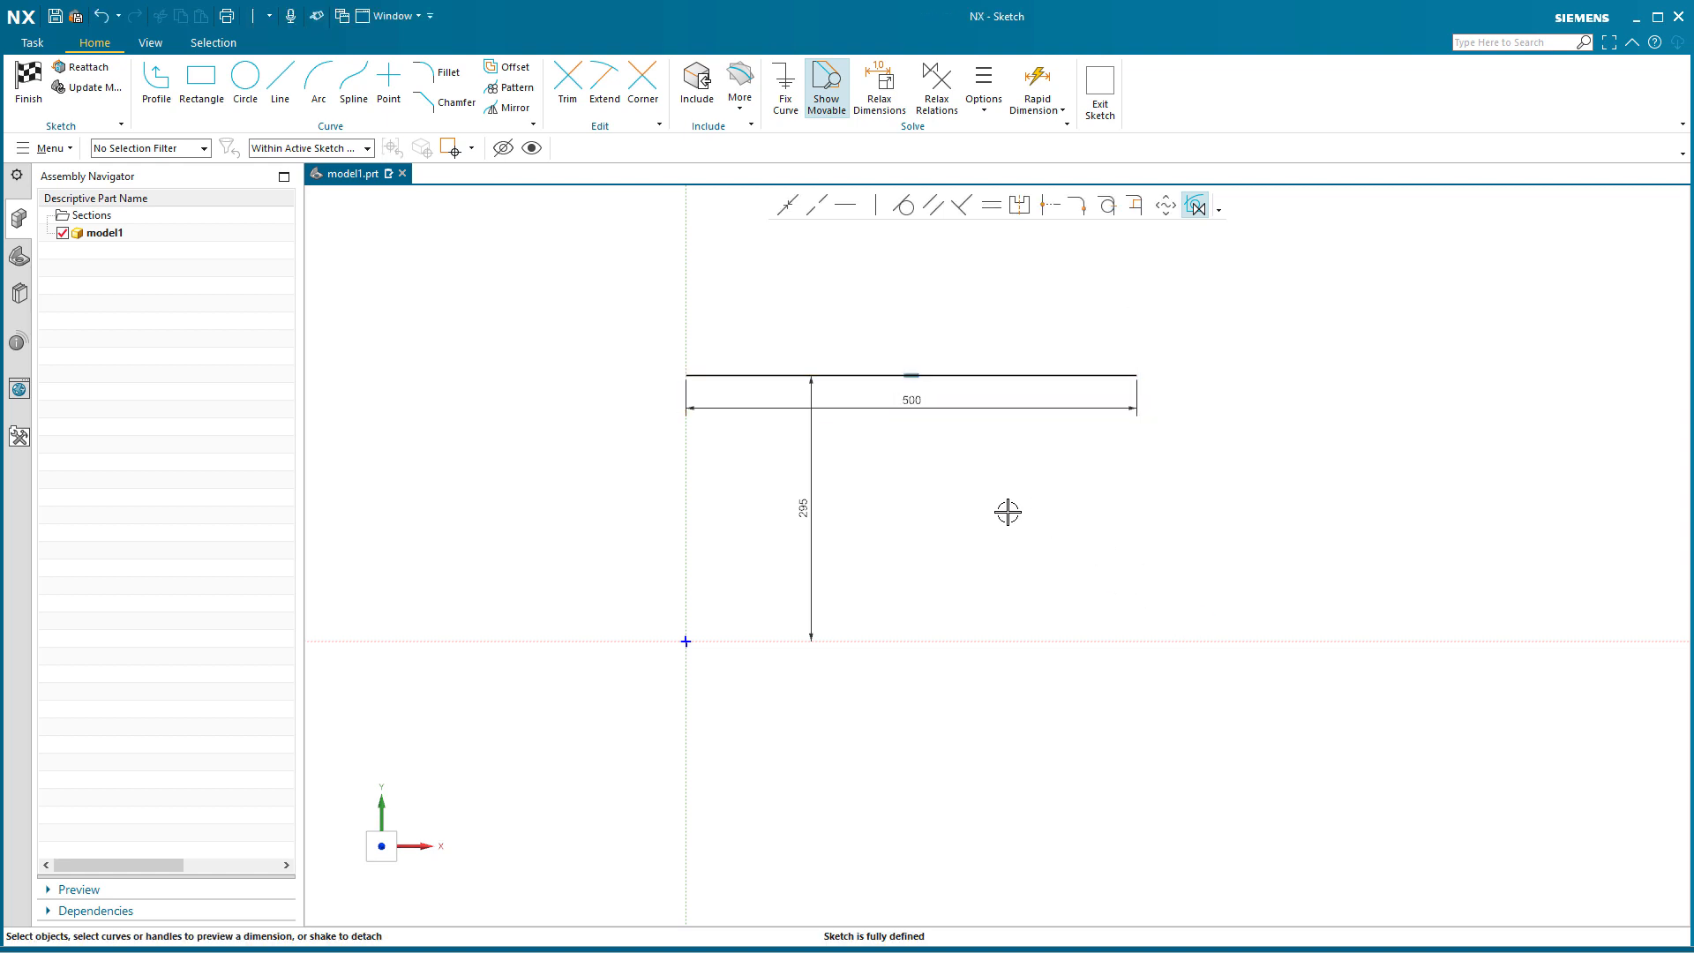
mouse_move(1056, 561)
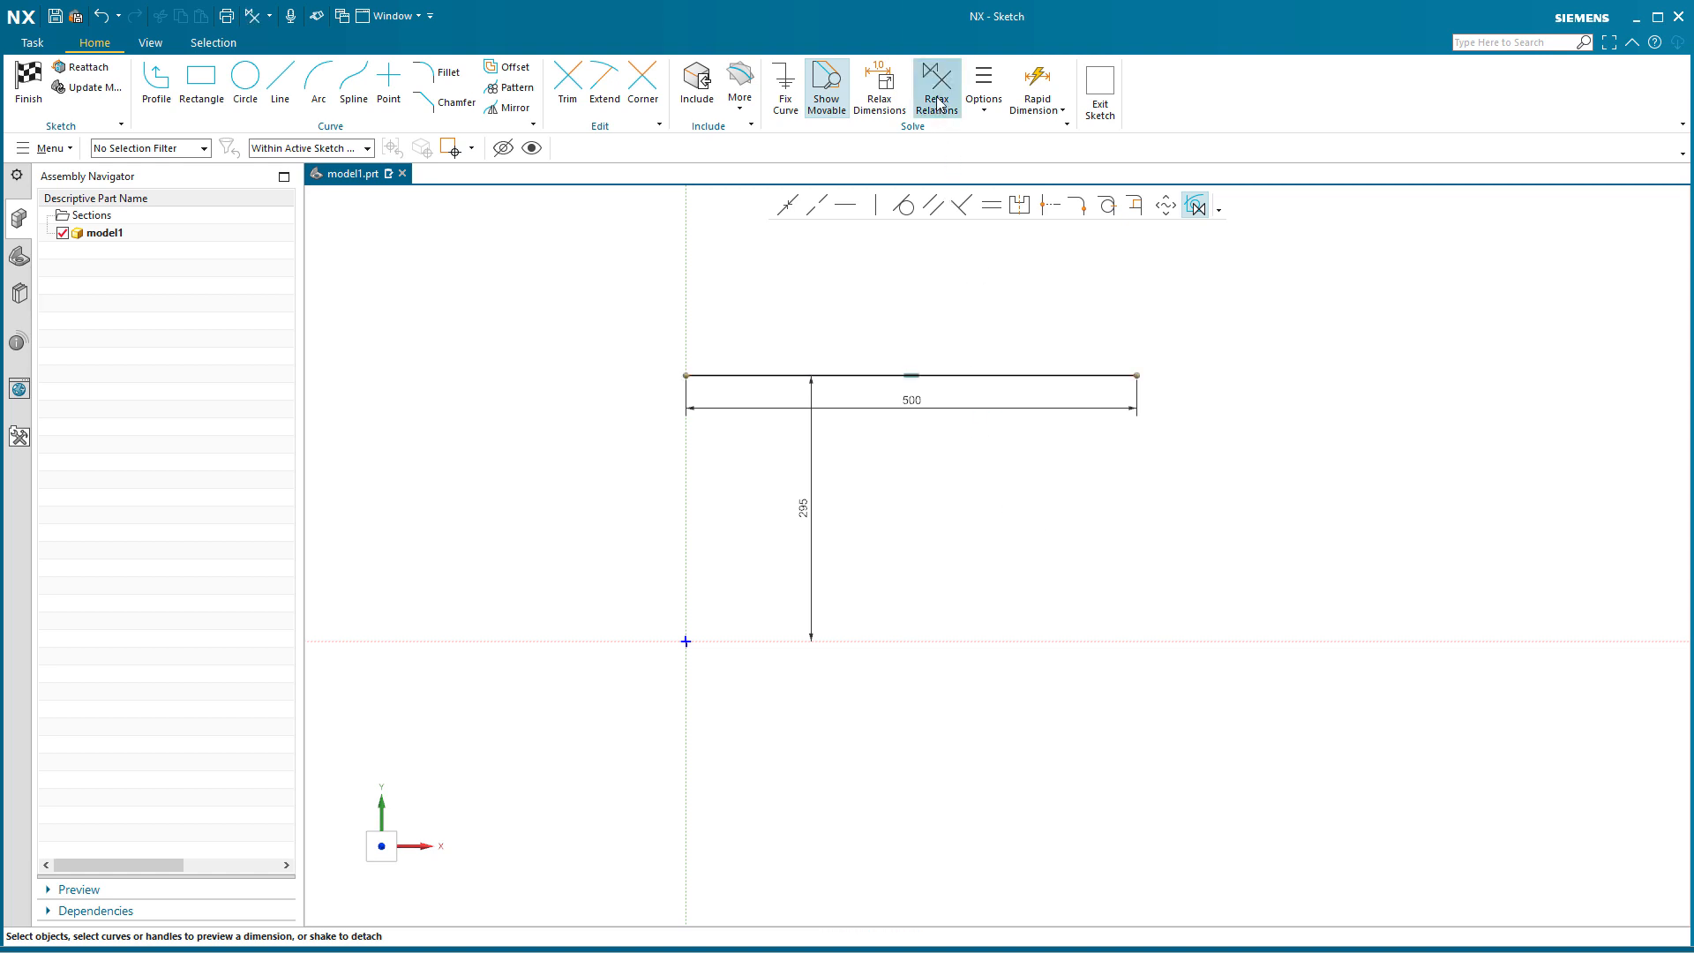
click(910, 376)
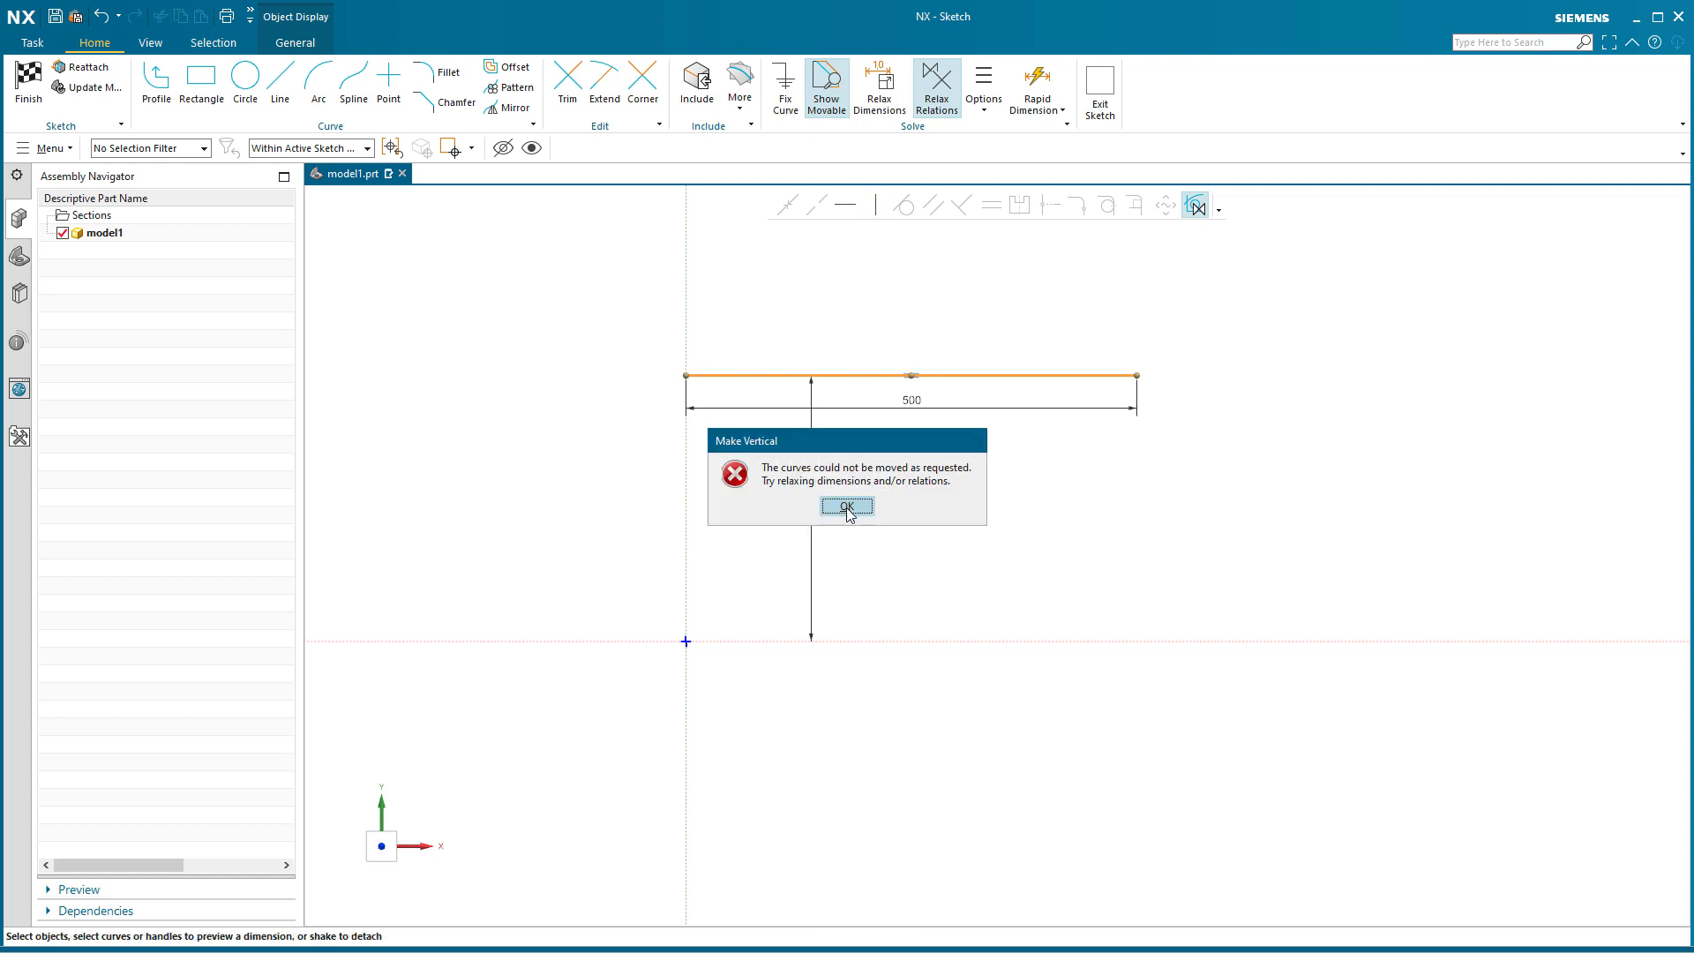
click(845, 509)
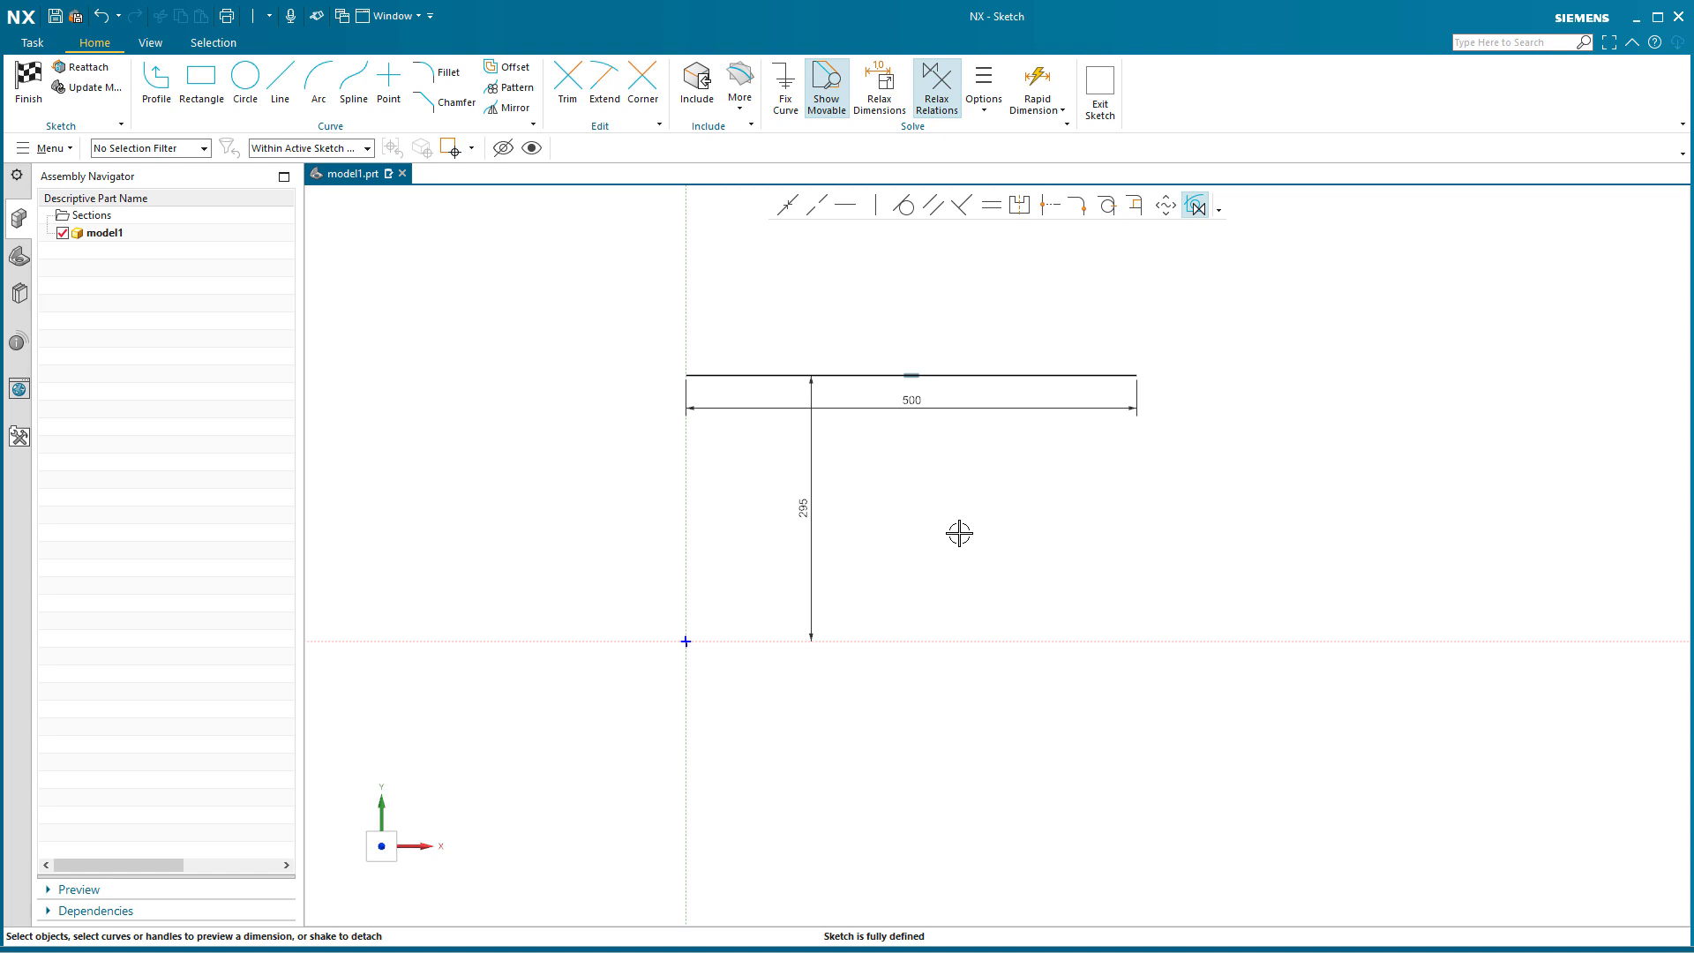
mouse_move(932, 413)
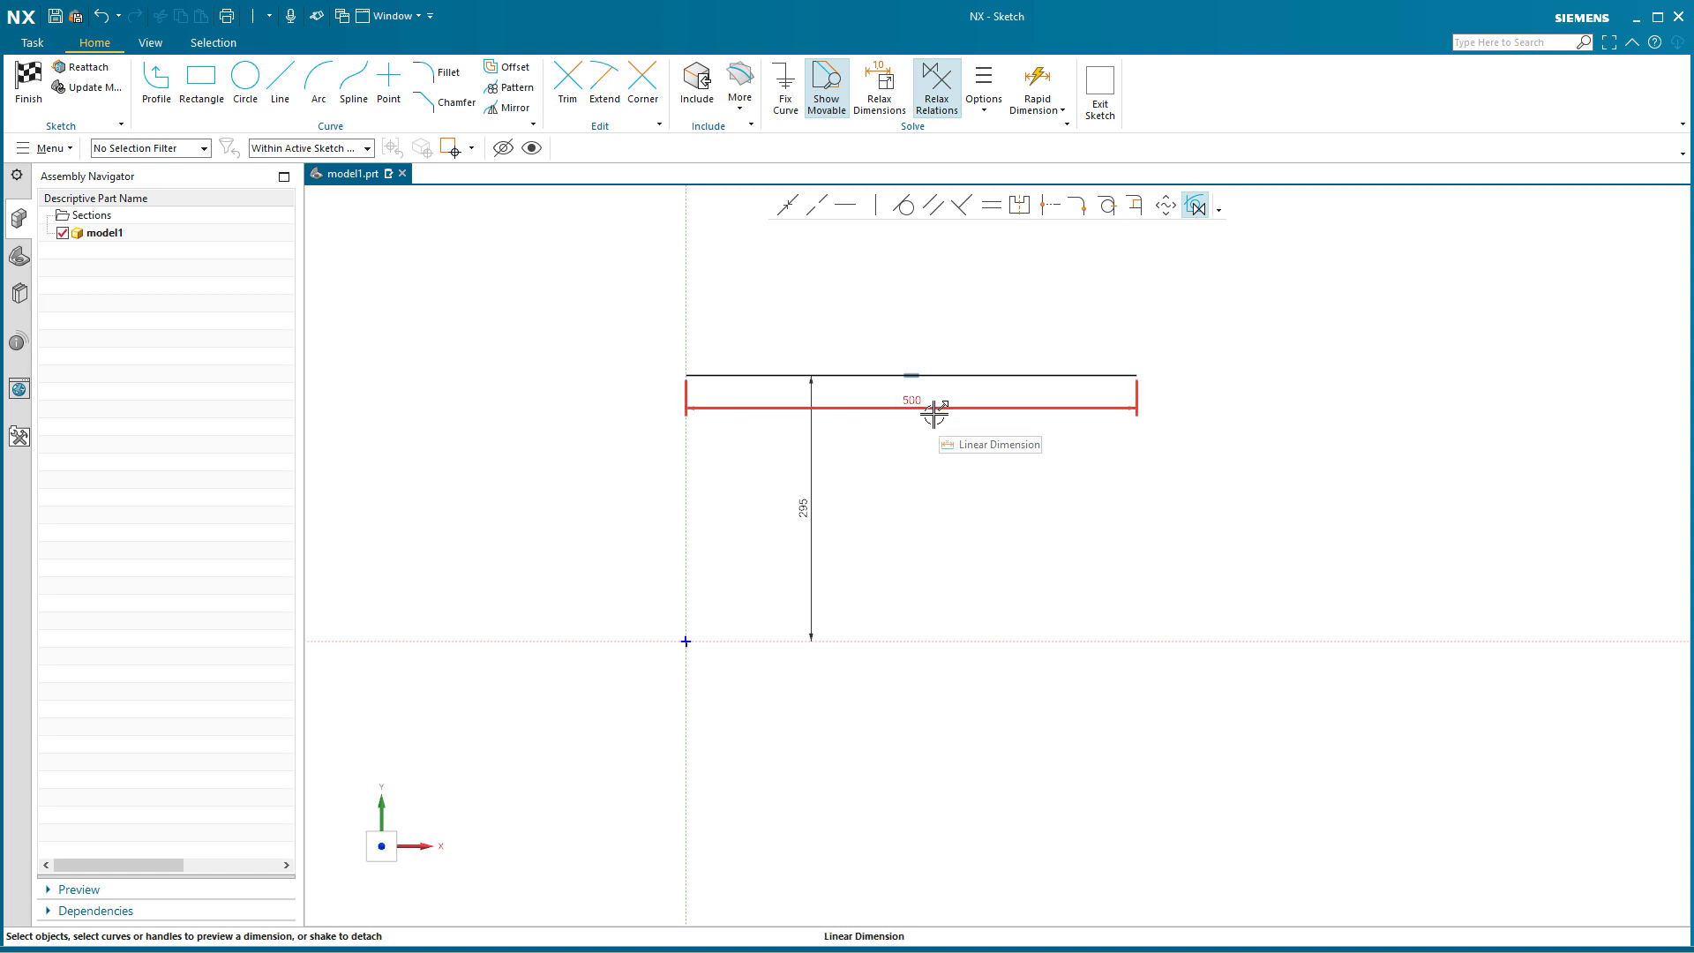
click(910, 413)
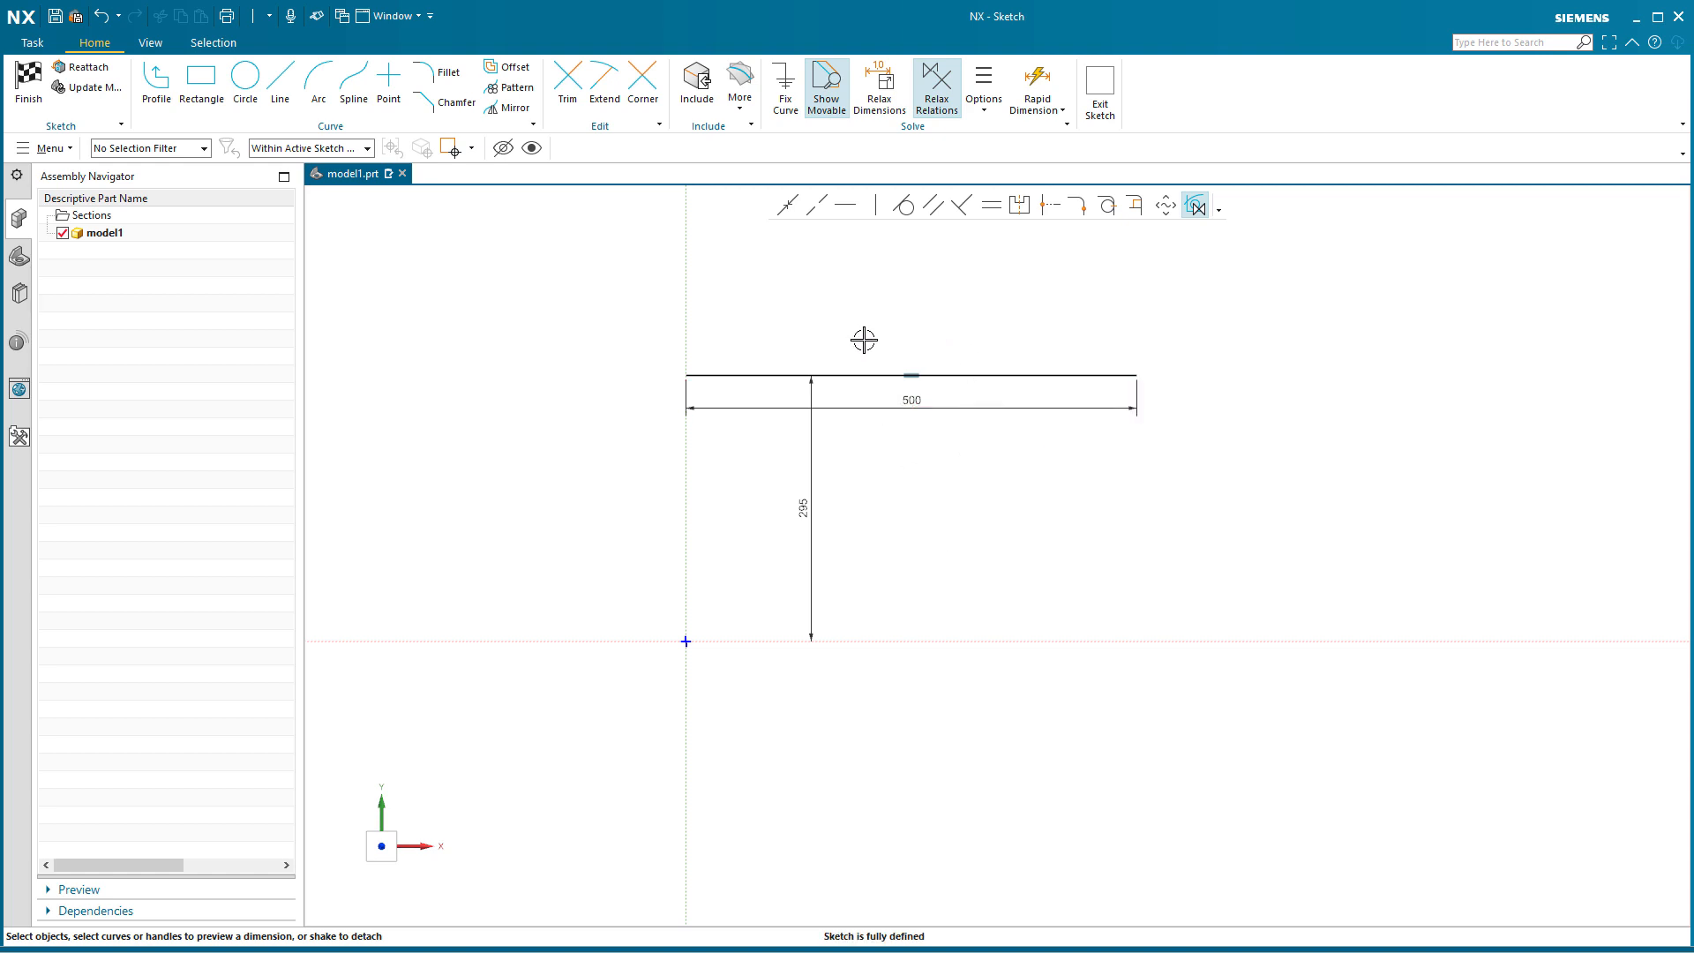
mouse_move(808, 508)
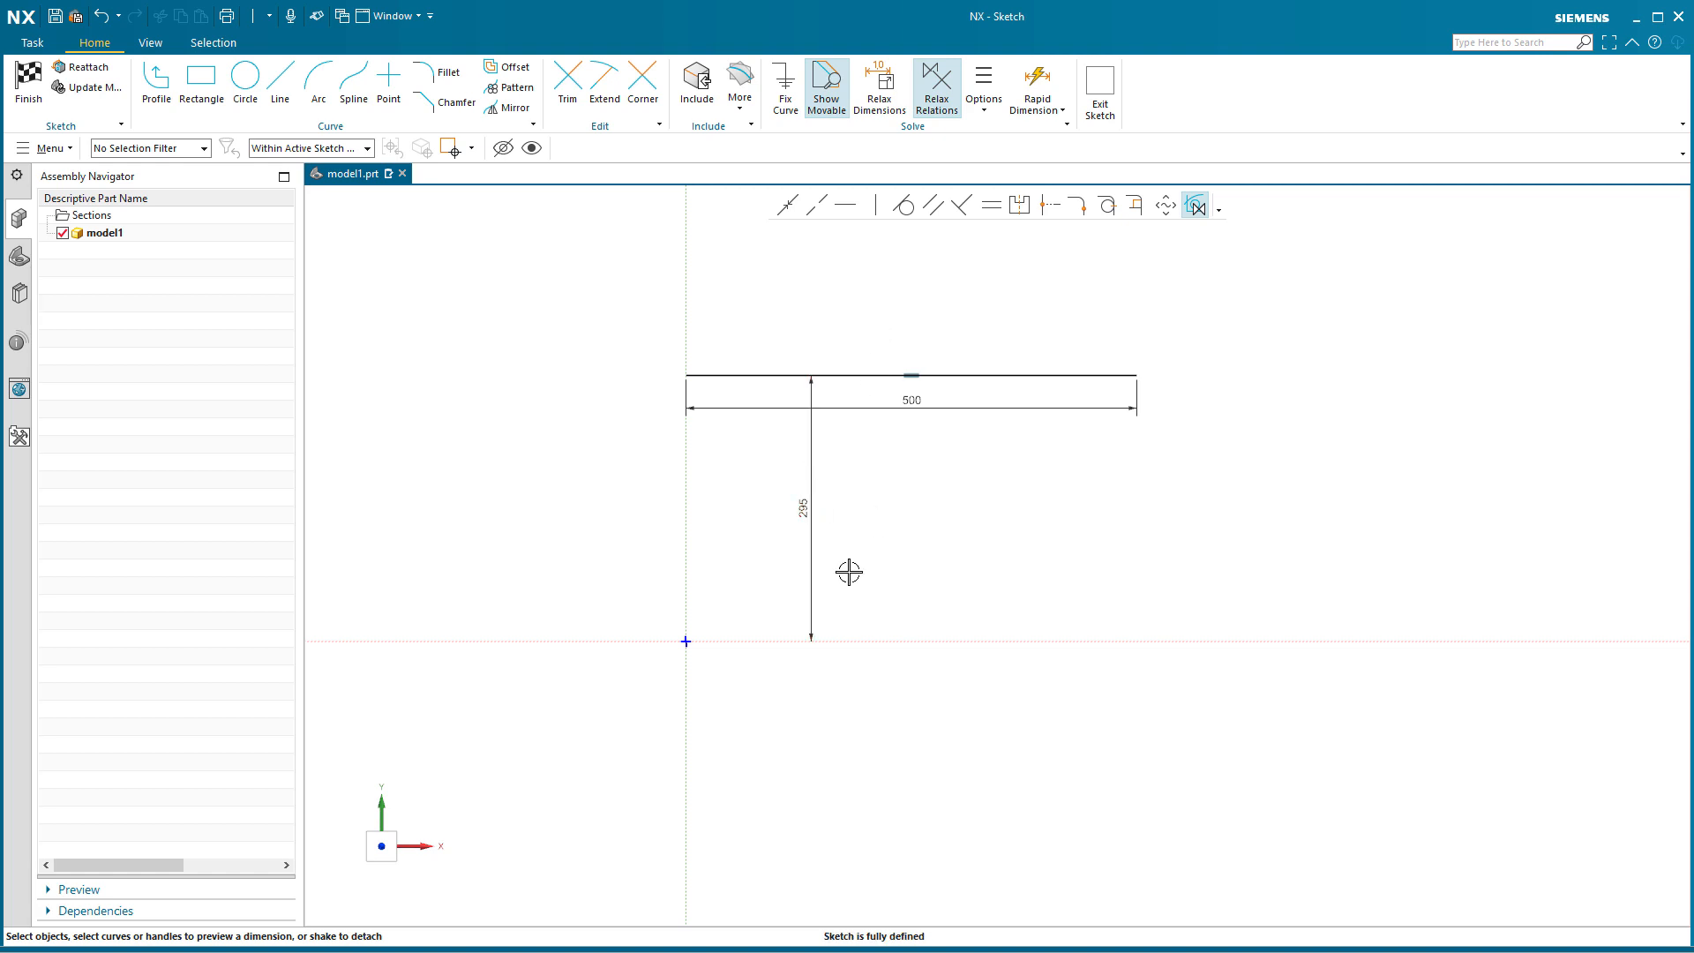
mouse_move(905, 584)
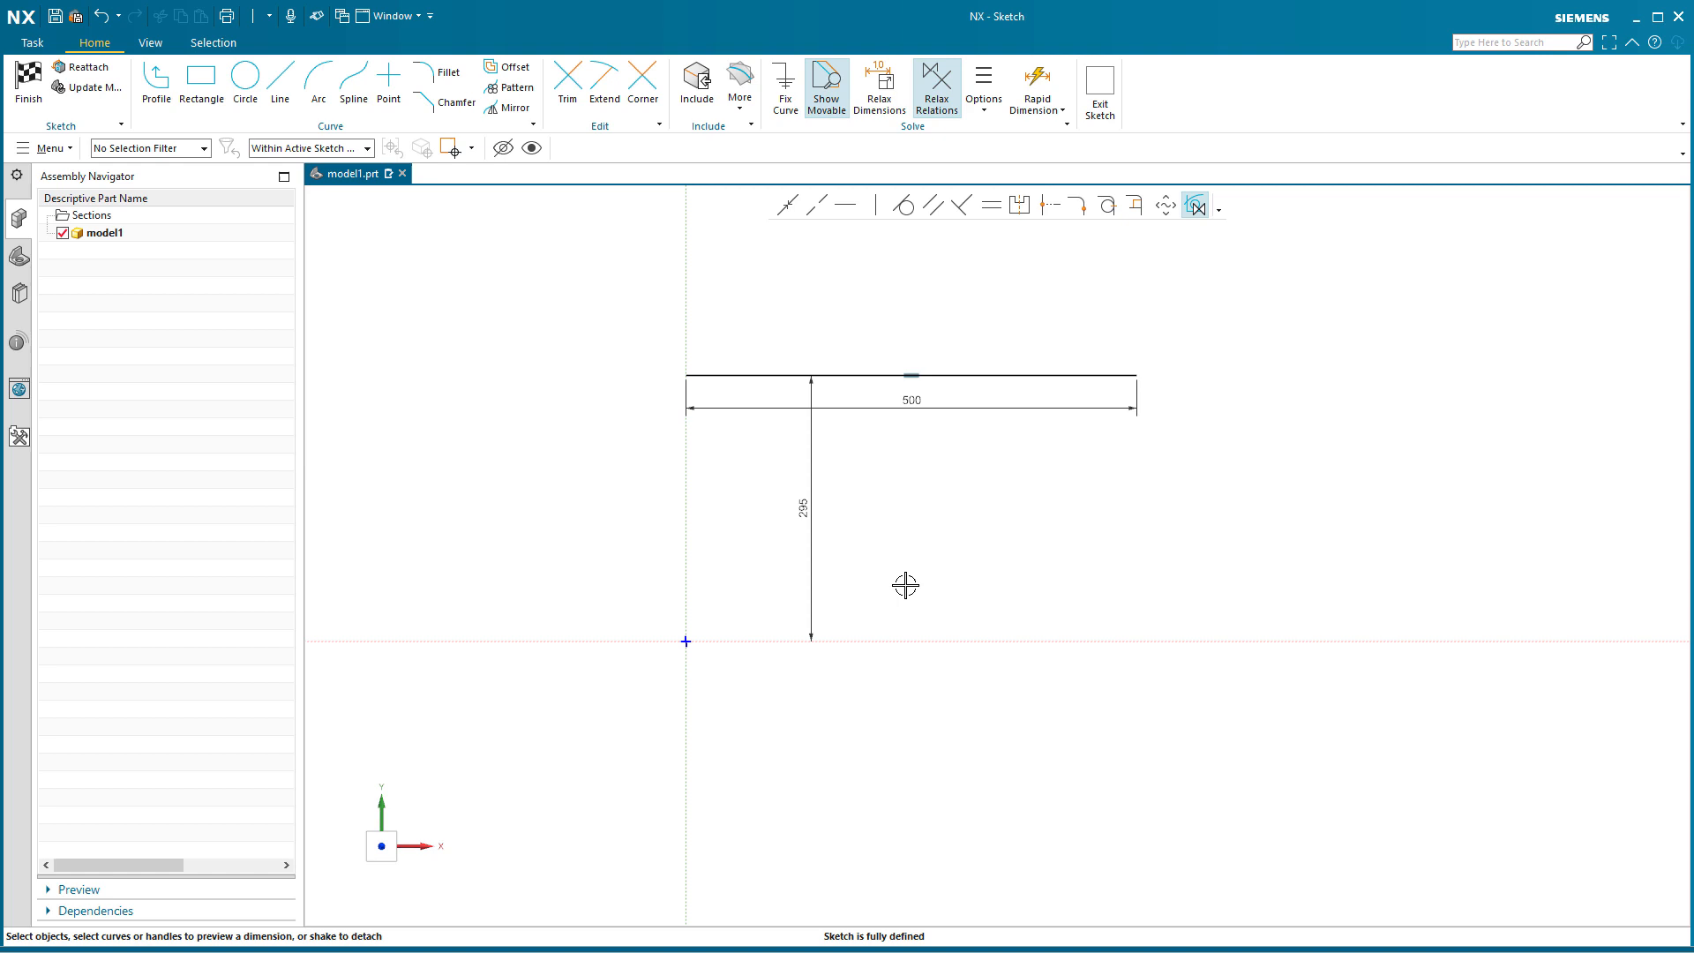